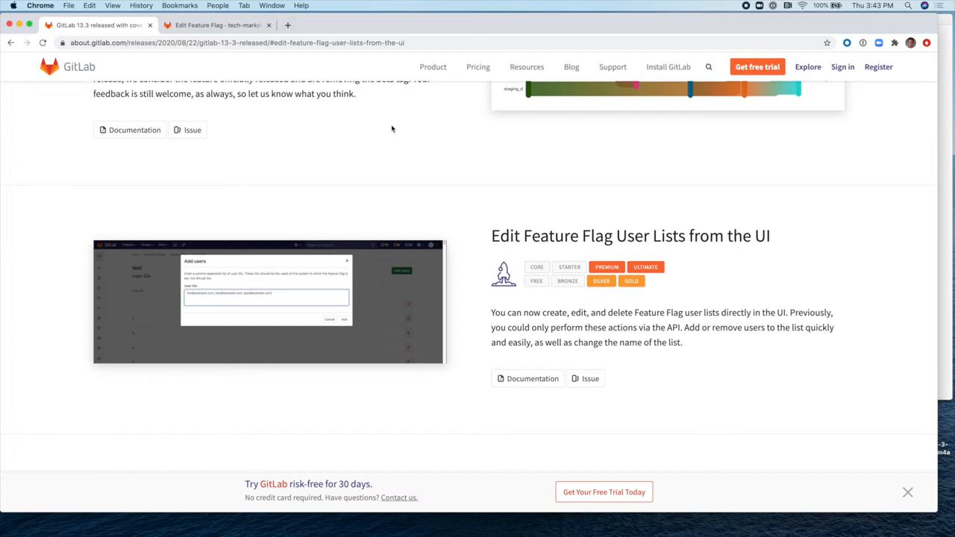
mouse_move(448, 177)
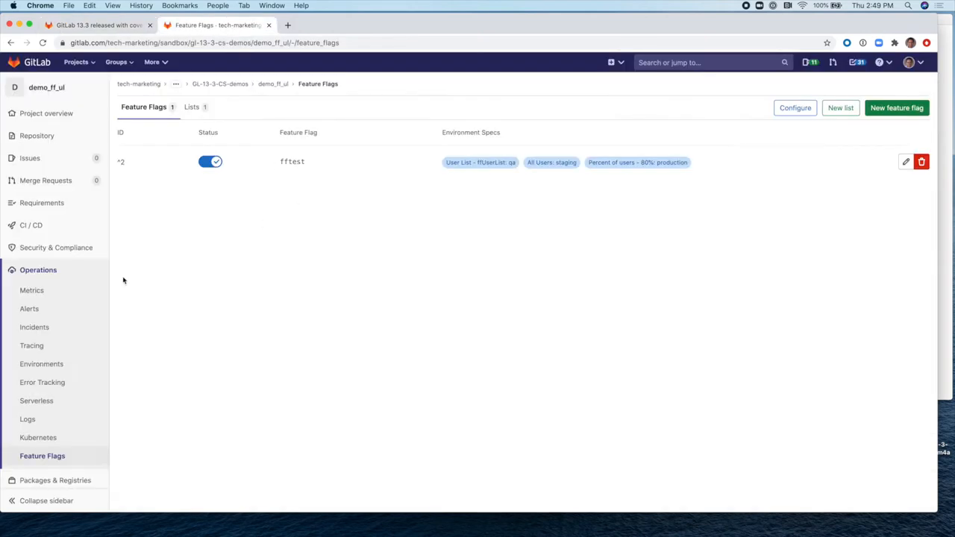
Step: Show the demo_ff_ul project overview and read through its Feature Flag Demo README
left_click(273, 83)
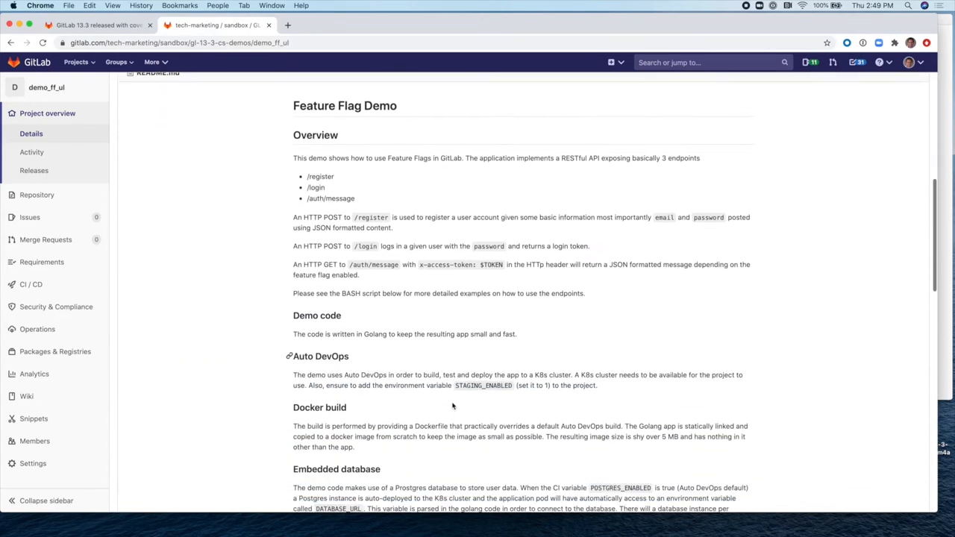
scroll("down", 3)
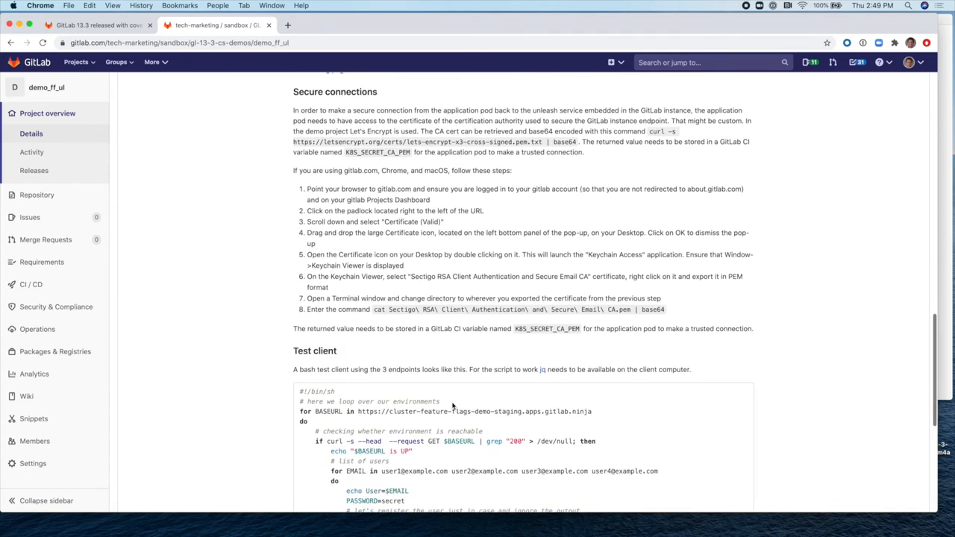
scroll("down", 3)
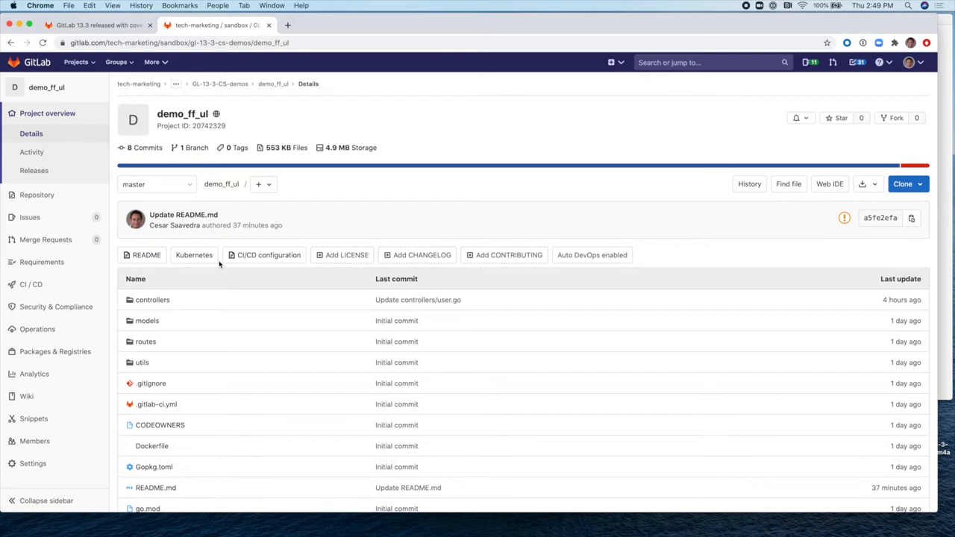
mouse_move(474, 209)
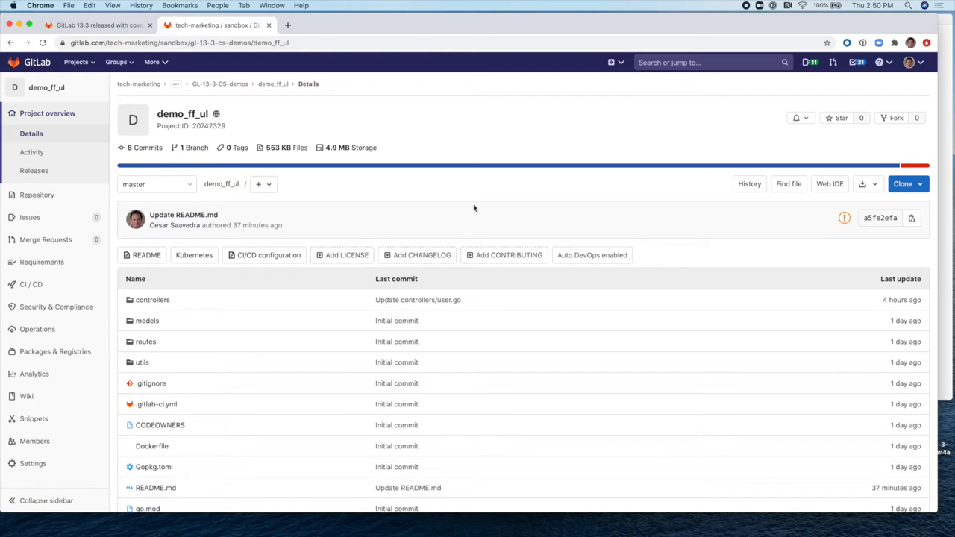
mouse_move(277, 274)
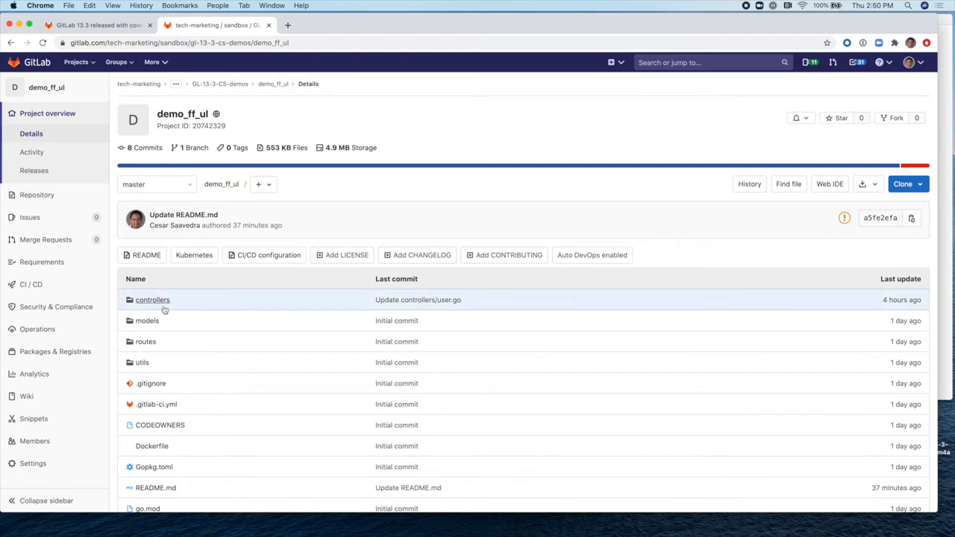
mouse_move(32, 418)
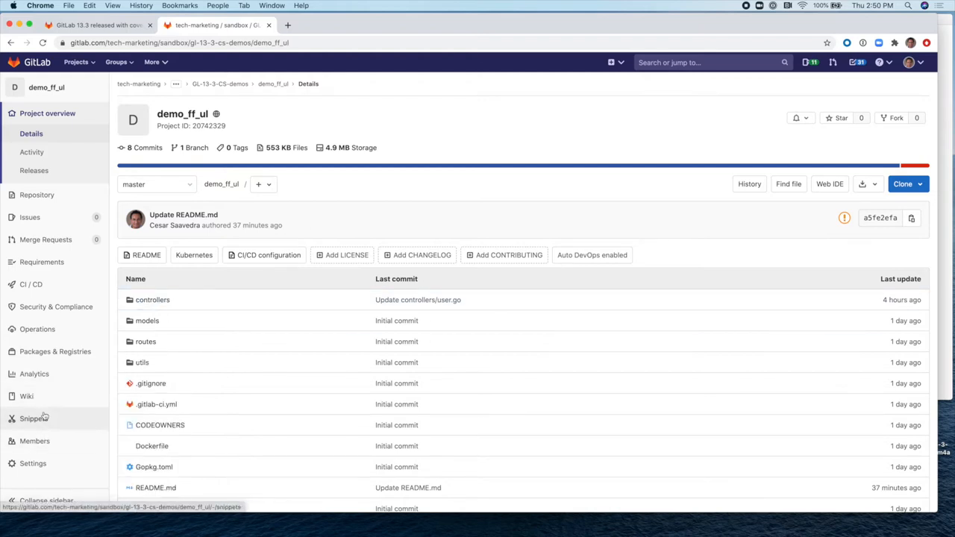
Step: Navigate via Operations to the project's Feature Flags list showing fftest
left_click(37, 330)
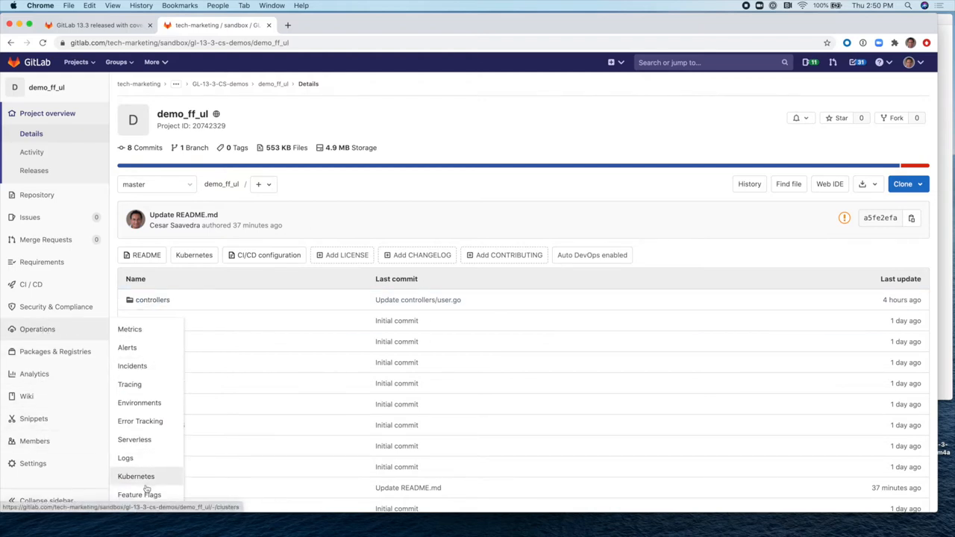
left_click(139, 496)
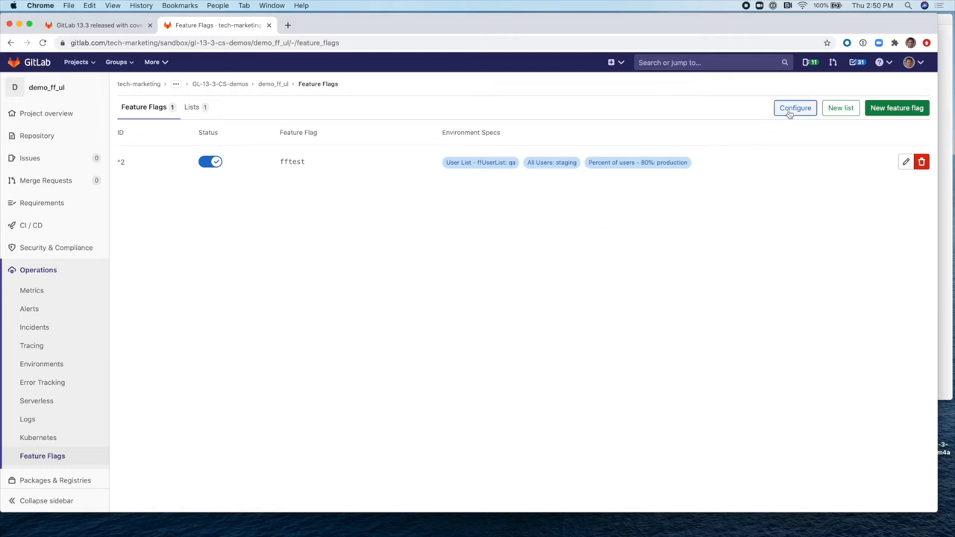
left_click(794, 107)
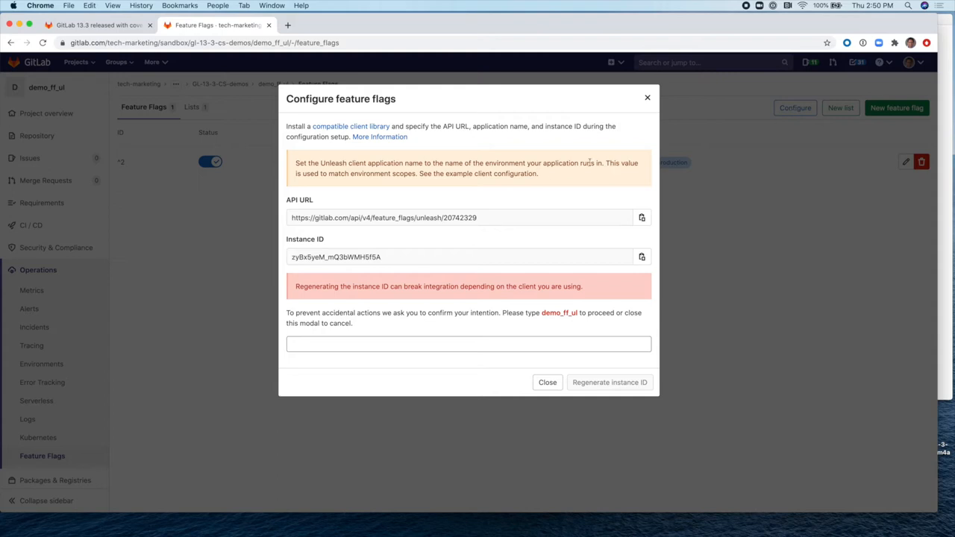
mouse_move(376, 206)
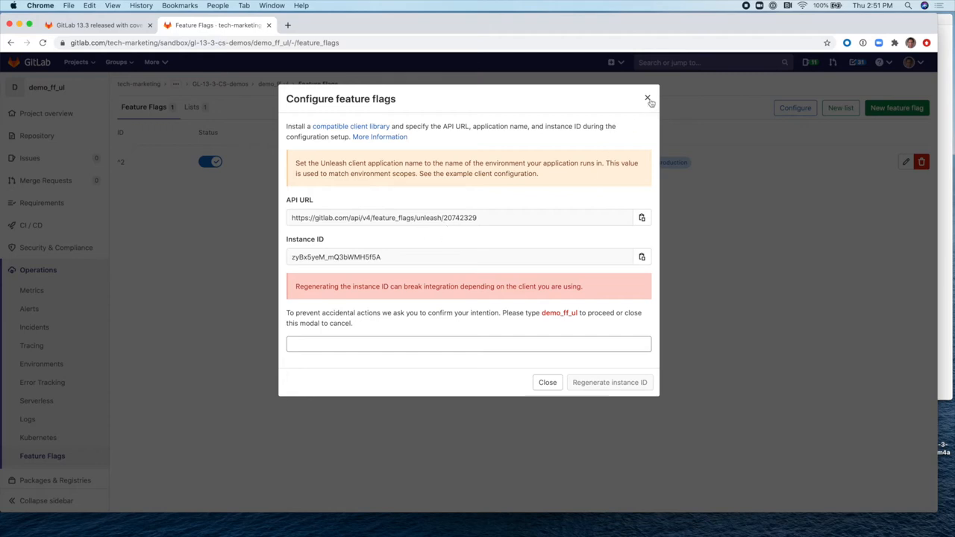
left_click(648, 98)
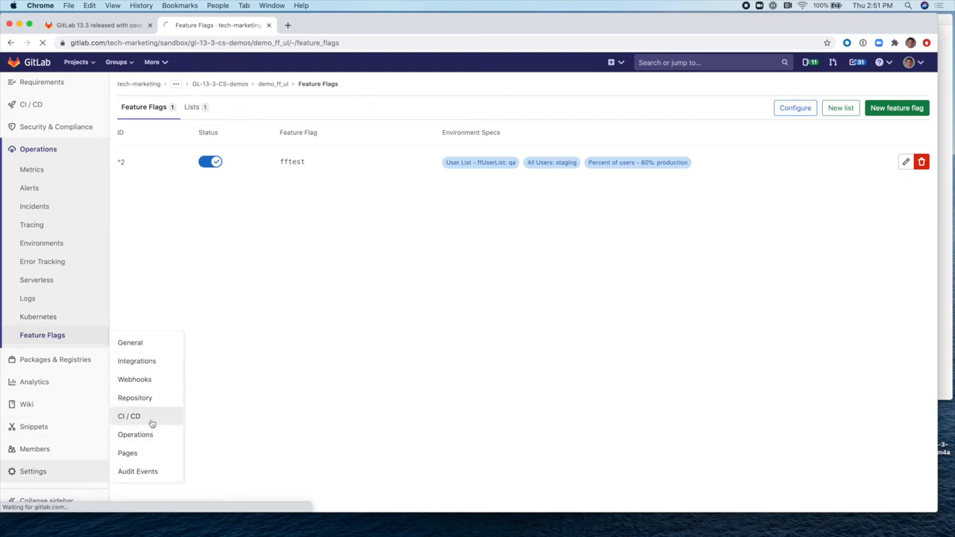
Step: Expand the CI/CD Variables section to reveal the Unleash instance ID and URL entries
left_click(128, 415)
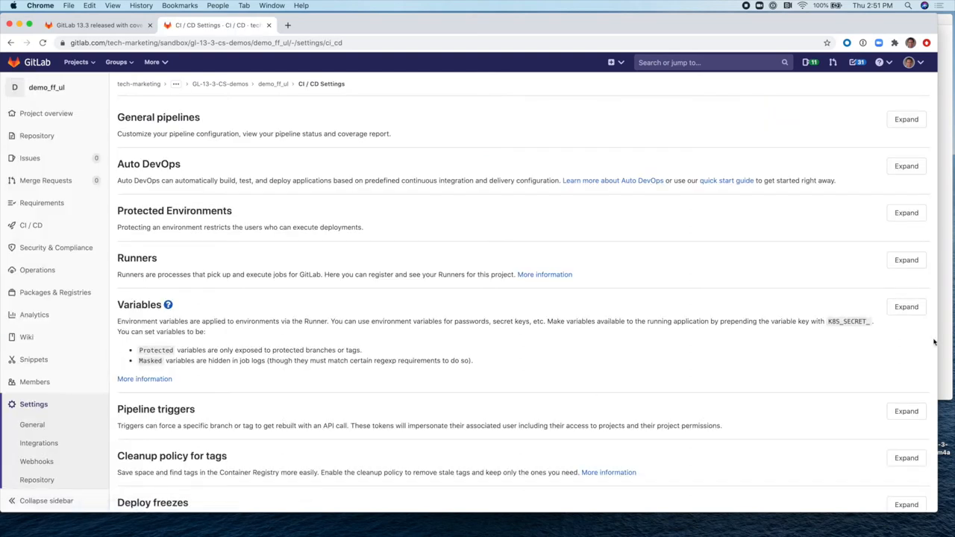
left_click(906, 307)
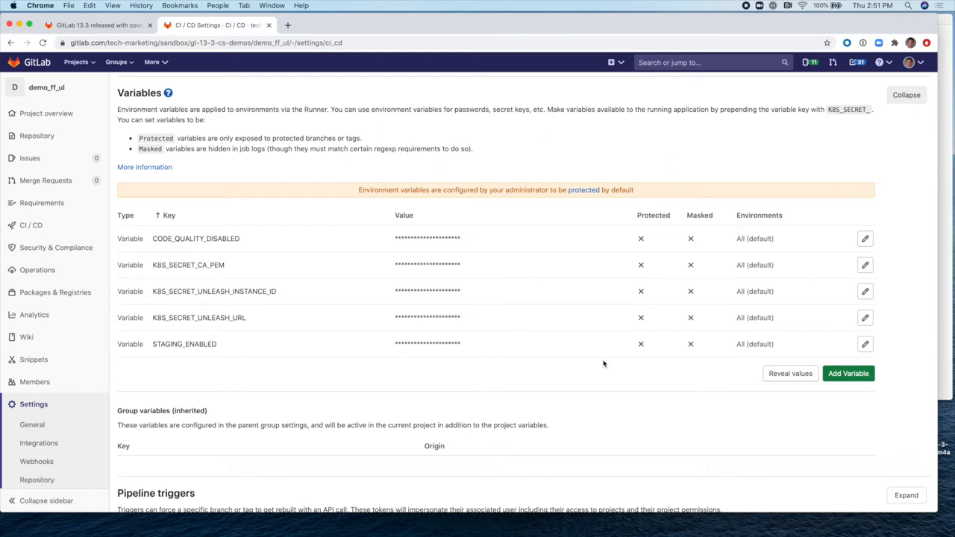
mouse_move(289, 351)
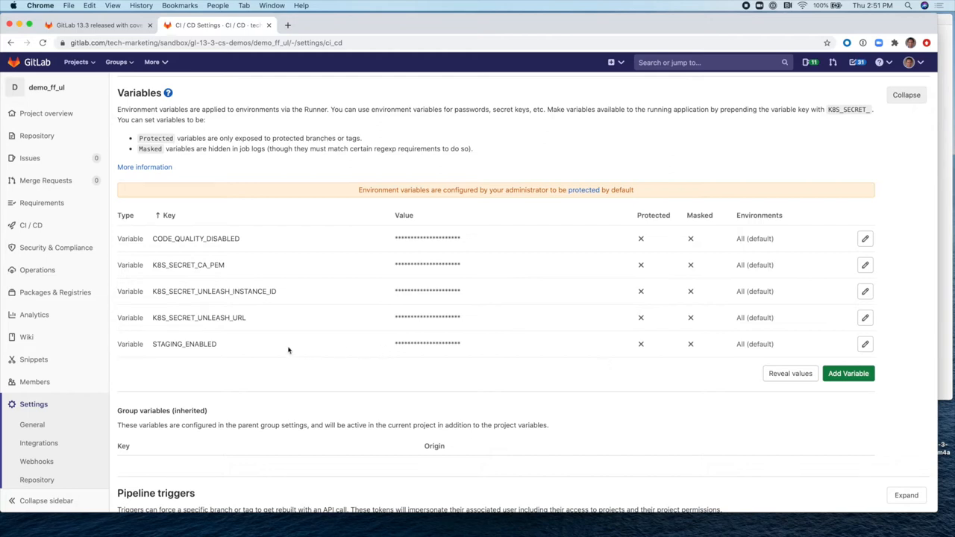
mouse_move(254, 329)
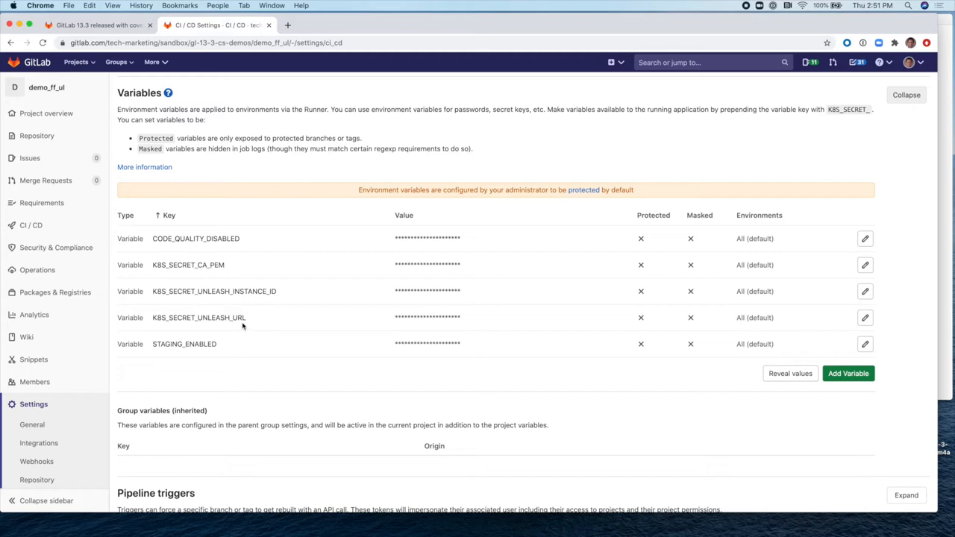
mouse_move(277, 298)
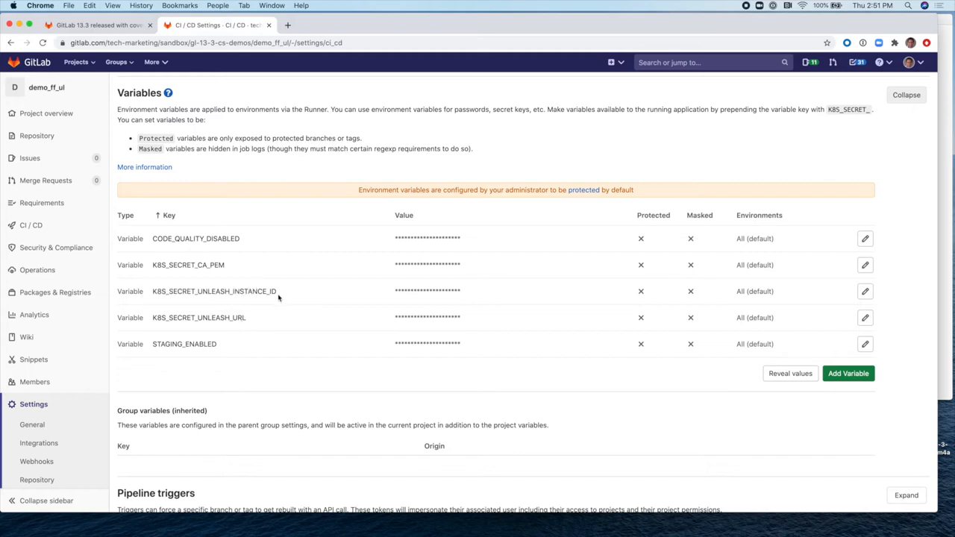
mouse_move(277, 298)
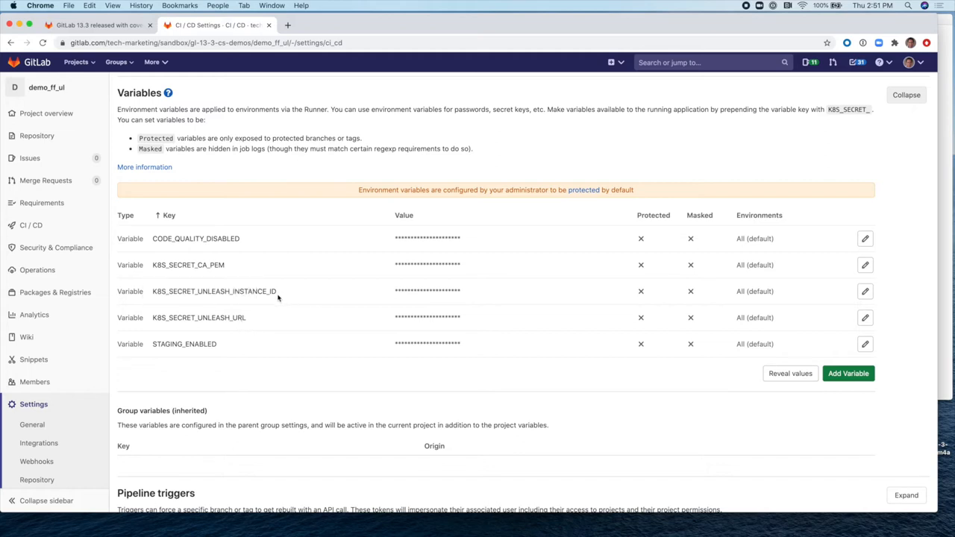
mouse_move(490, 350)
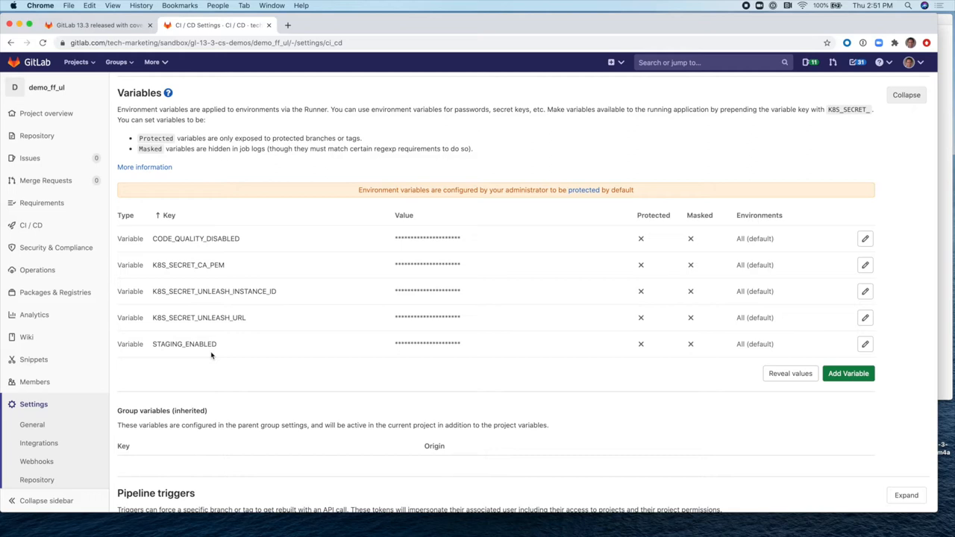
mouse_move(34, 383)
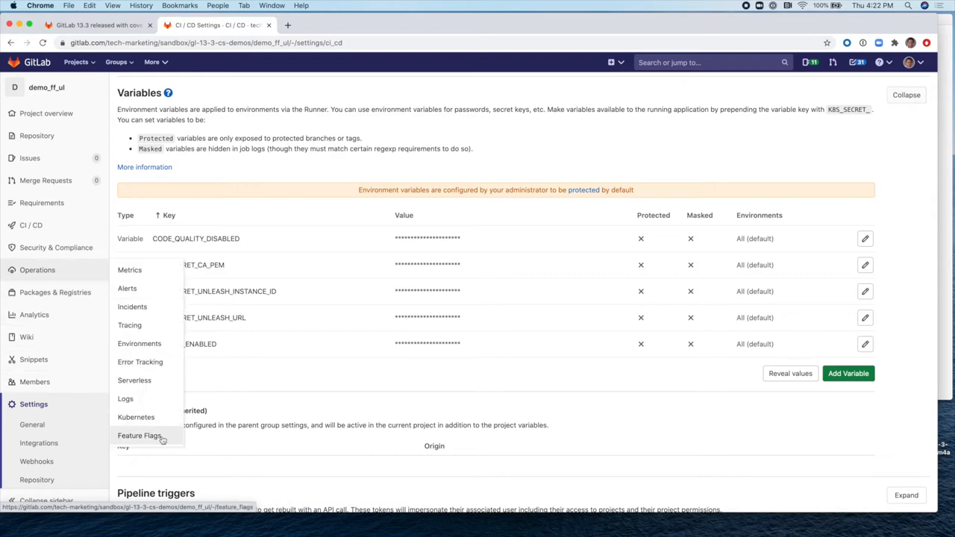
Step: Create a new feature flag user list named ffUserList2 with no users
left_click(140, 436)
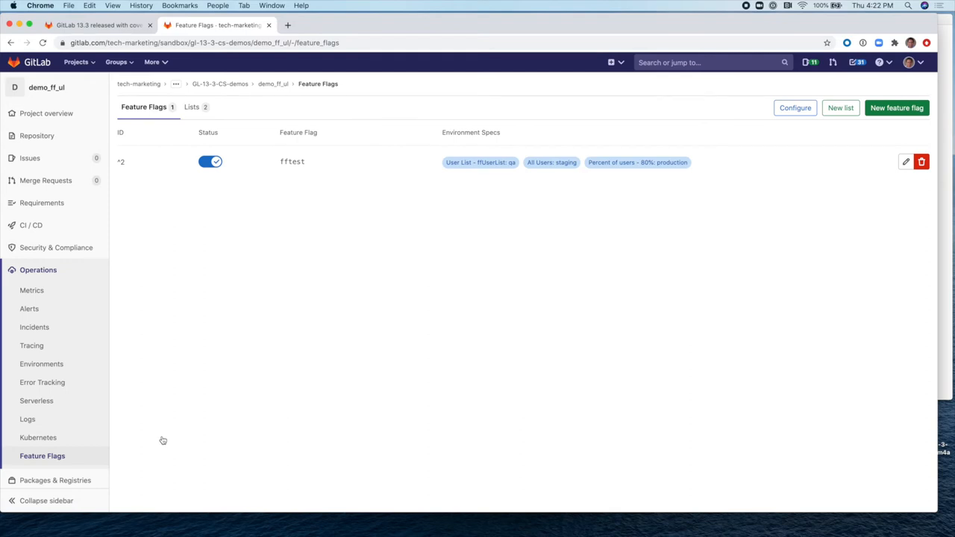
mouse_move(712, 294)
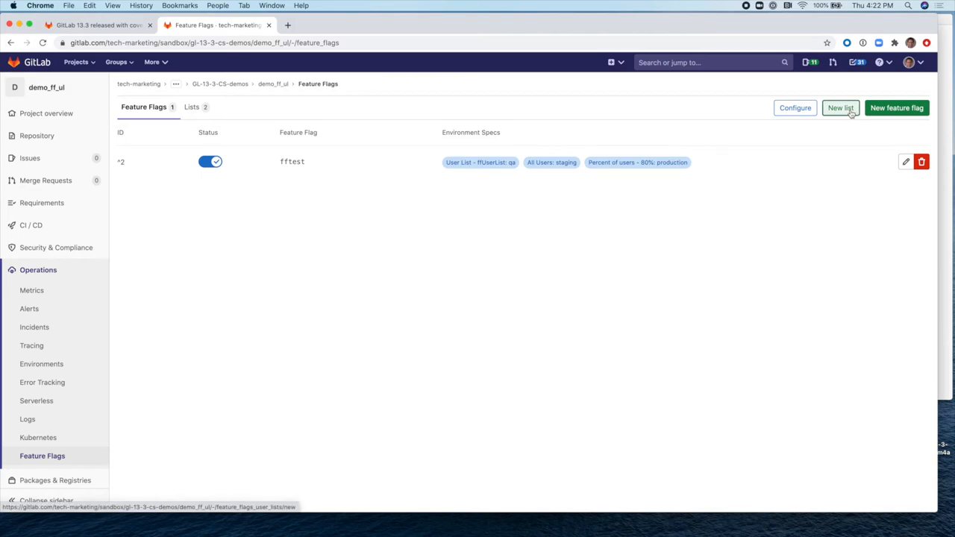
left_click(840, 108)
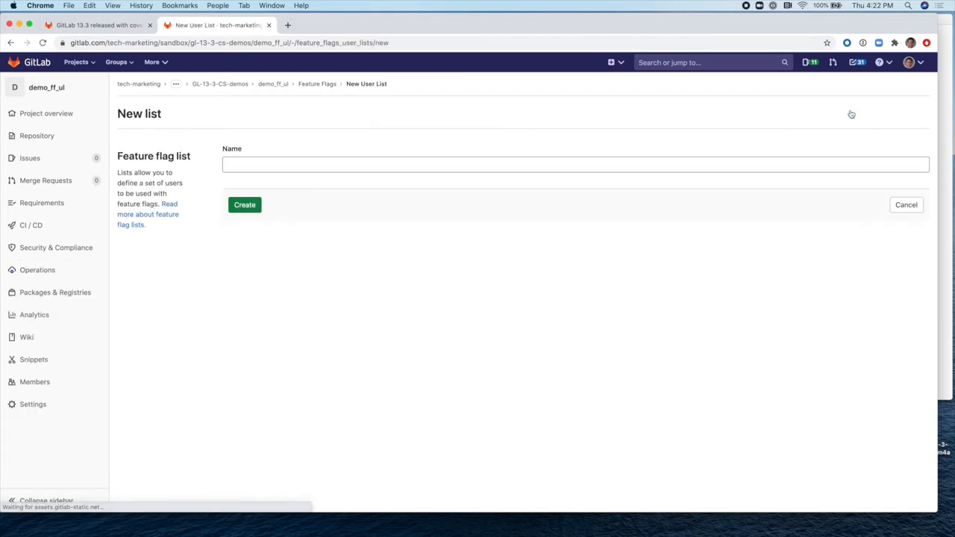
left_click(496, 164)
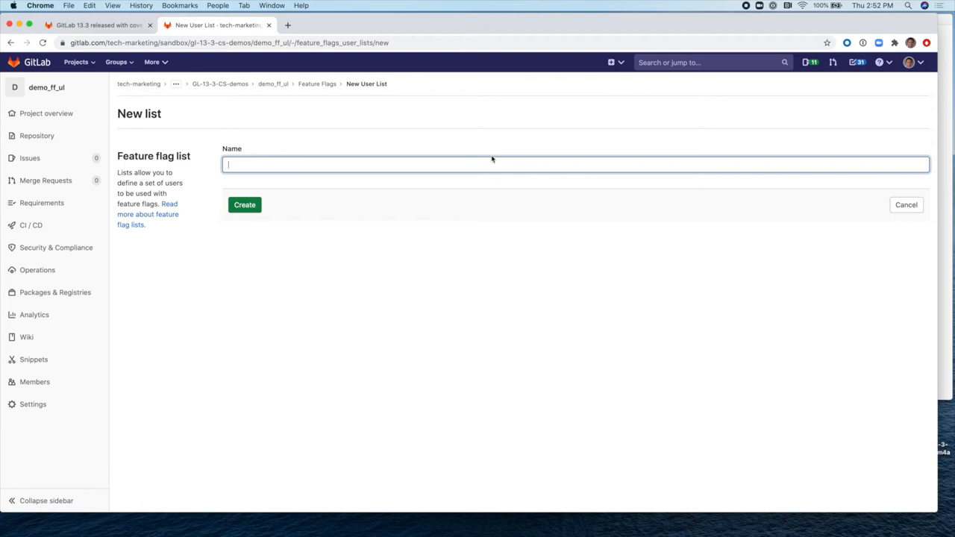
type("ffUser")
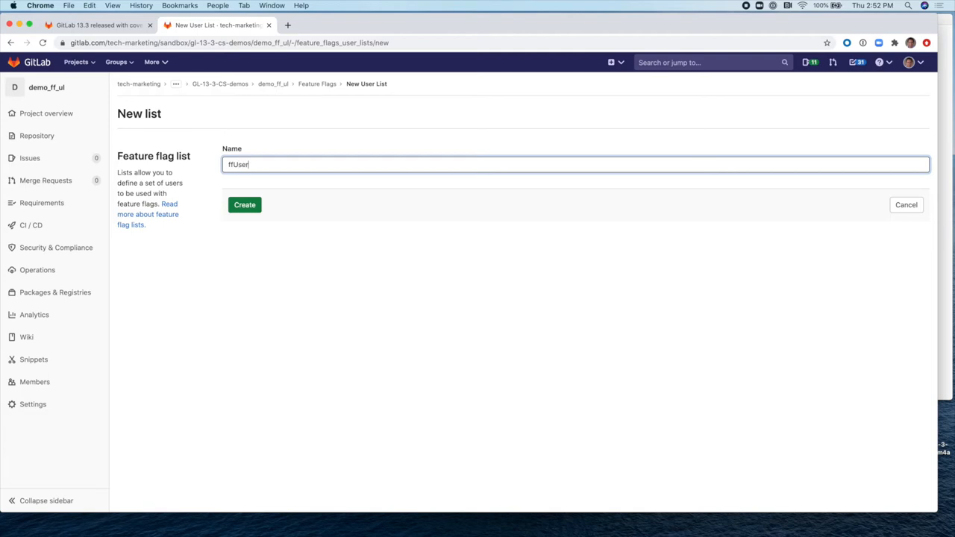
type("List2")
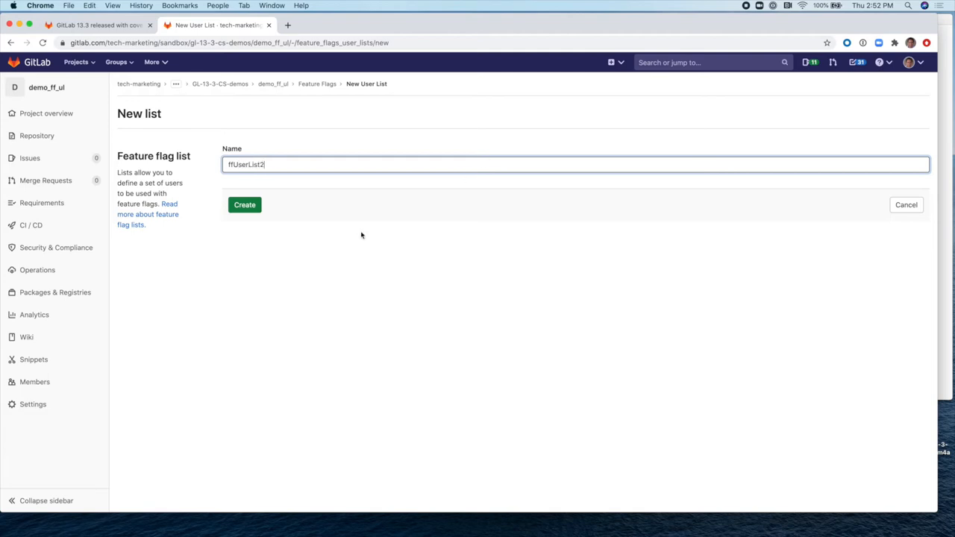
left_click(245, 204)
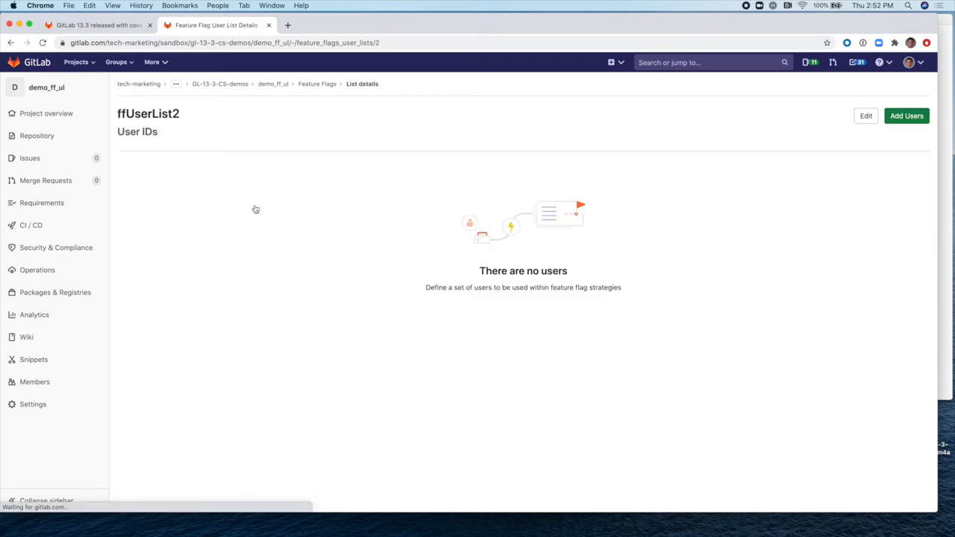
left_click(907, 117)
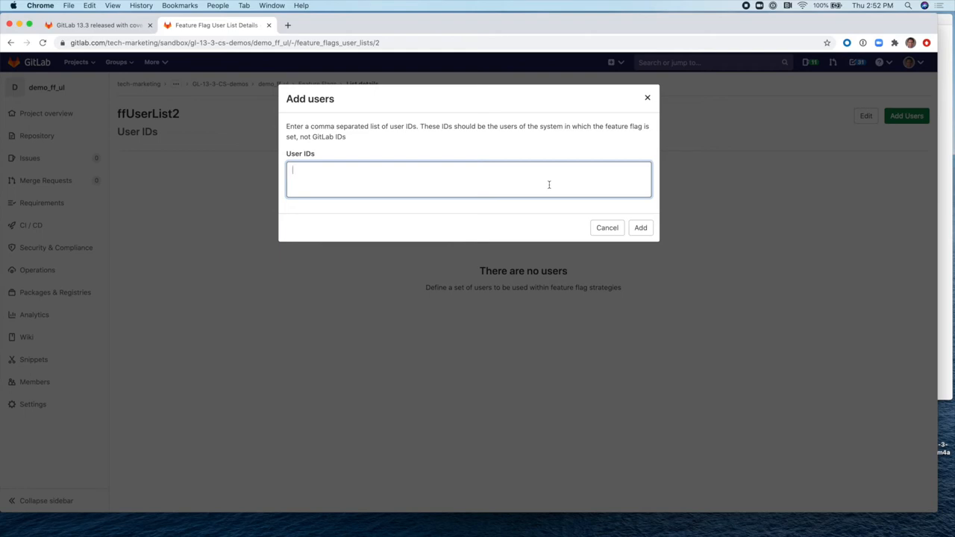
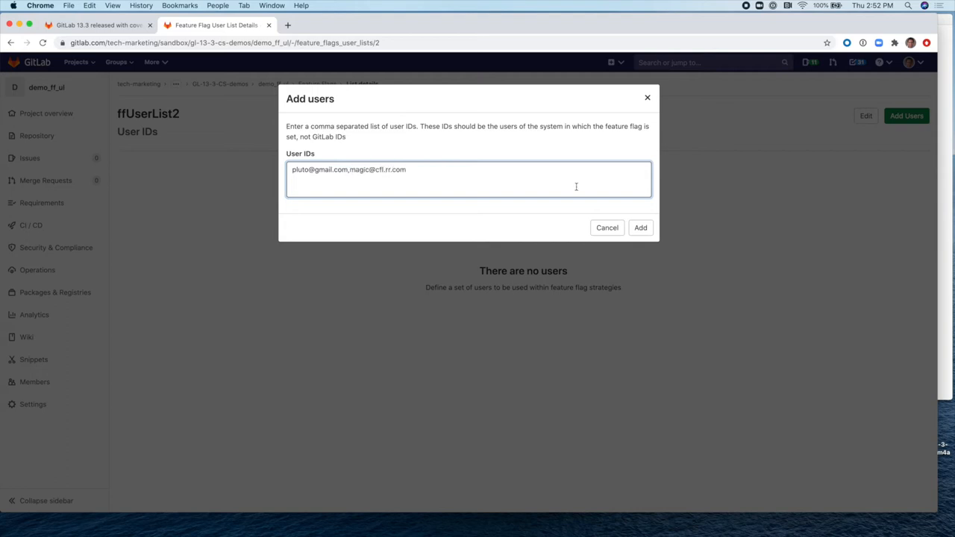
left_click(639, 227)
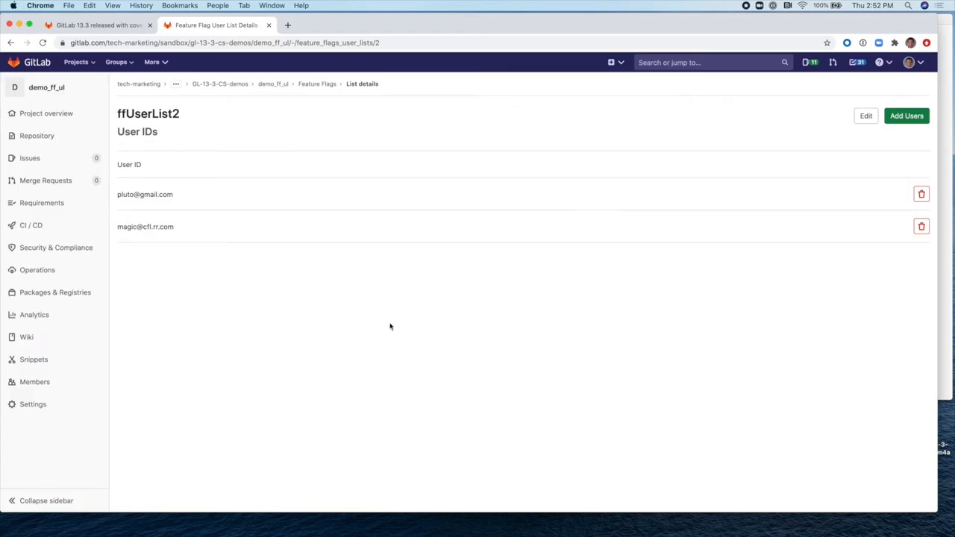
mouse_move(349, 275)
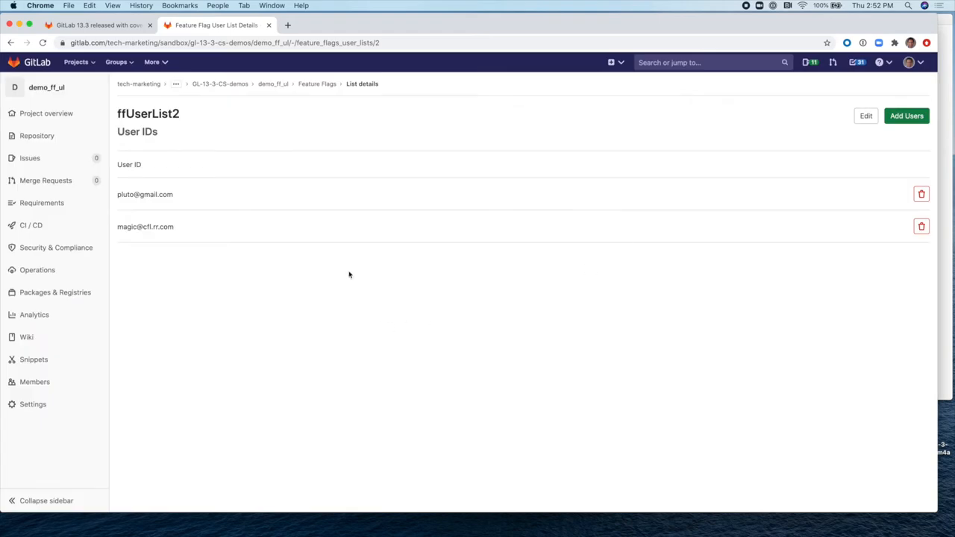
mouse_move(308, 220)
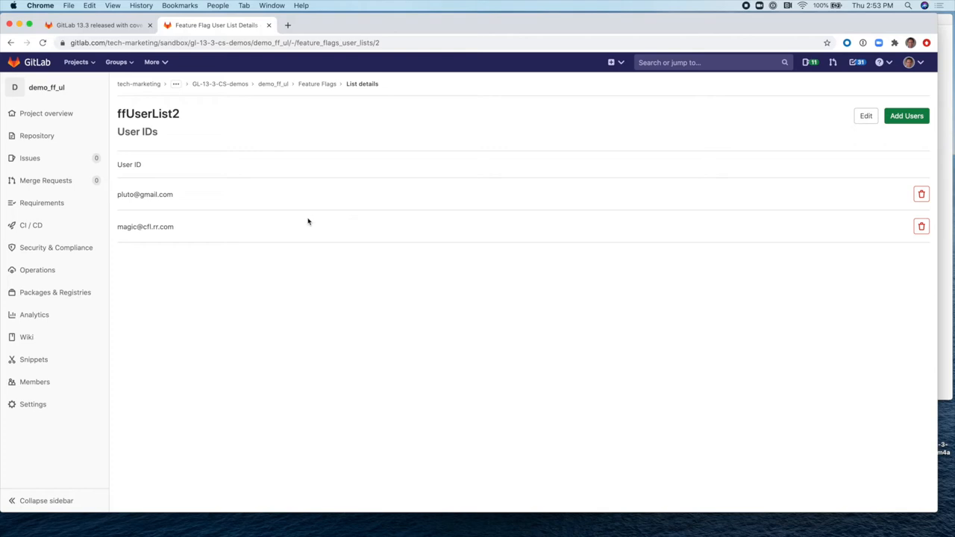
mouse_move(316, 83)
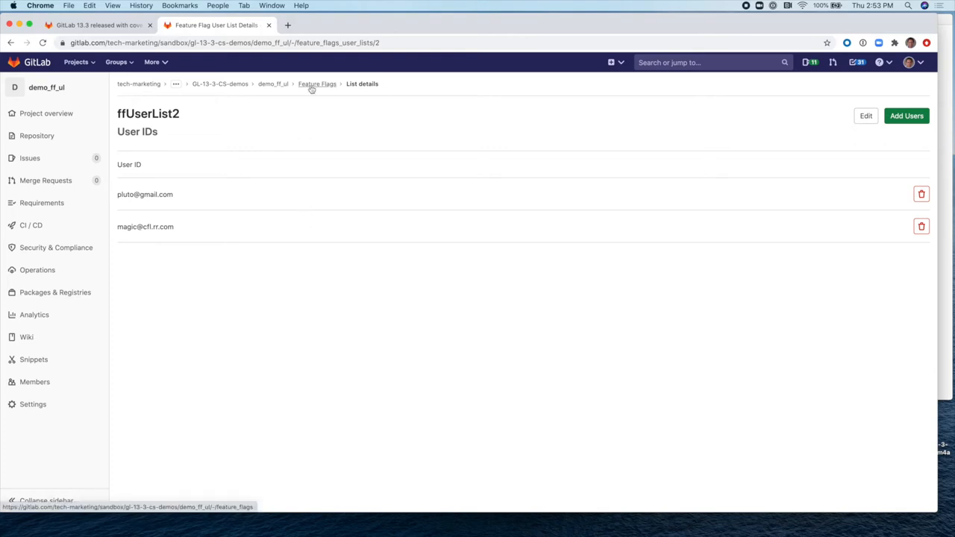
Step: Start a new feature flag named ffTest2 and fill in its name and description
left_click(317, 83)
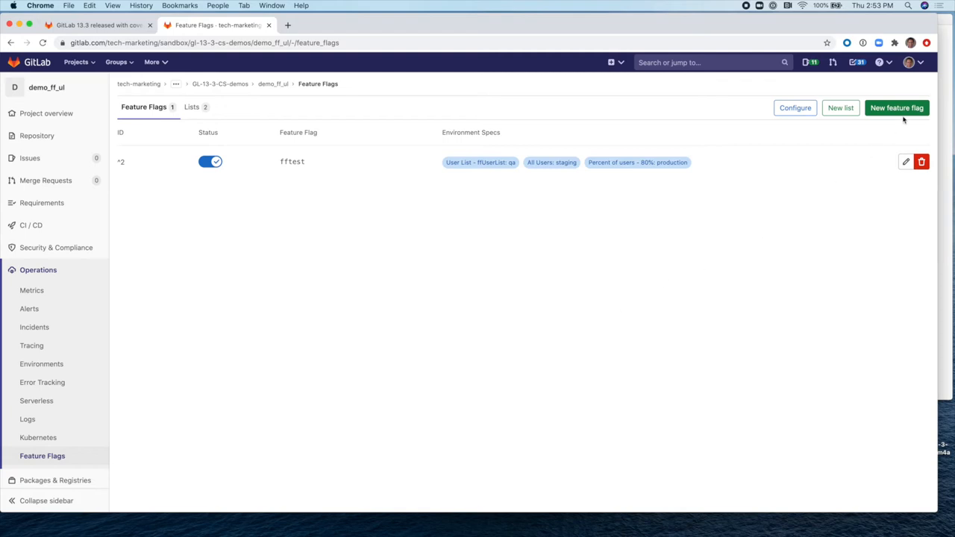
left_click(895, 108)
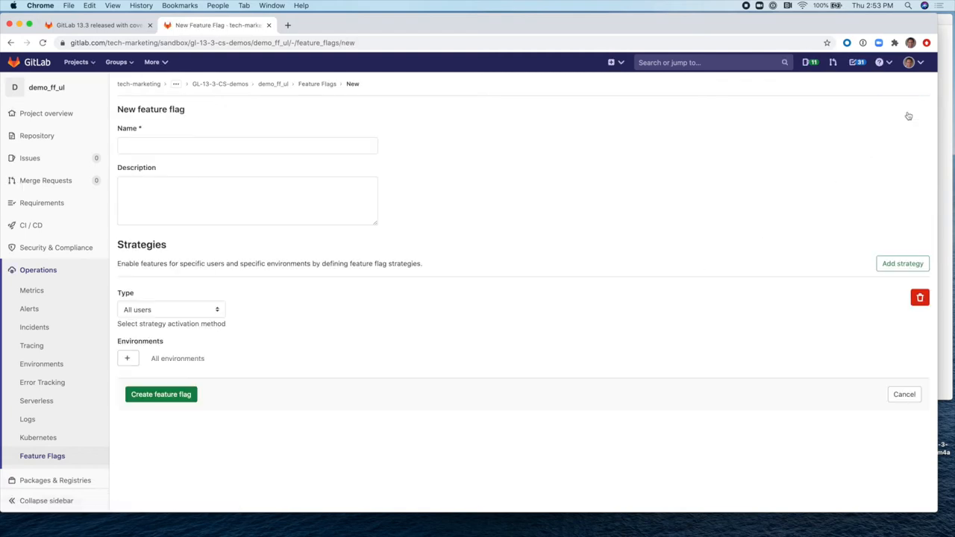
left_click(248, 146)
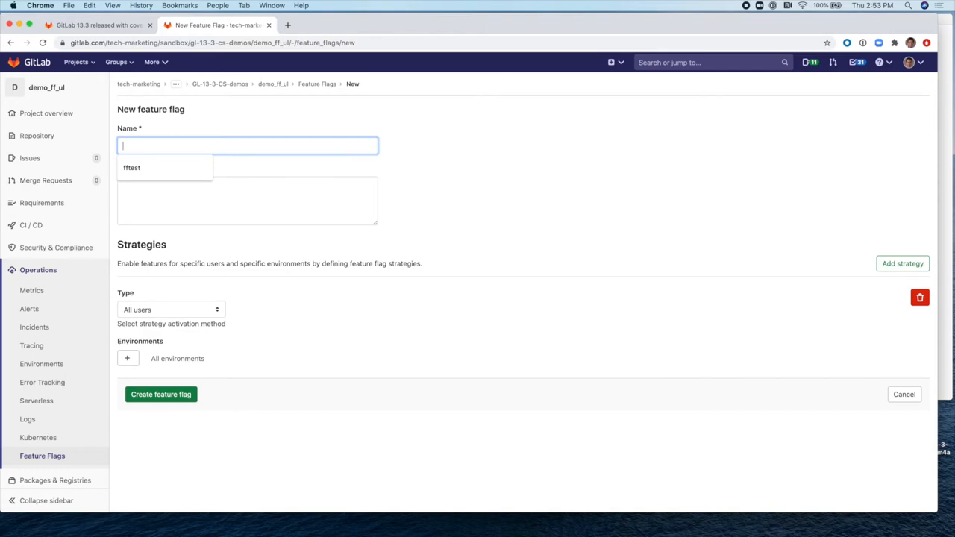
type("fftest2")
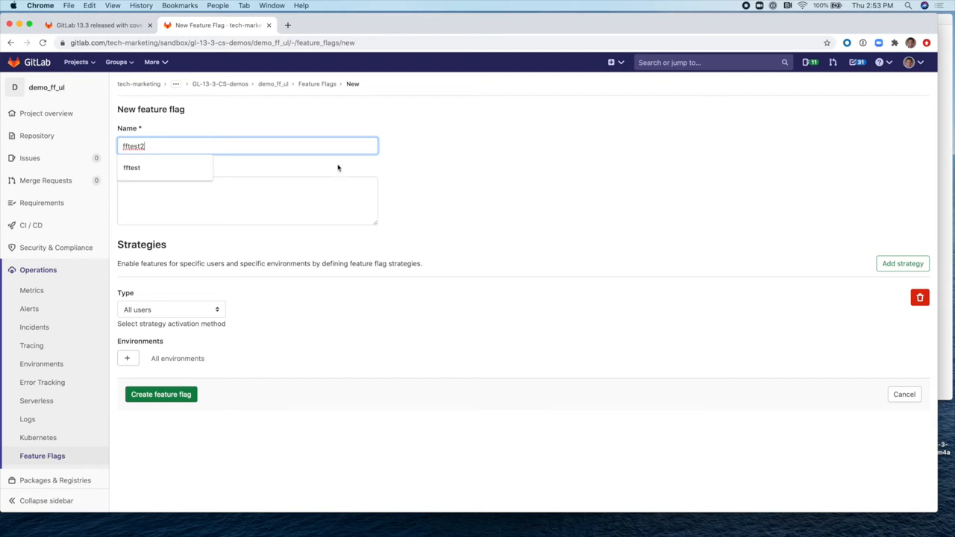
left_click(247, 200)
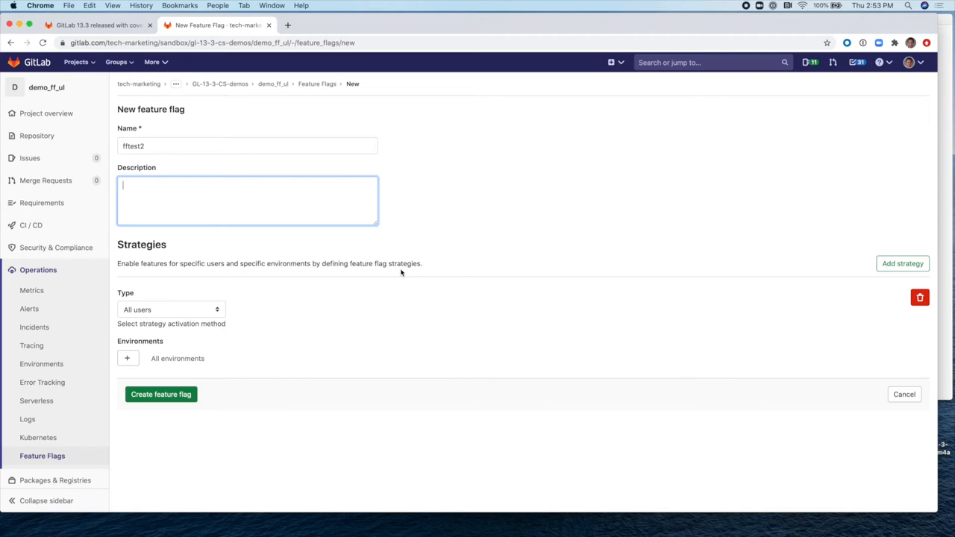
mouse_move(292, 306)
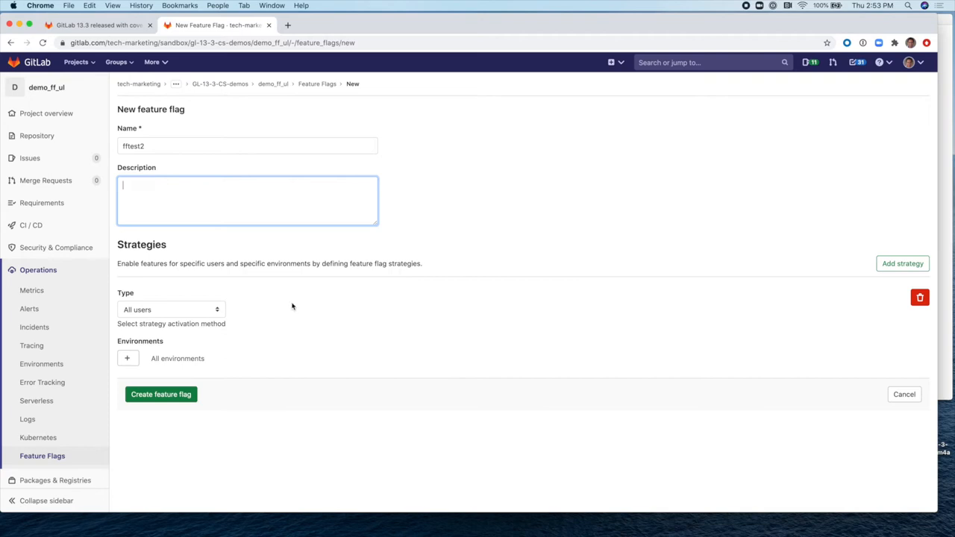
Step: Give the first strategy the qa environment with the ffUserList2 user list
left_click(127, 358)
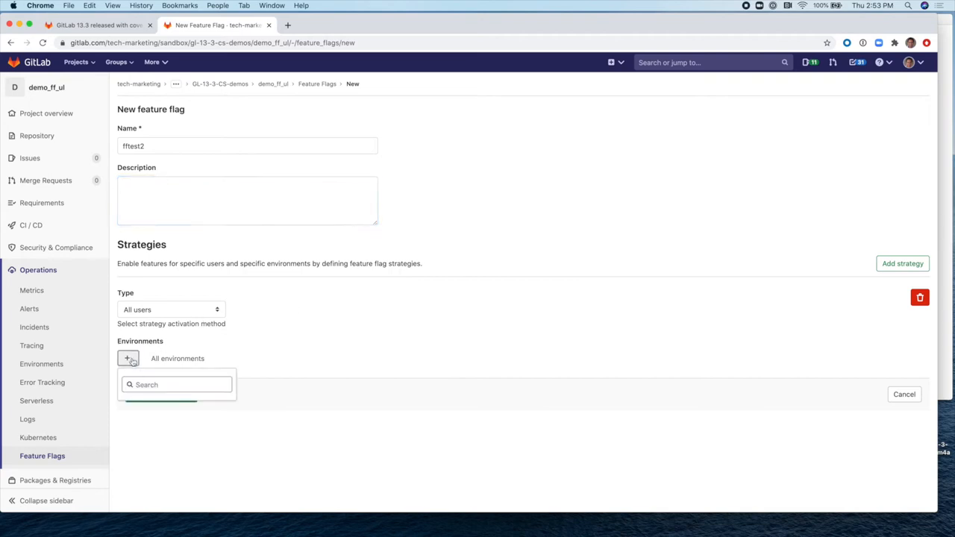
type("qa")
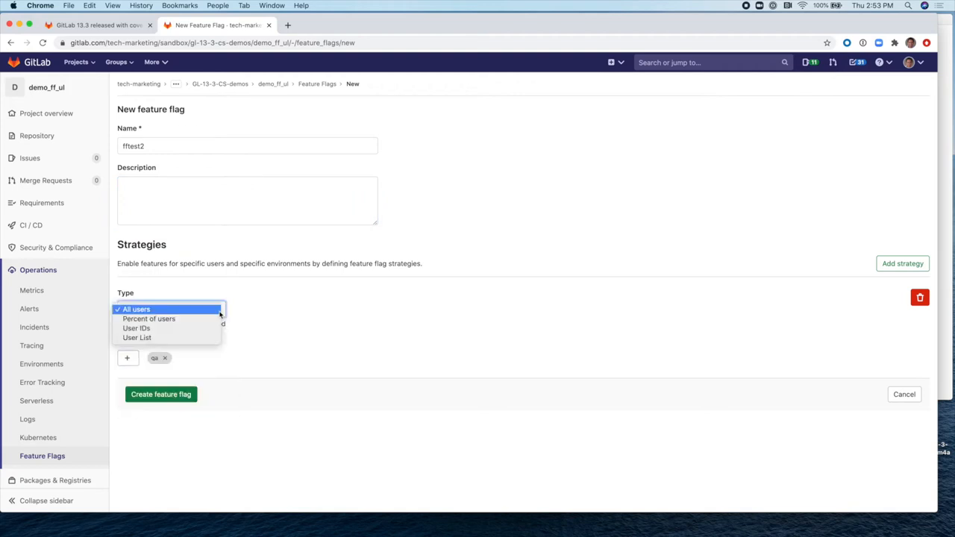
mouse_move(150, 320)
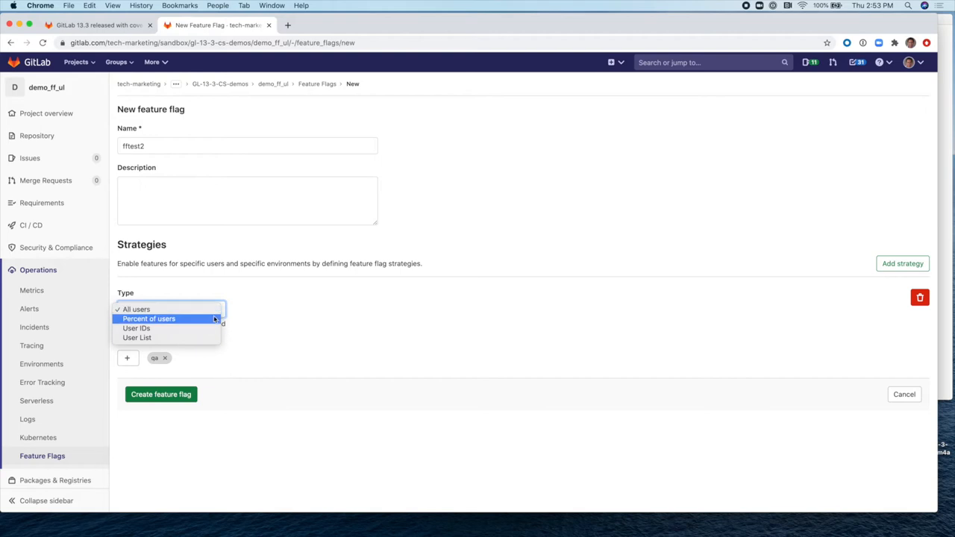
left_click(138, 337)
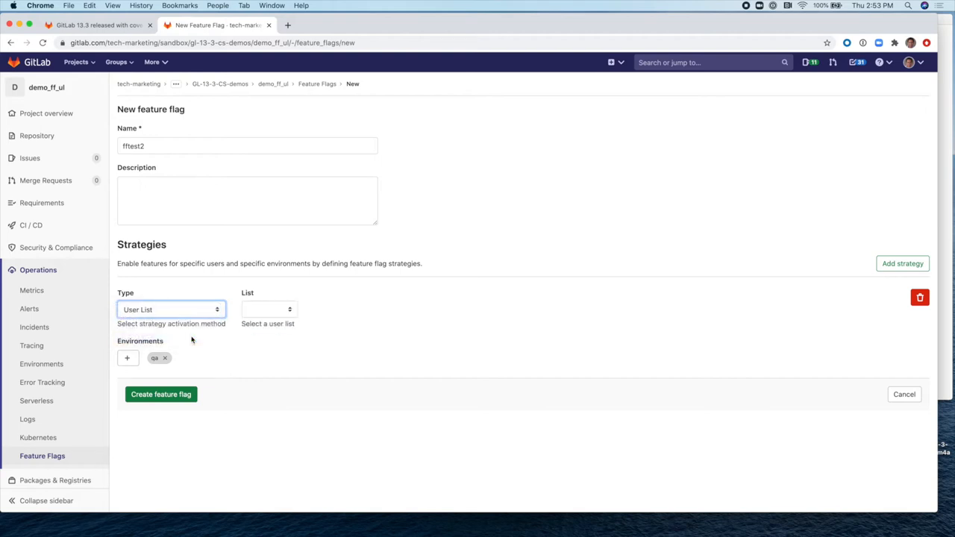
left_click(267, 309)
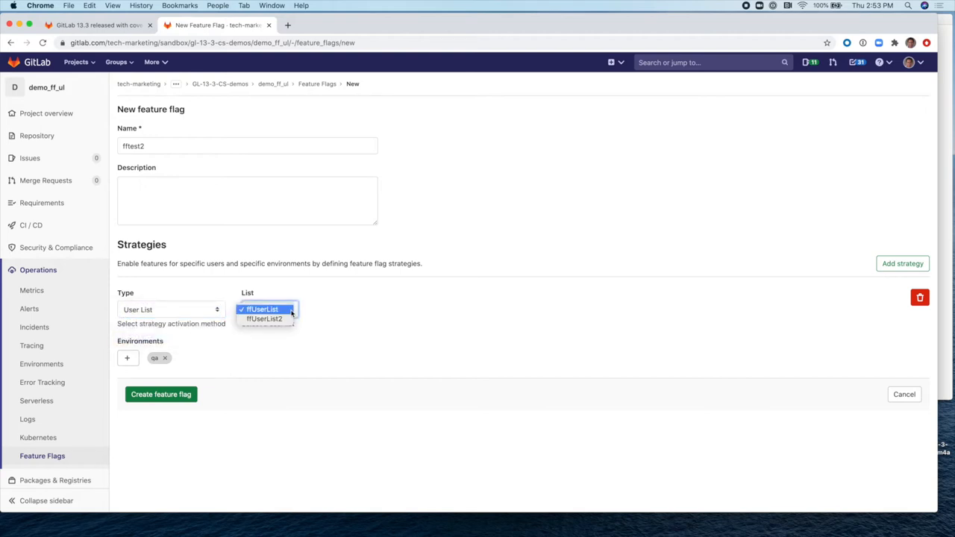
left_click(264, 320)
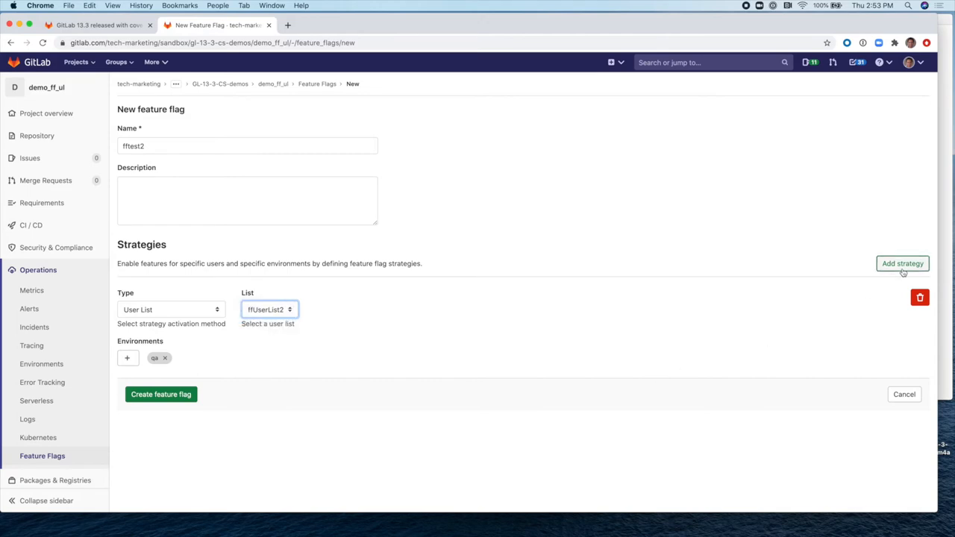
Step: Add a second strategy serving all users on the staging environment
left_click(902, 263)
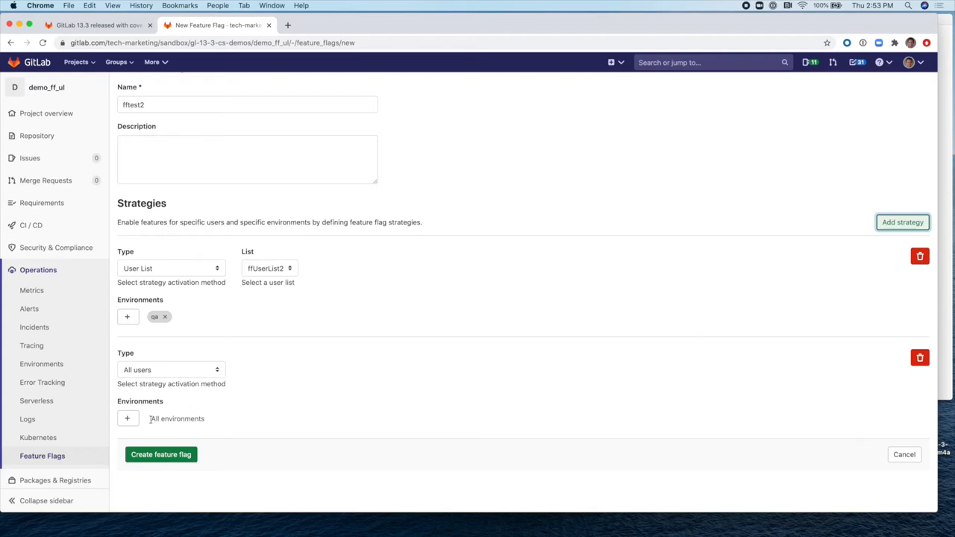
left_click(127, 418)
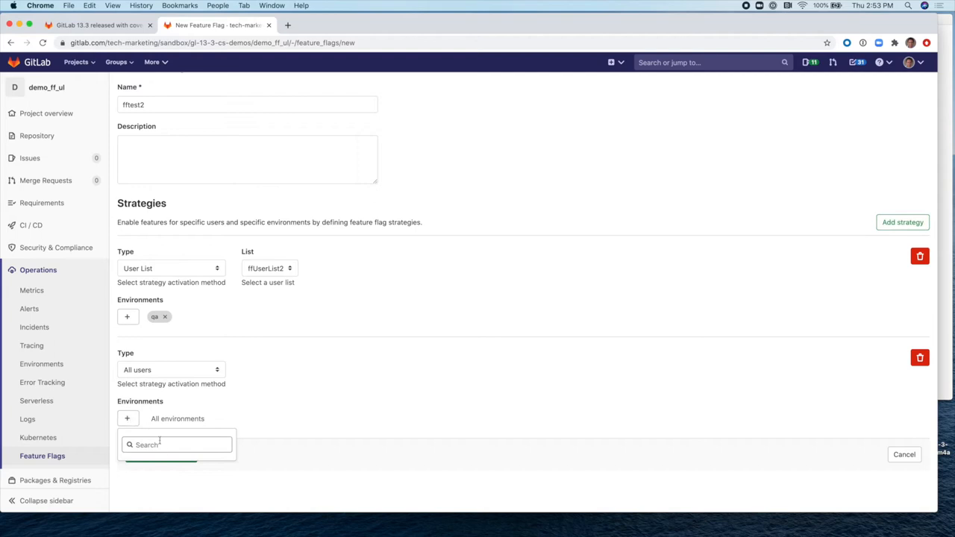
type("tag")
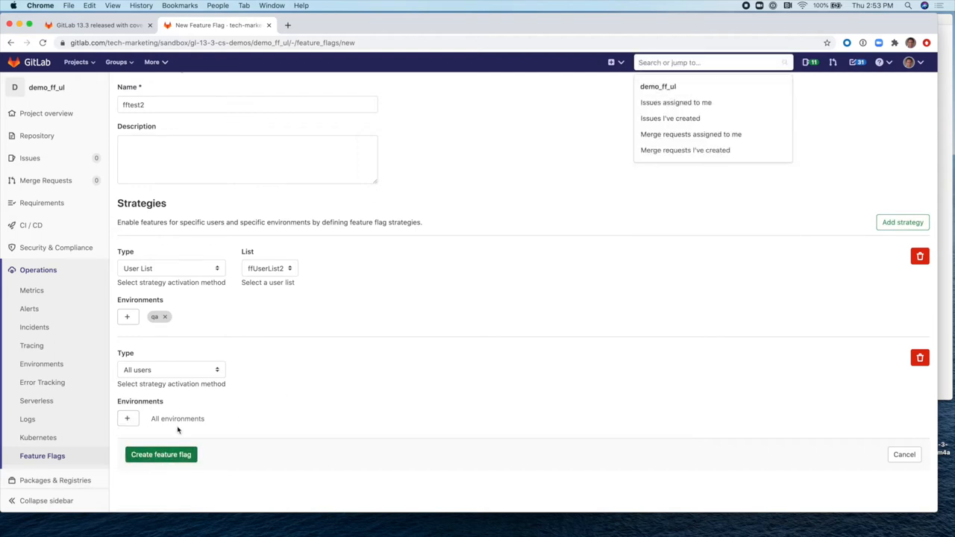
left_click(127, 418)
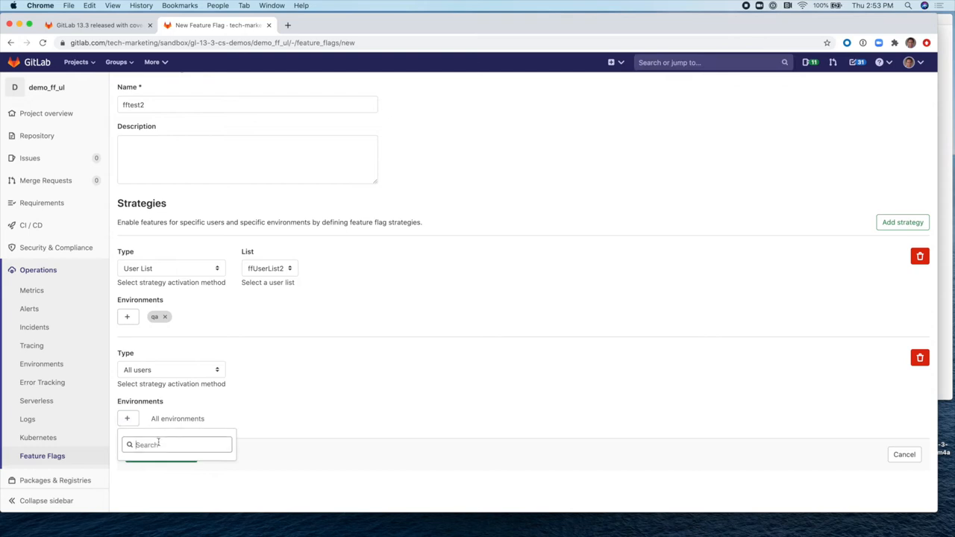
left_click(178, 445)
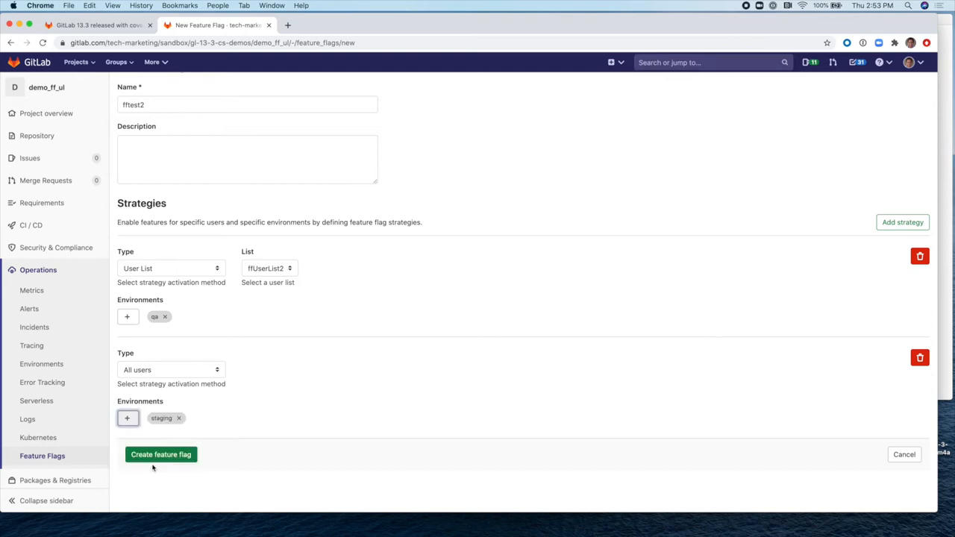
left_click(170, 370)
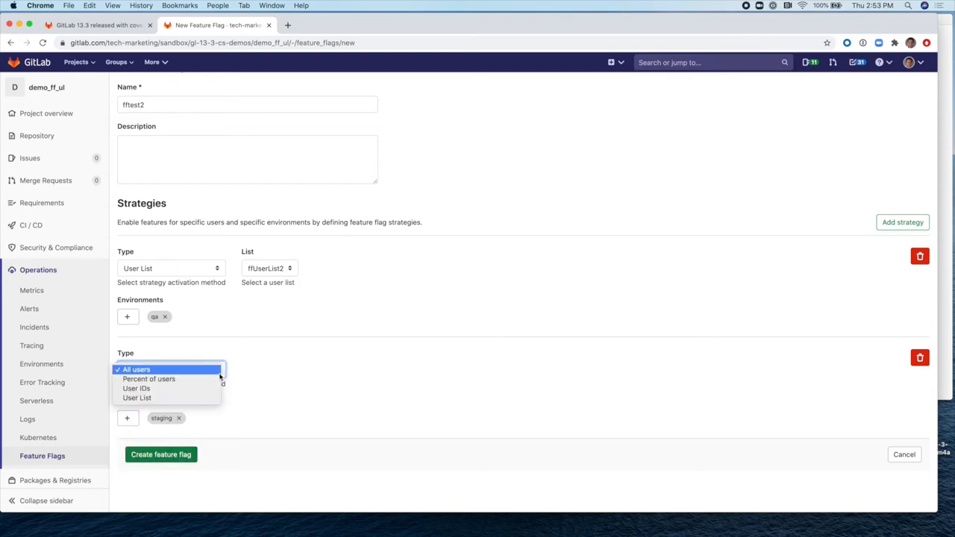
mouse_move(150, 379)
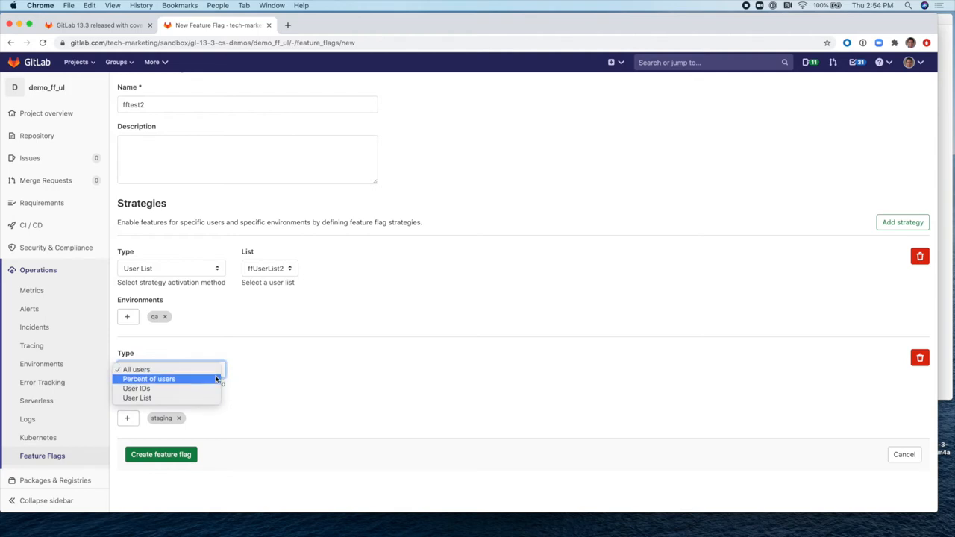
left_click(137, 370)
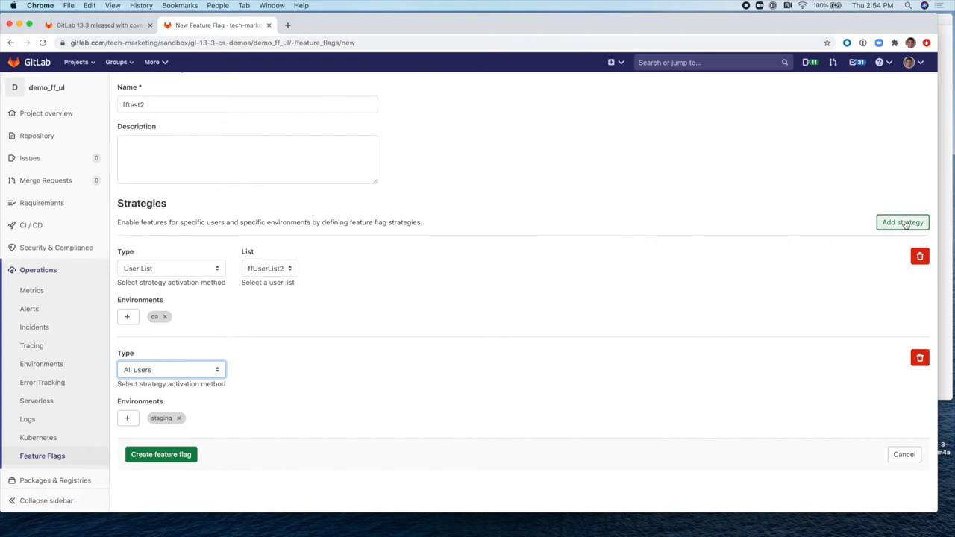
Step: Add a third strategy for 80 percent of users on production and save the flag
left_click(901, 223)
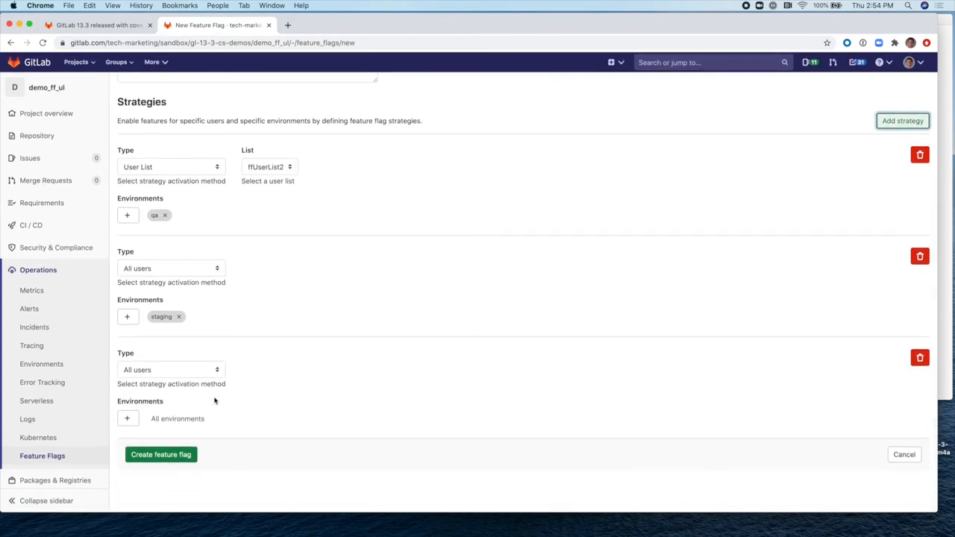
left_click(127, 418)
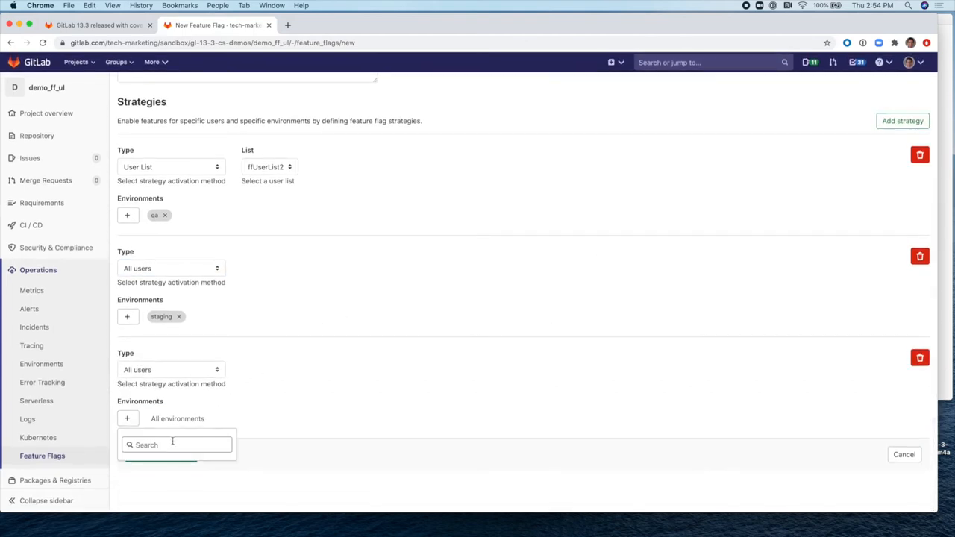
type("prod")
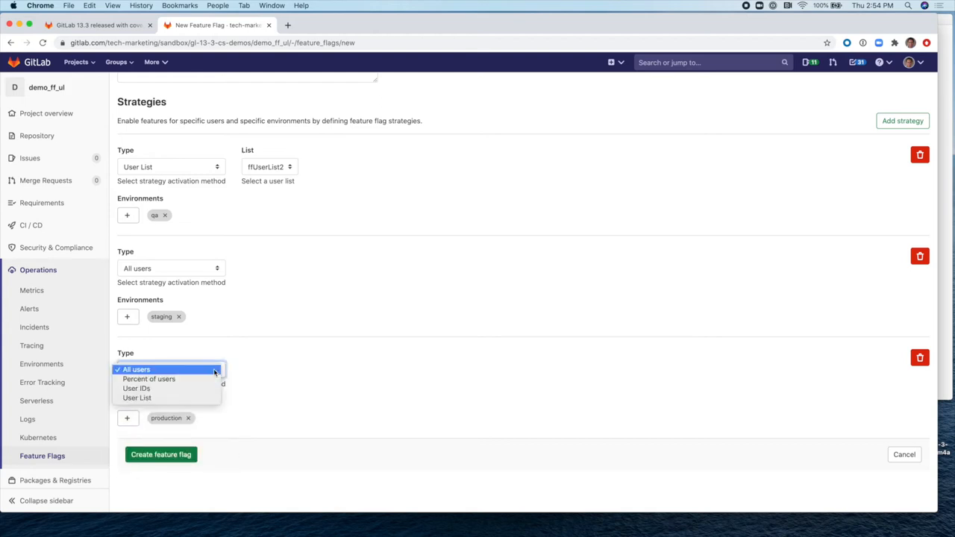
left_click(149, 379)
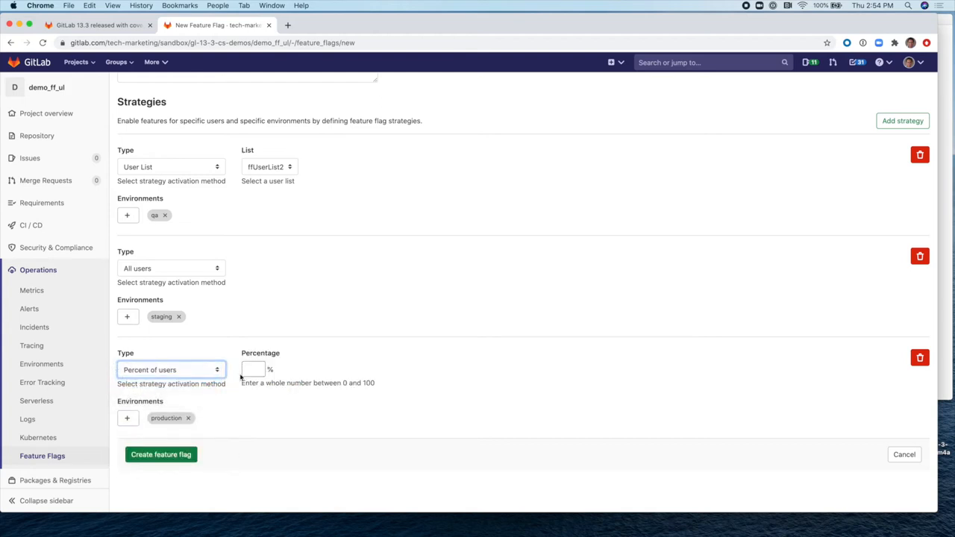
type("80")
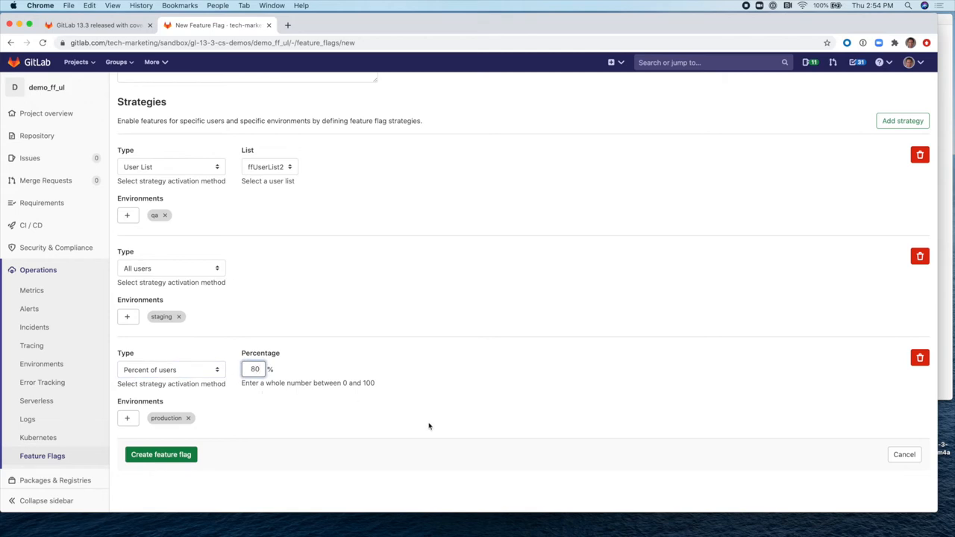
left_click(161, 454)
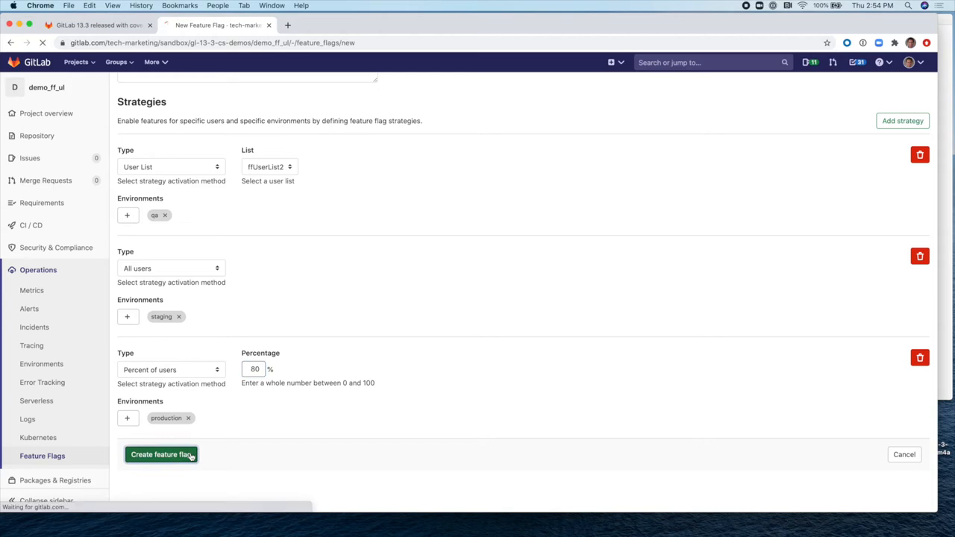
Step: Confirm creation so ffTest2 appears in the flags list, then return to the project
left_click(161, 453)
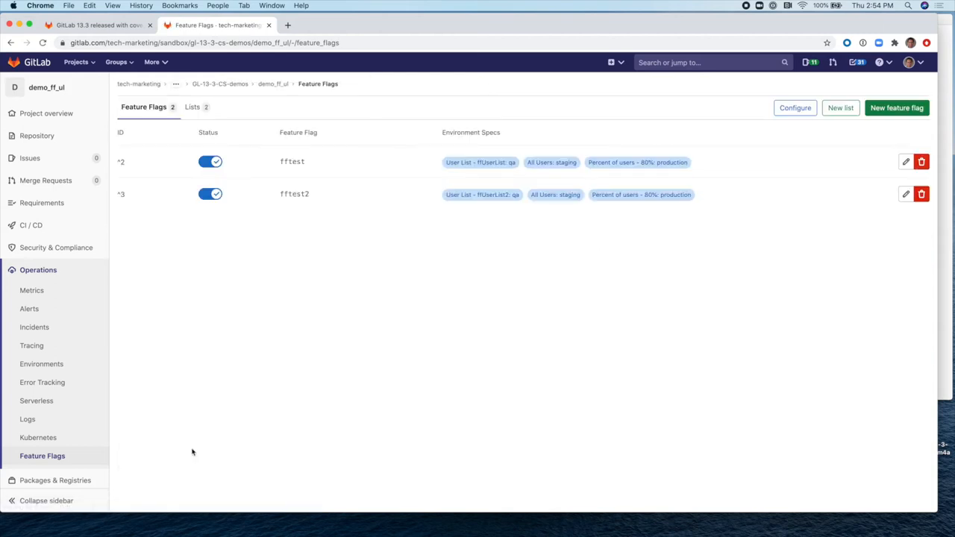
mouse_move(309, 229)
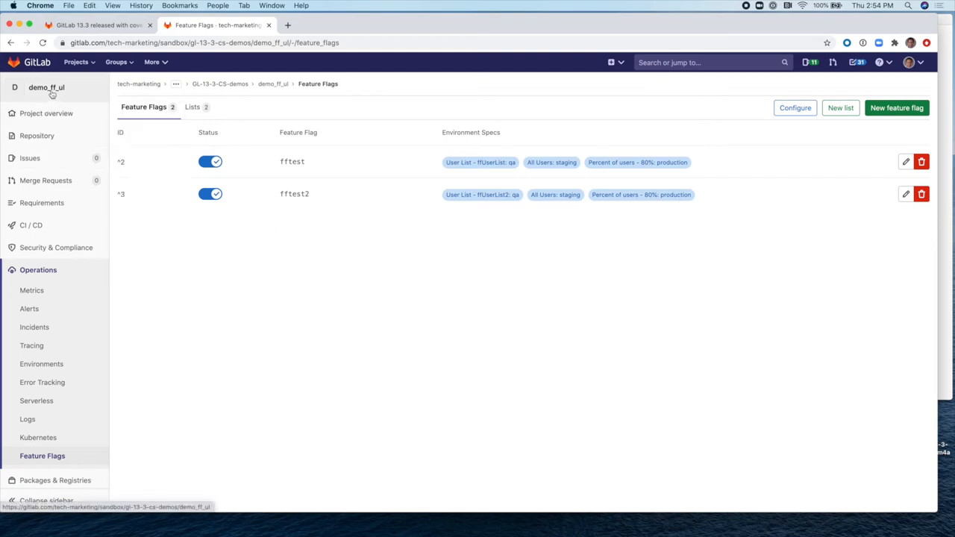
mouse_move(46, 87)
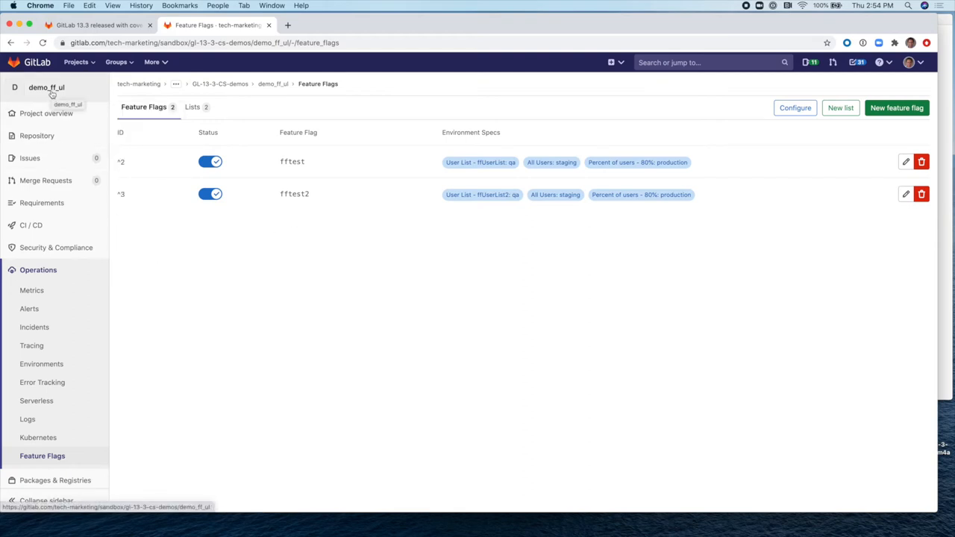
left_click(46, 87)
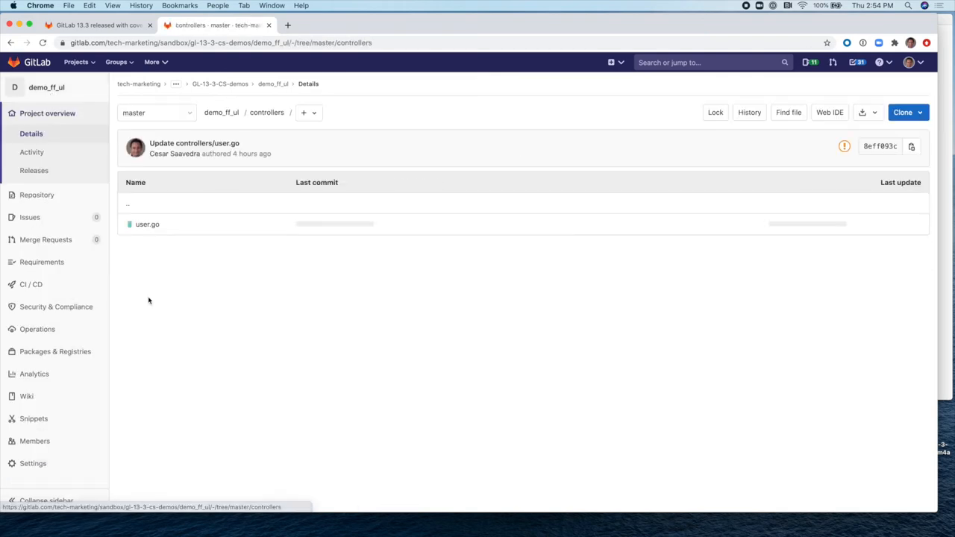
Step: Bring up controllers/user.go and read through its source
left_click(146, 224)
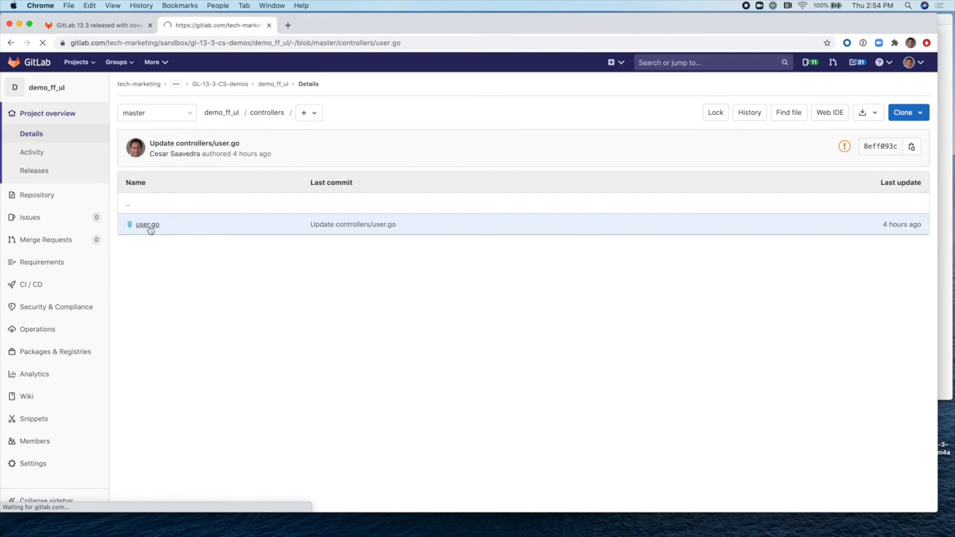
left_click(146, 224)
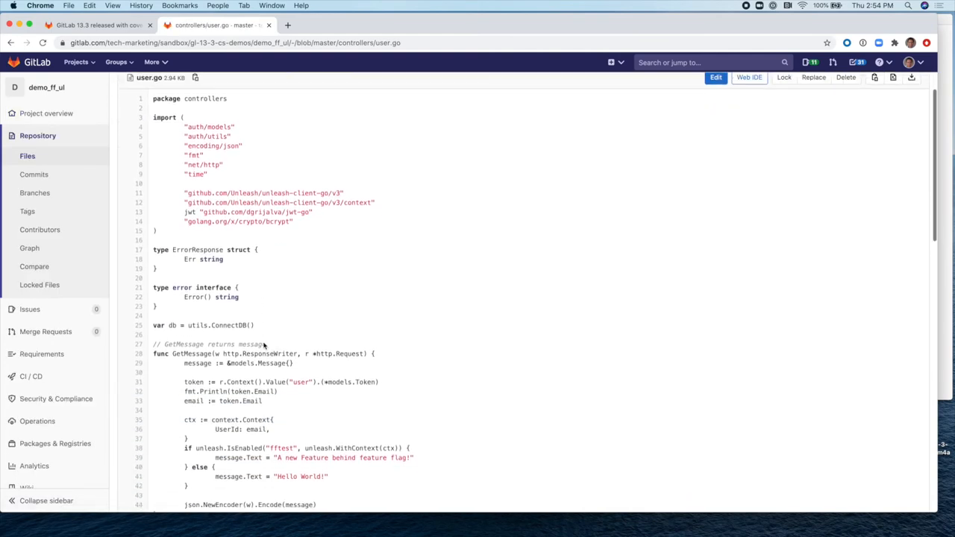
scroll("down", 3)
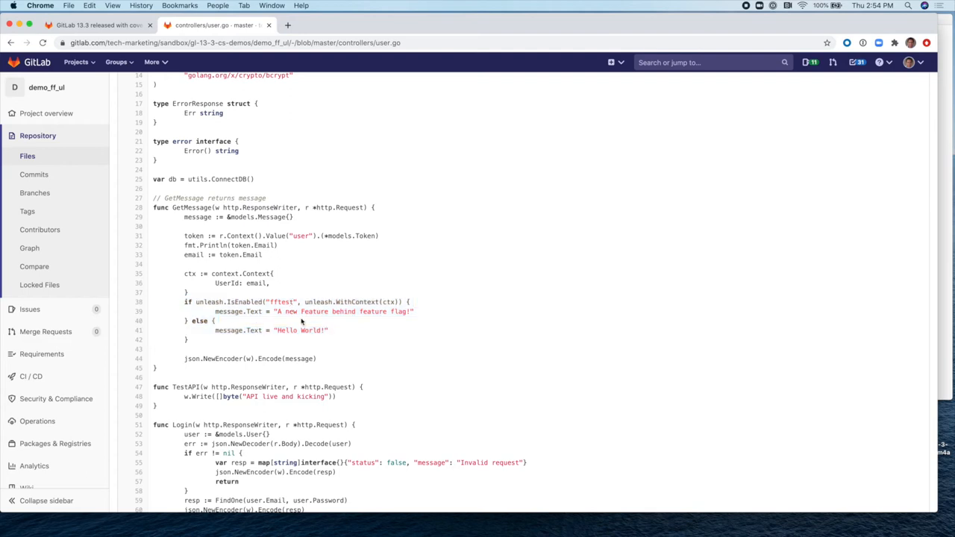
scroll("up", 3)
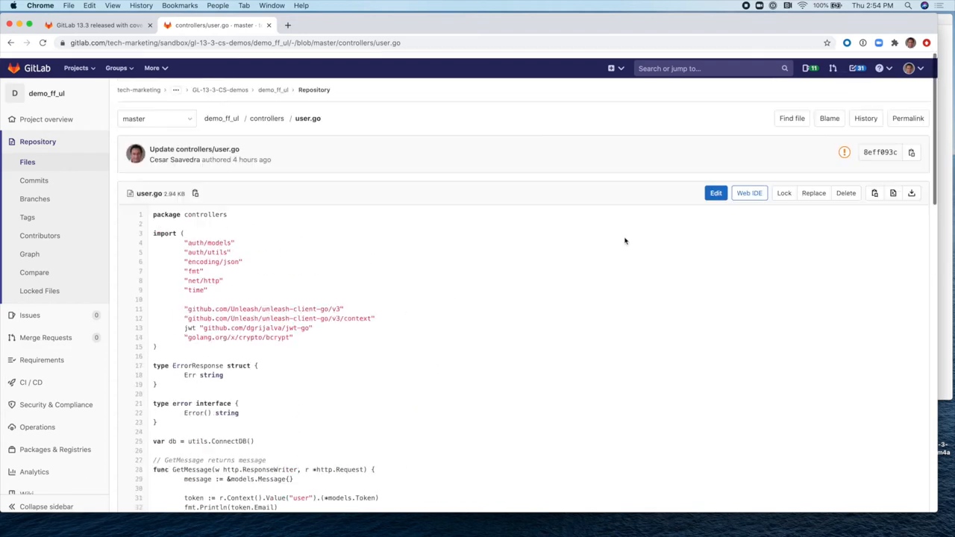
Step: In the Web IDE, change user.go's unleash.IsEnabled check from "ffTest" to "ffTest2"
left_click(749, 192)
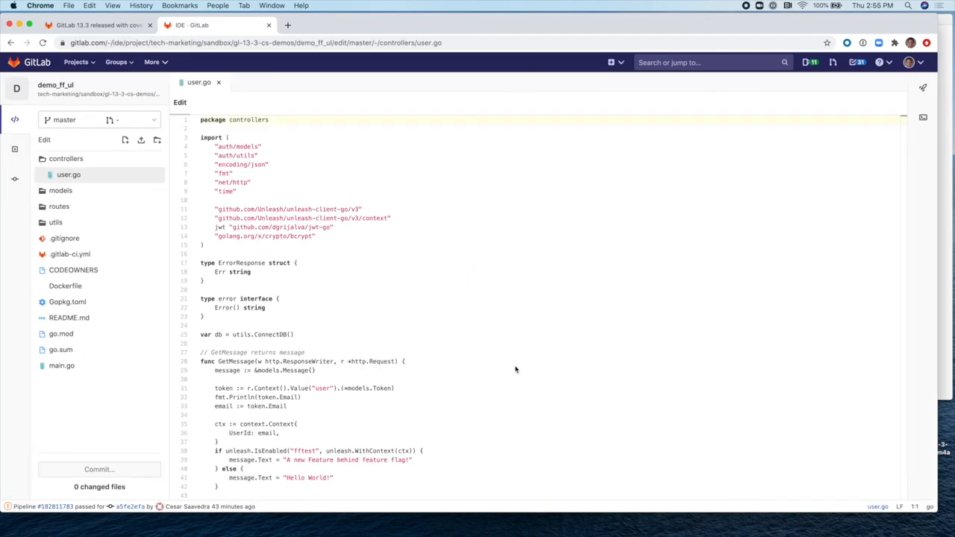
scroll("down", 3)
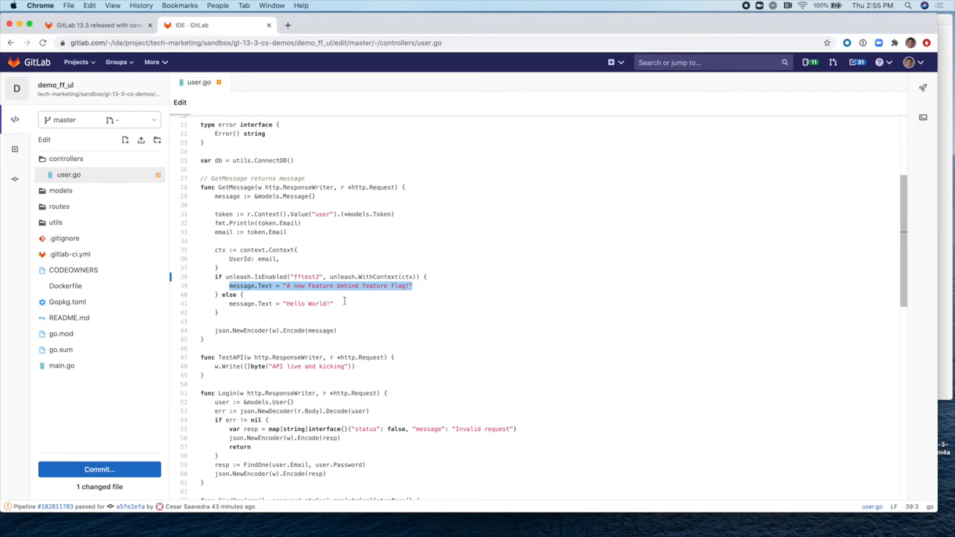
scroll("down", 3)
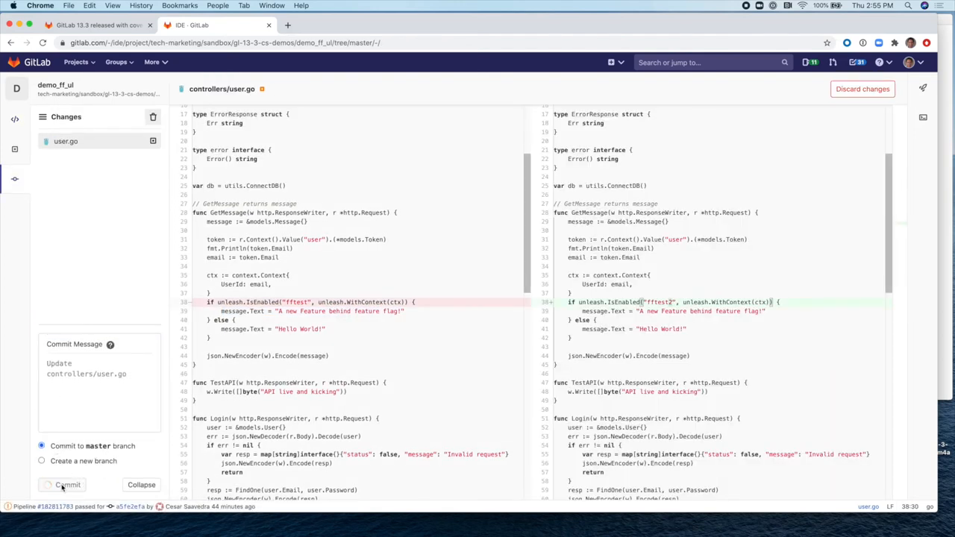
Step: Commit the user.go change to master and list the project's pipelines with the new run
left_click(67, 484)
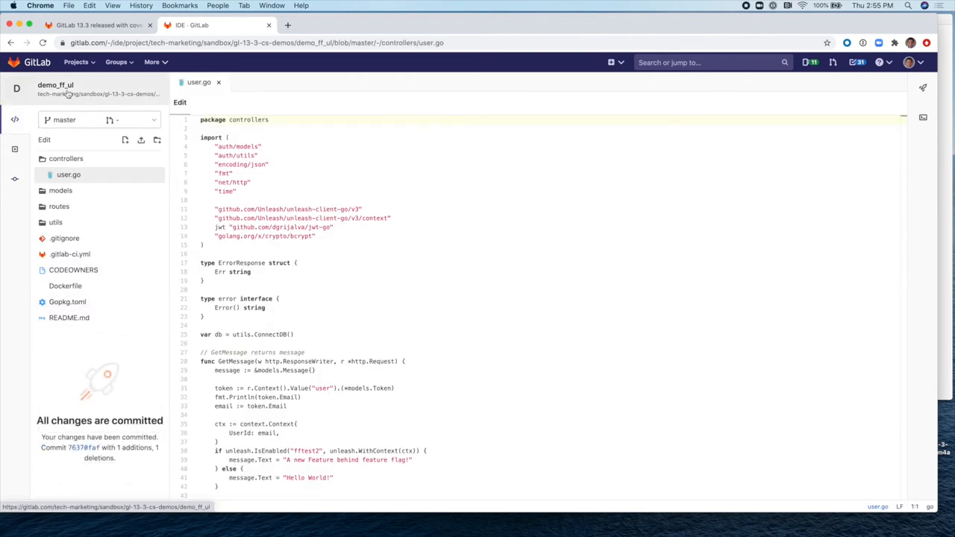
left_click(56, 87)
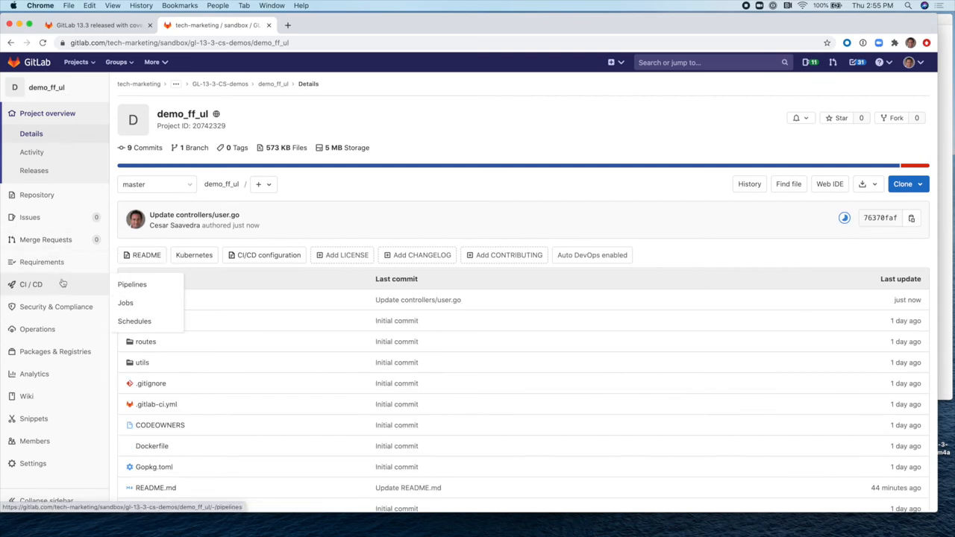
left_click(132, 284)
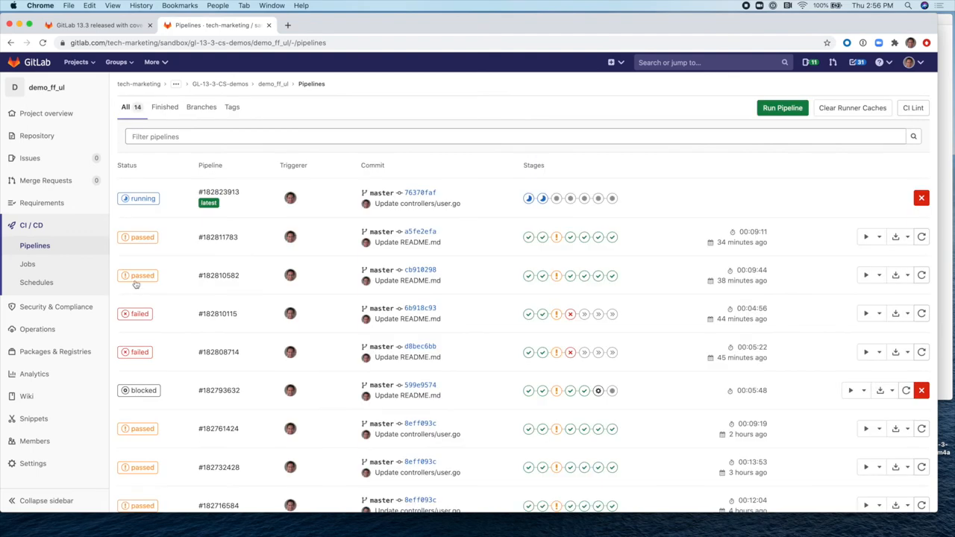
Step: View the running pipeline #182823913 with its 13 jobs from build through performance stages
left_click(218, 191)
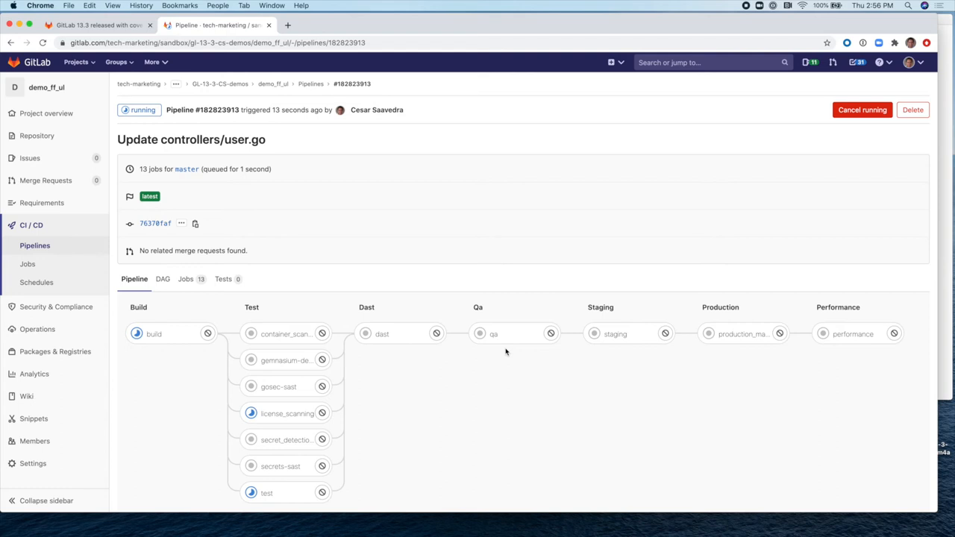
mouse_move(496, 370)
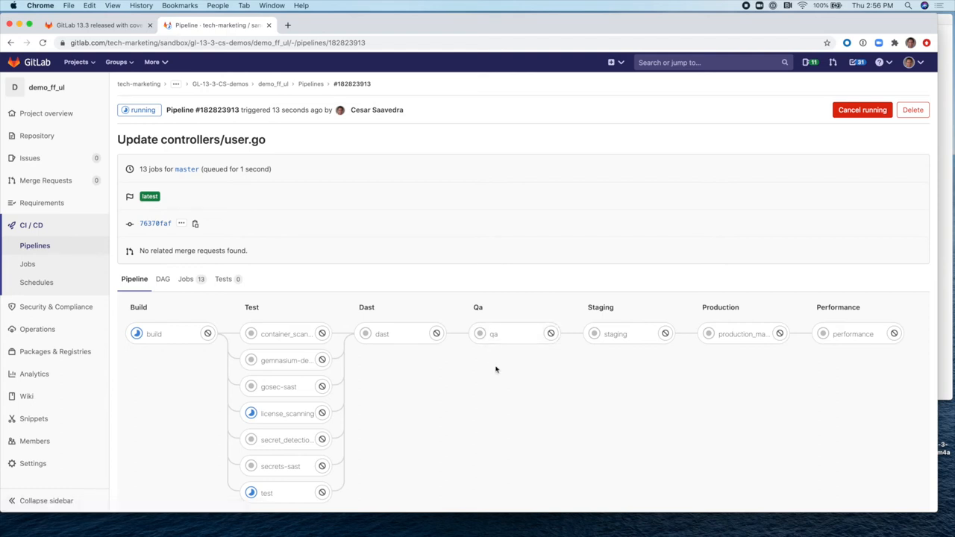
mouse_move(493, 334)
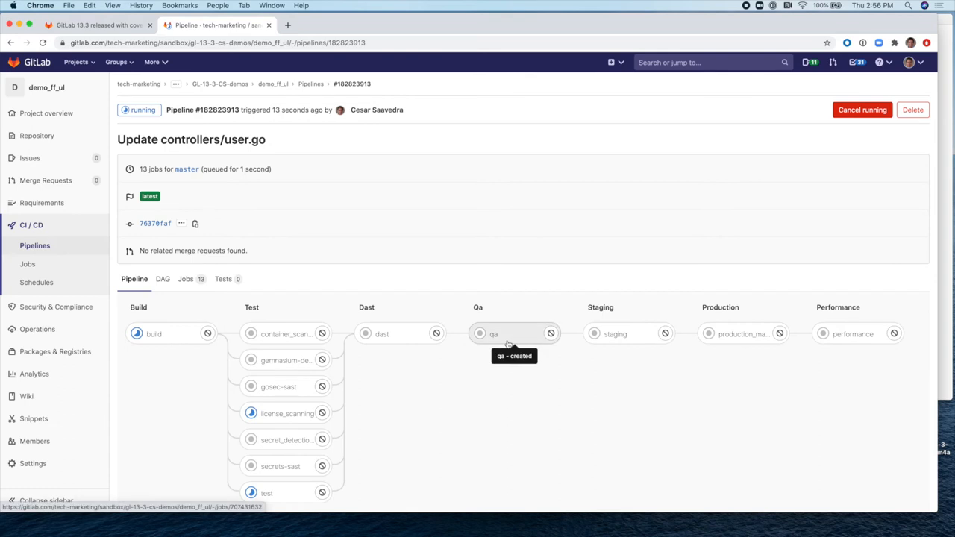
mouse_move(541, 382)
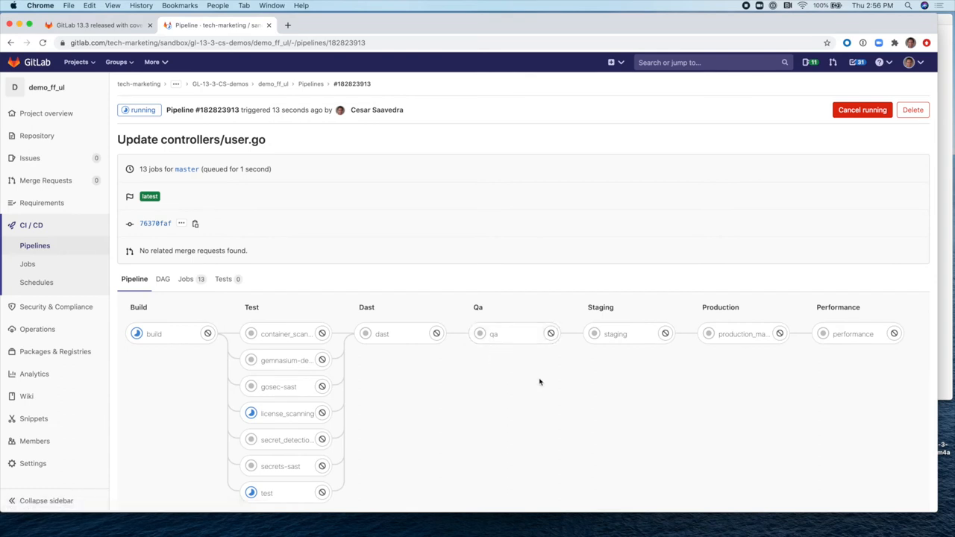
mouse_move(721, 364)
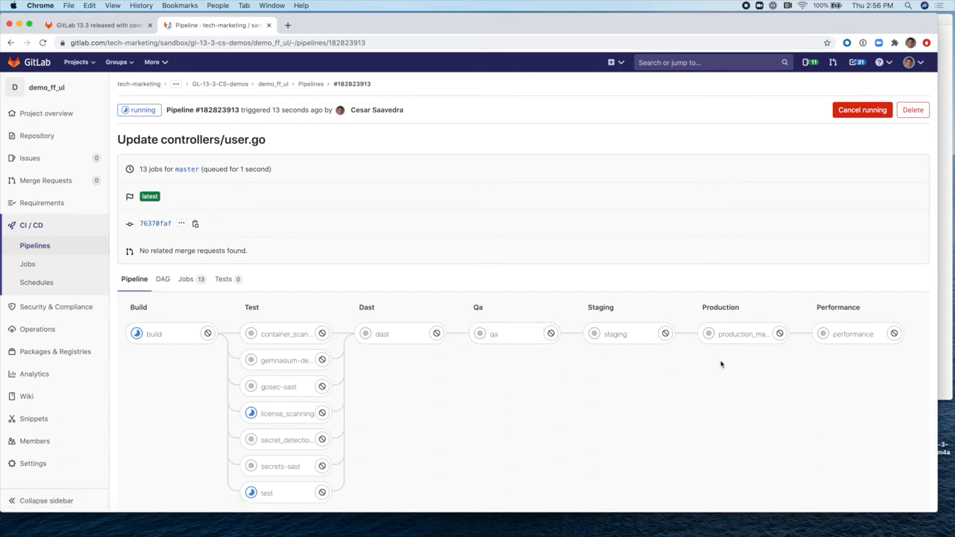
mouse_move(734, 348)
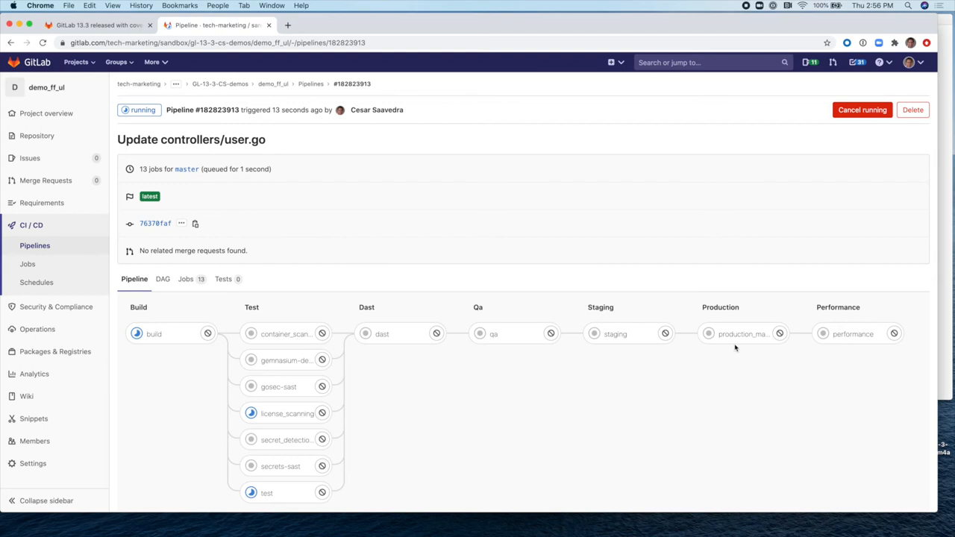
mouse_move(715, 390)
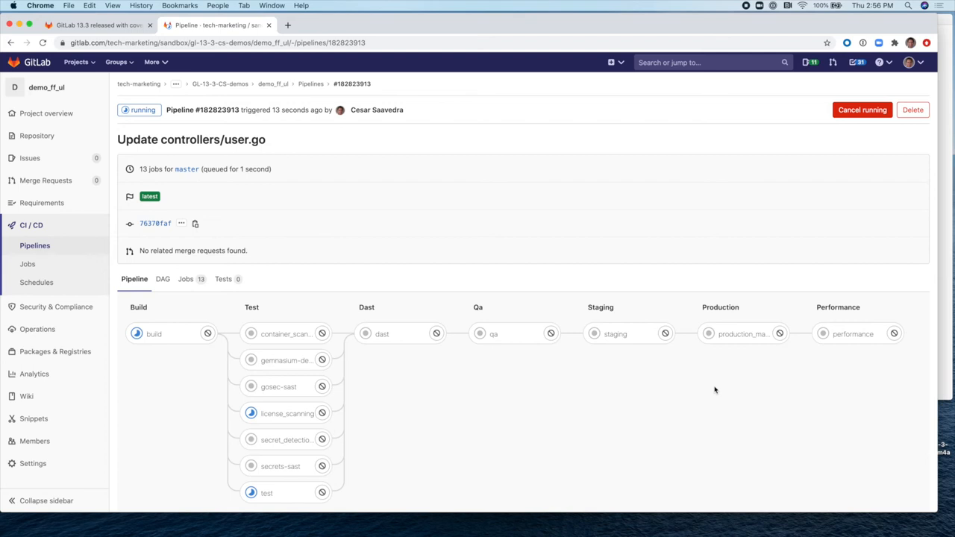
mouse_move(823, 324)
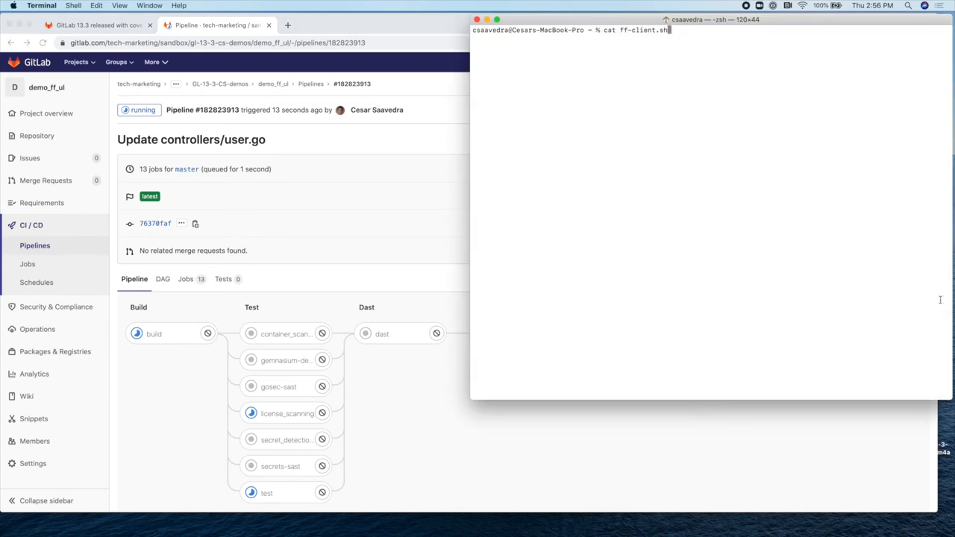
mouse_move(724, 251)
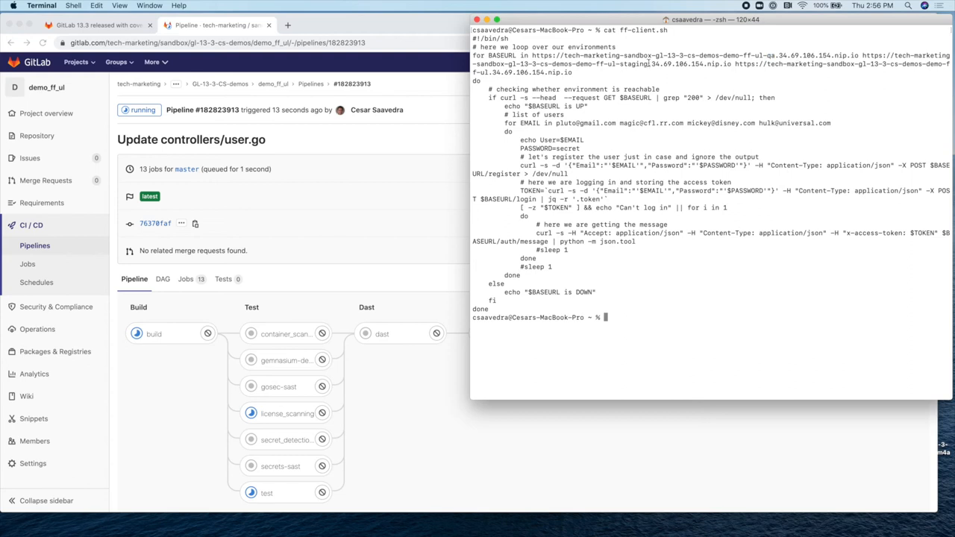
Step: Print ff-client.sh with cat and highlight the environment URLs and first user emails
double_click(633, 63)
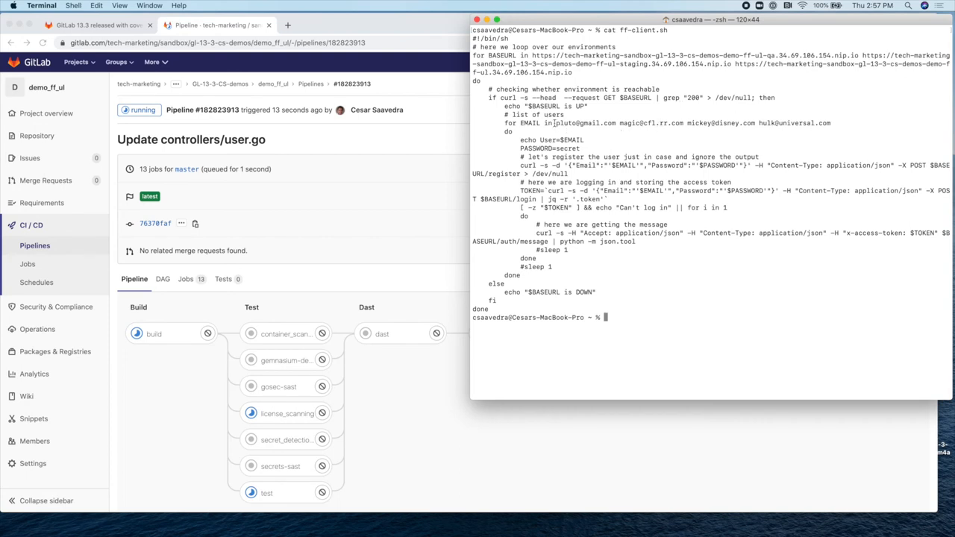
left_click_drag(555, 123, 669, 122)
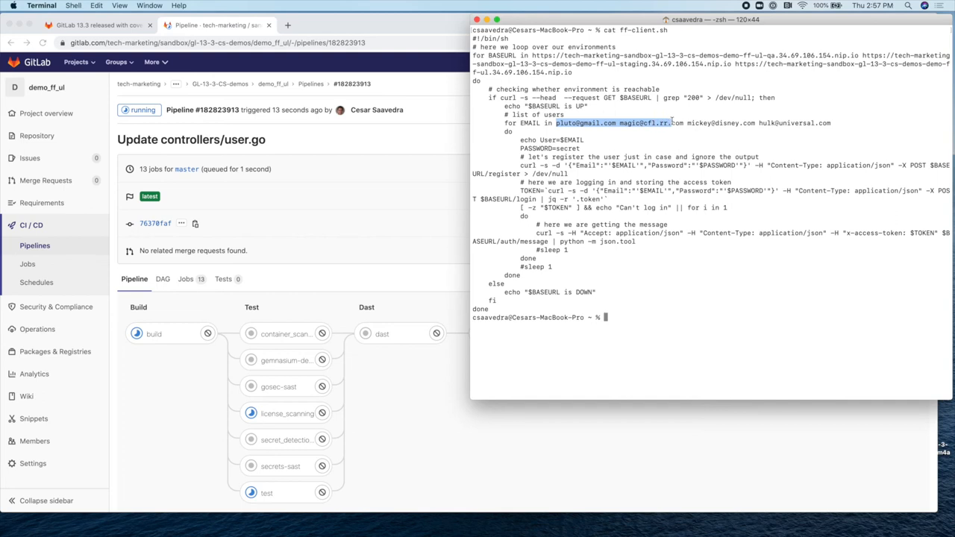
left_click_drag(672, 122, 719, 122)
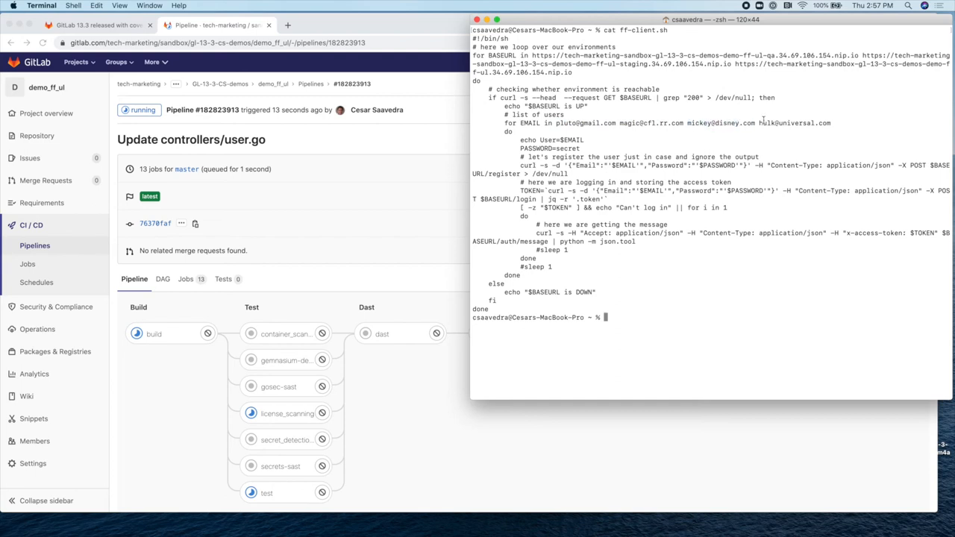
double_click(795, 122)
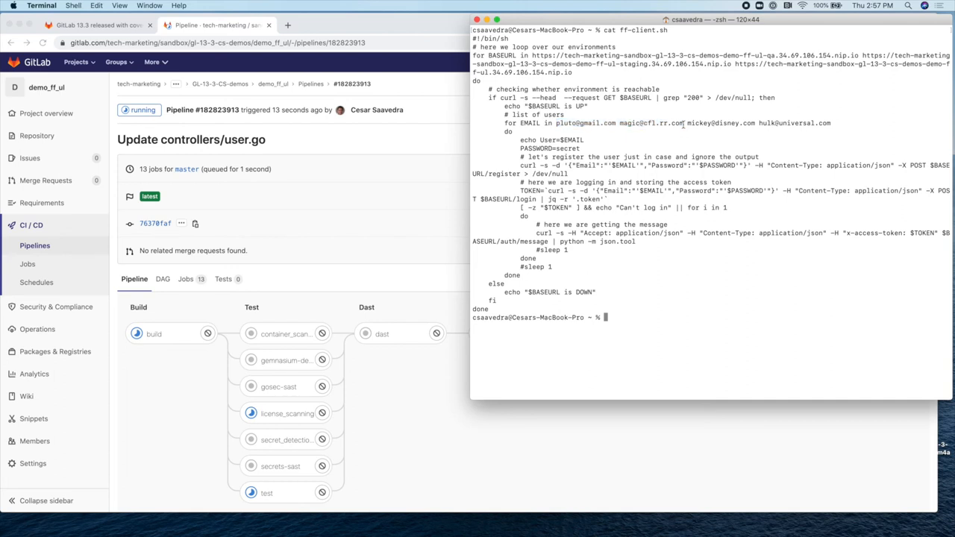
mouse_move(677, 122)
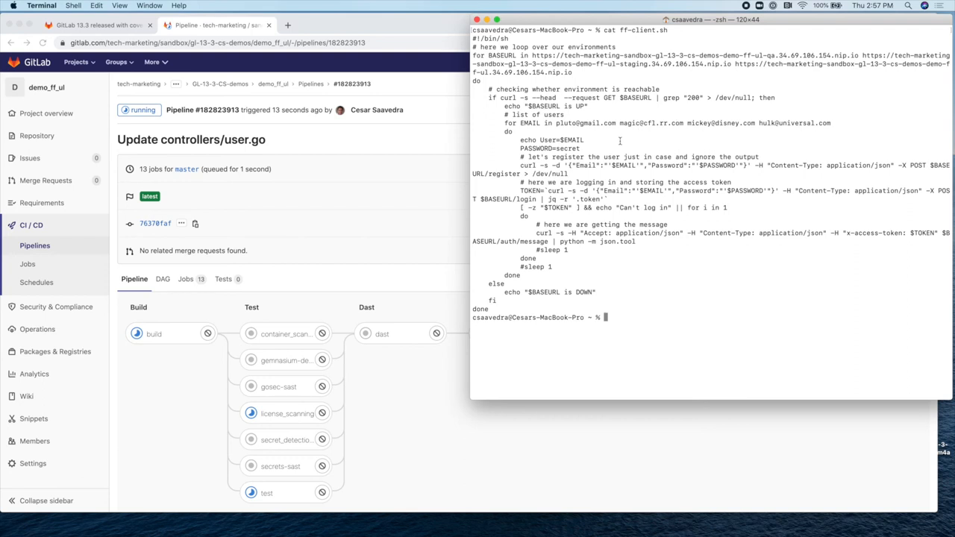
mouse_move(555, 122)
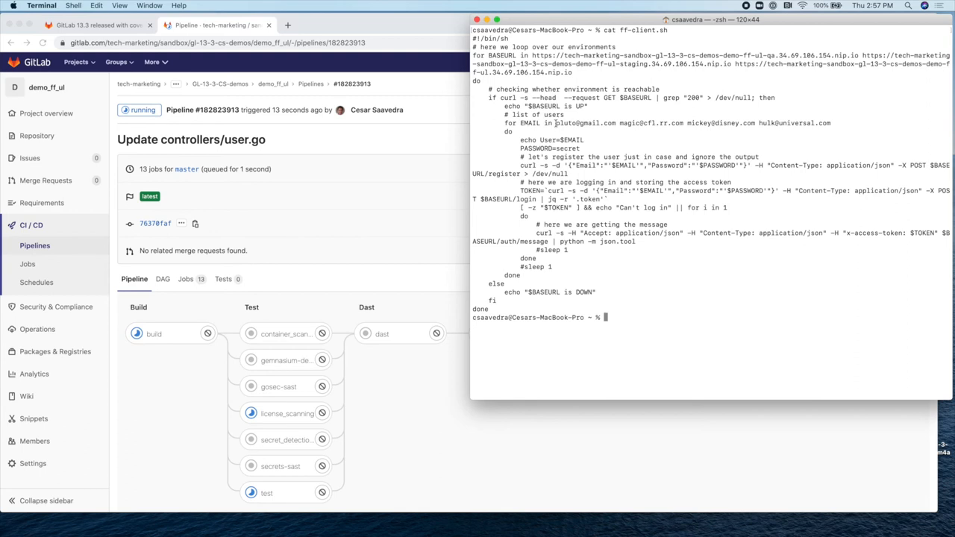
Step: Highlight the whole list of test user emails in the script, then clear the highlight
left_click_drag(555, 122, 684, 122)
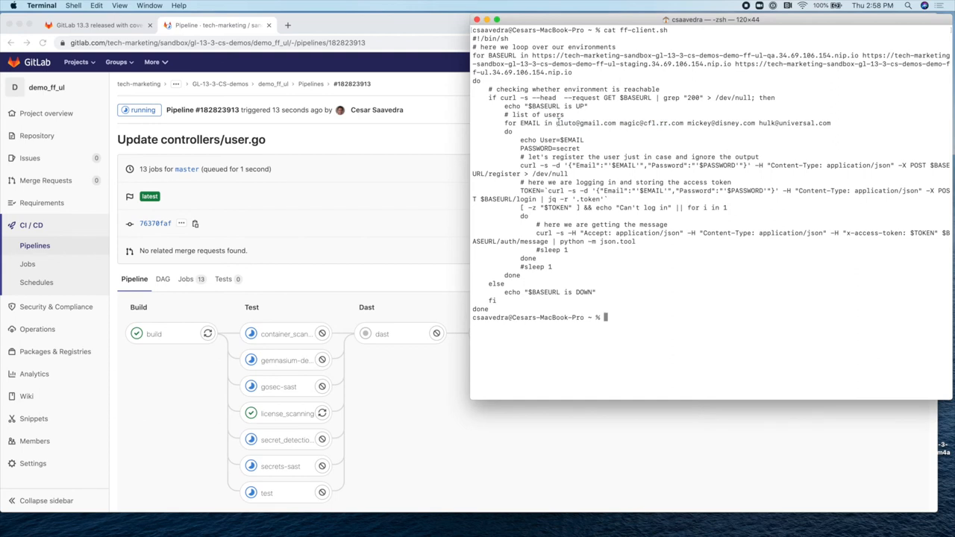
double_click(585, 122)
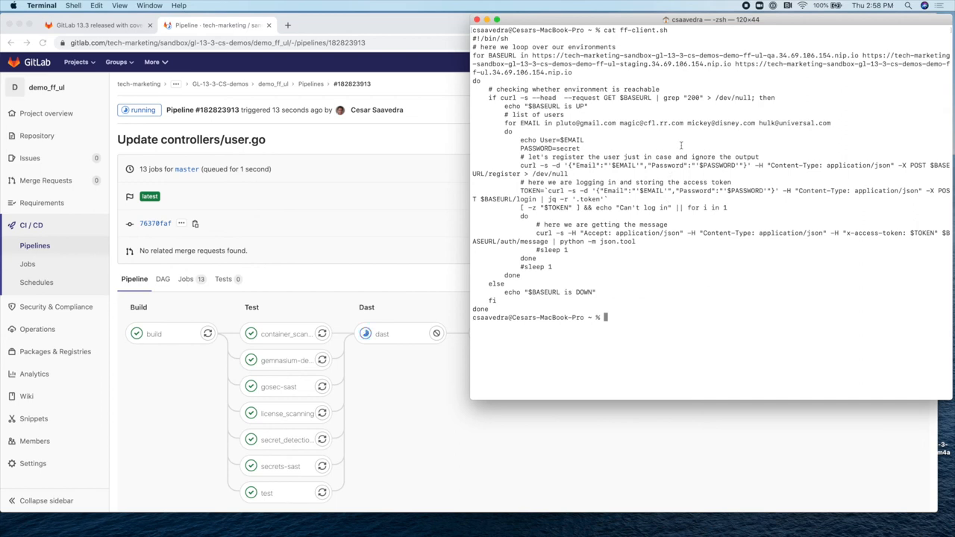
mouse_move(717, 135)
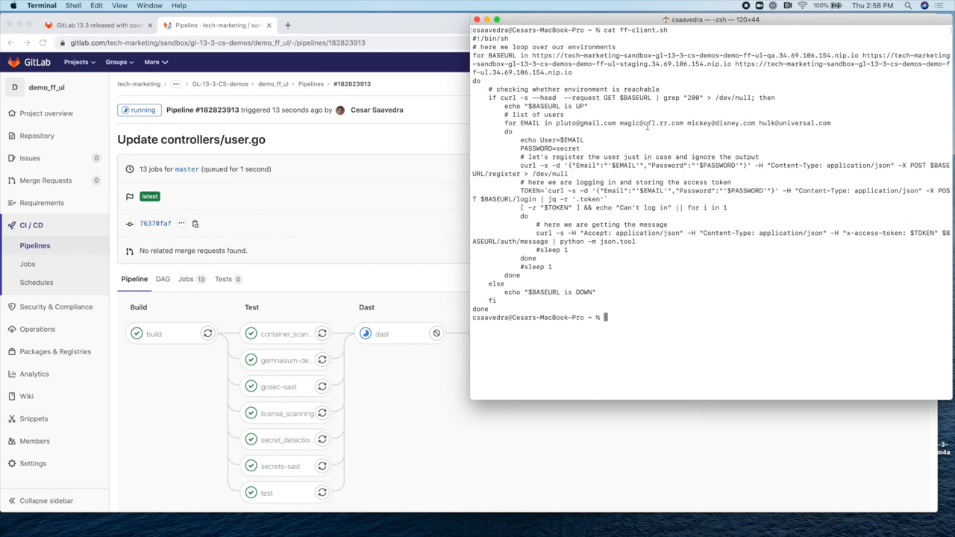
left_click_drag(555, 122, 776, 123)
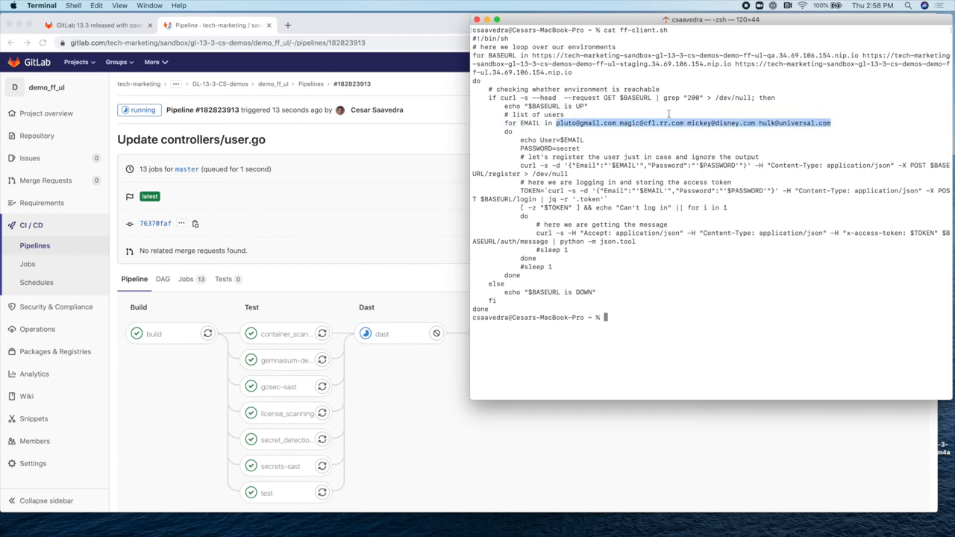
left_click(678, 122)
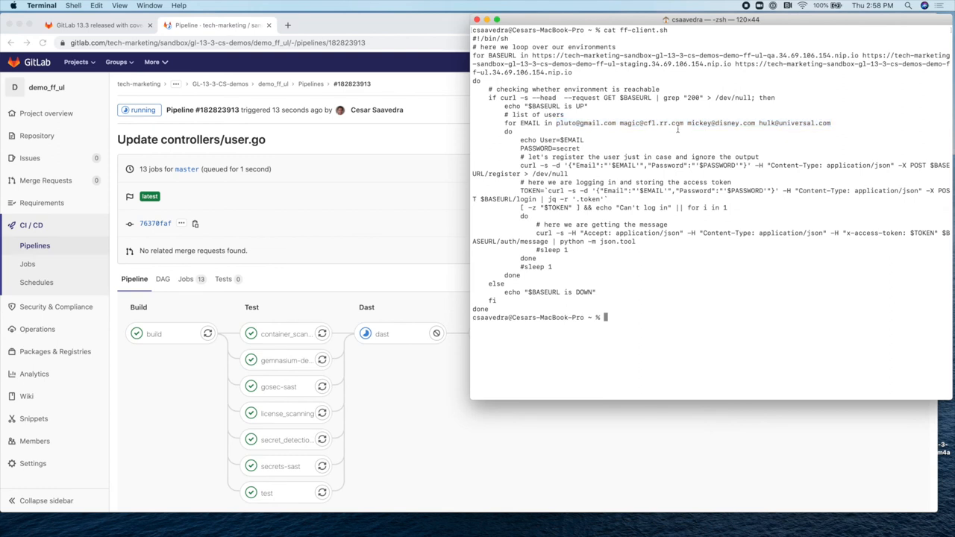
mouse_move(833, 125)
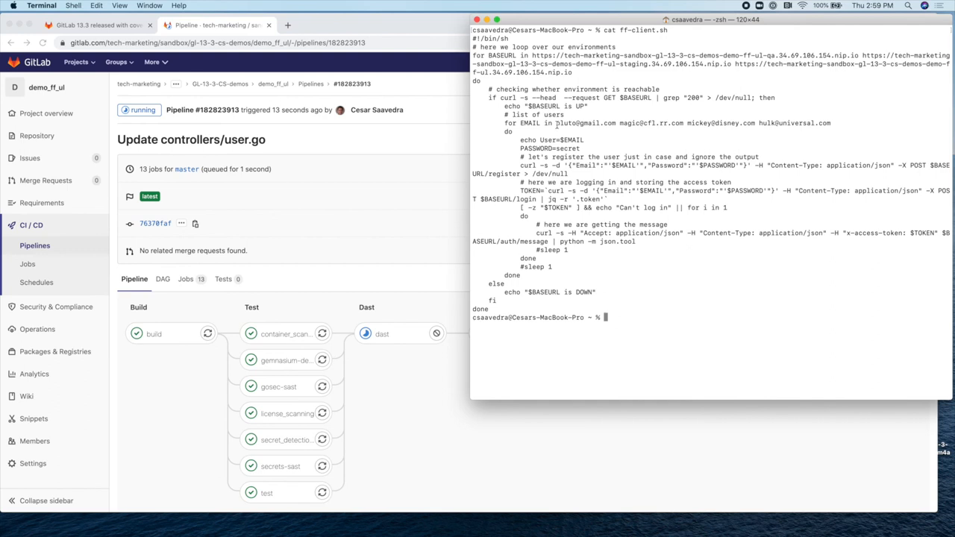
mouse_move(726, 131)
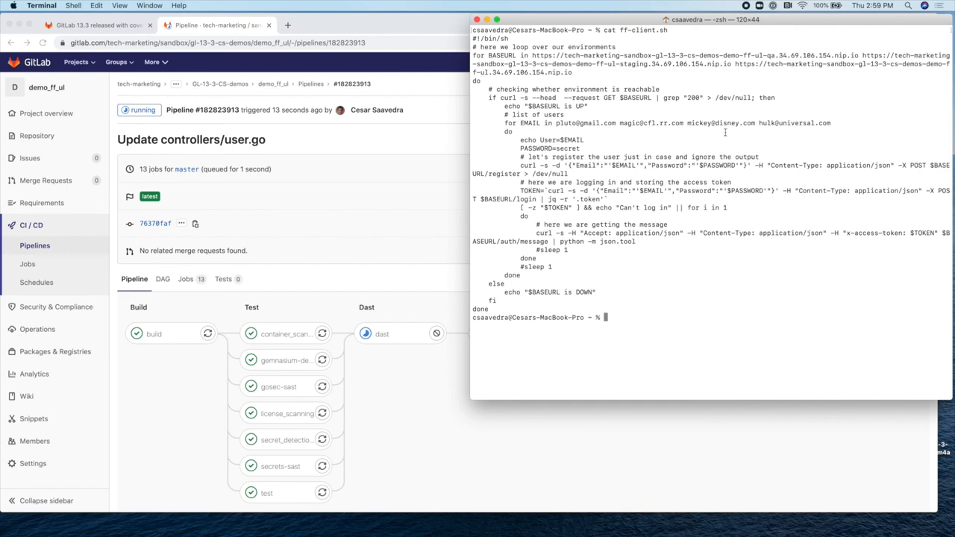
mouse_move(695, 215)
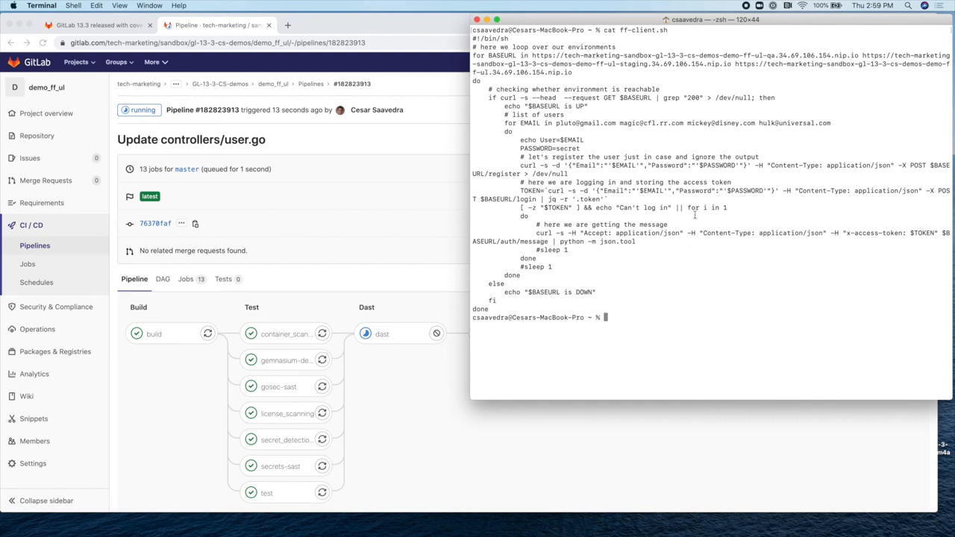
mouse_move(438, 394)
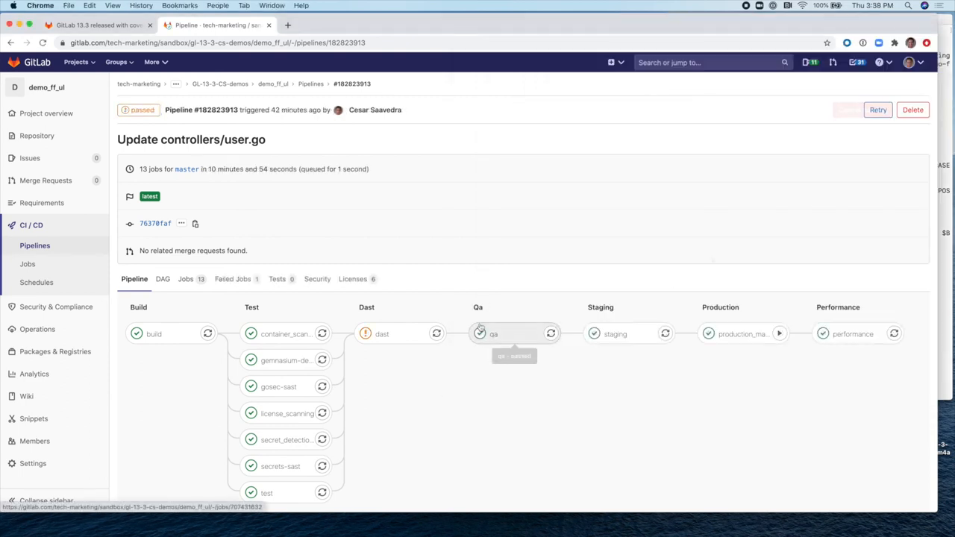
mouse_move(448, 409)
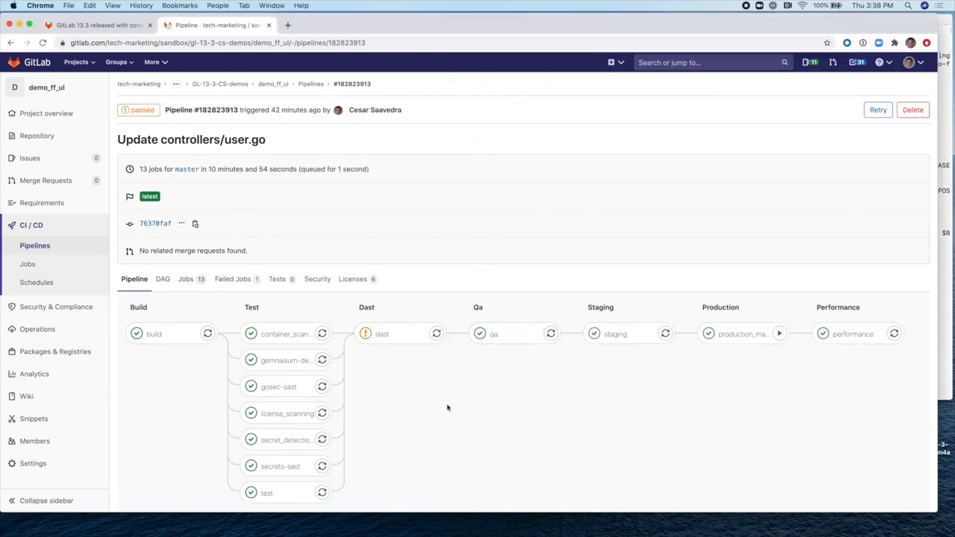
mouse_move(481, 388)
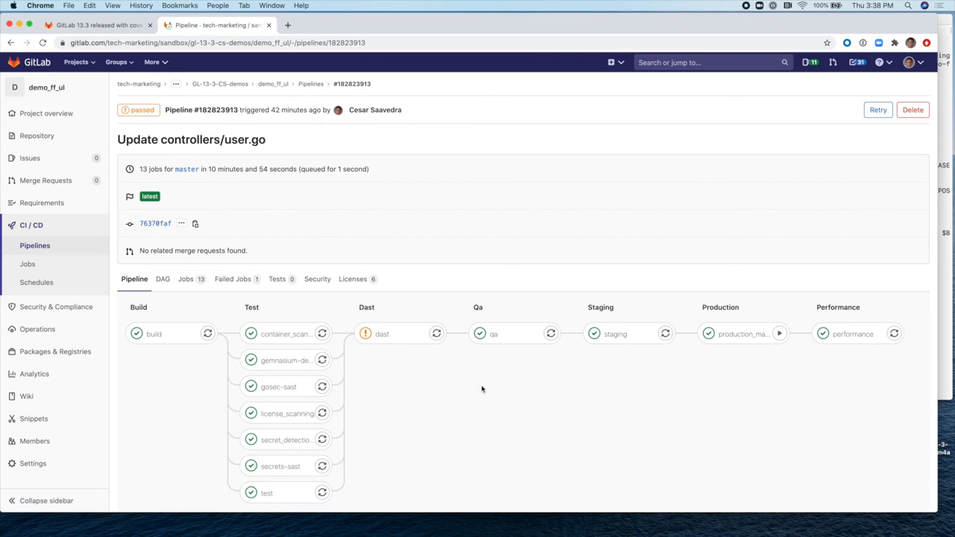
mouse_move(619, 400)
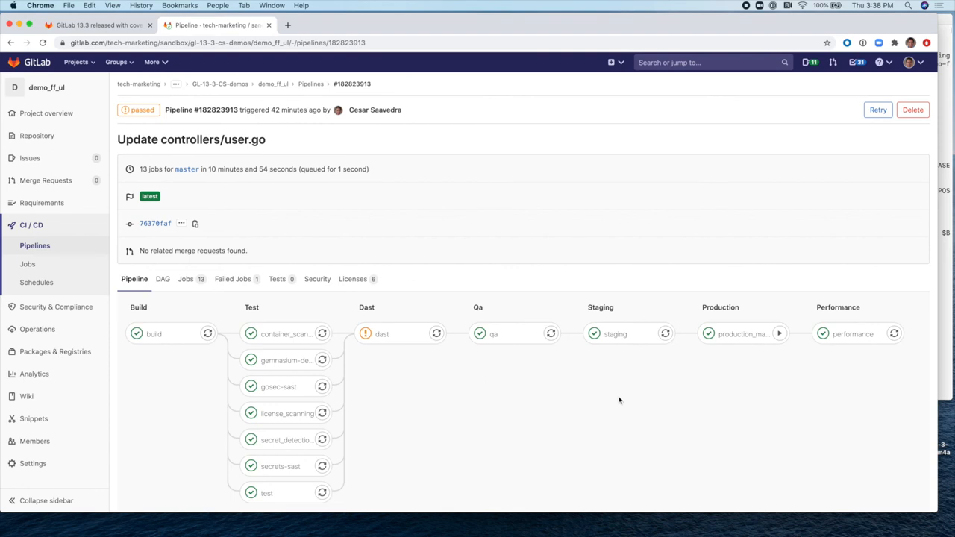
mouse_move(745, 352)
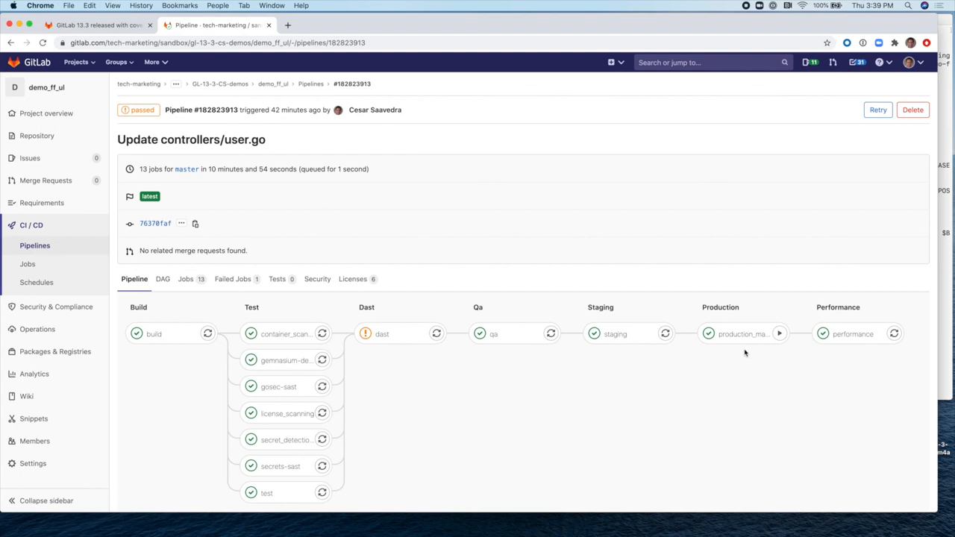
mouse_move(886, 370)
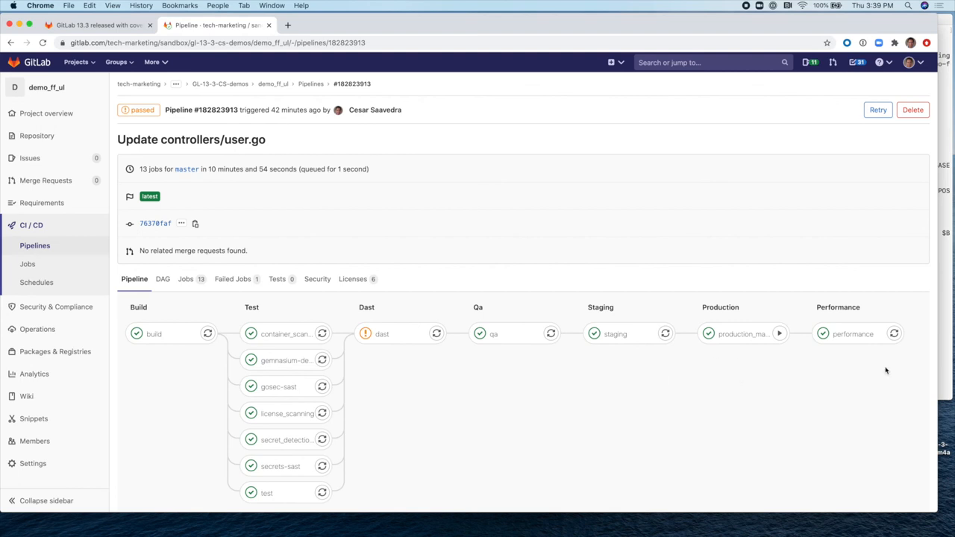
mouse_move(944, 352)
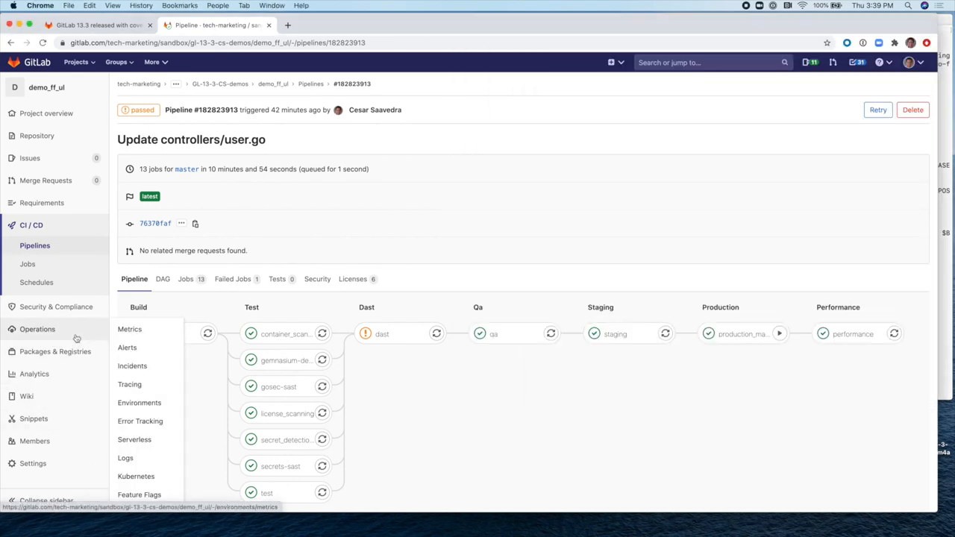
Step: Navigate from Operations in the sidebar to the project's Feature Flags list
left_click(139, 496)
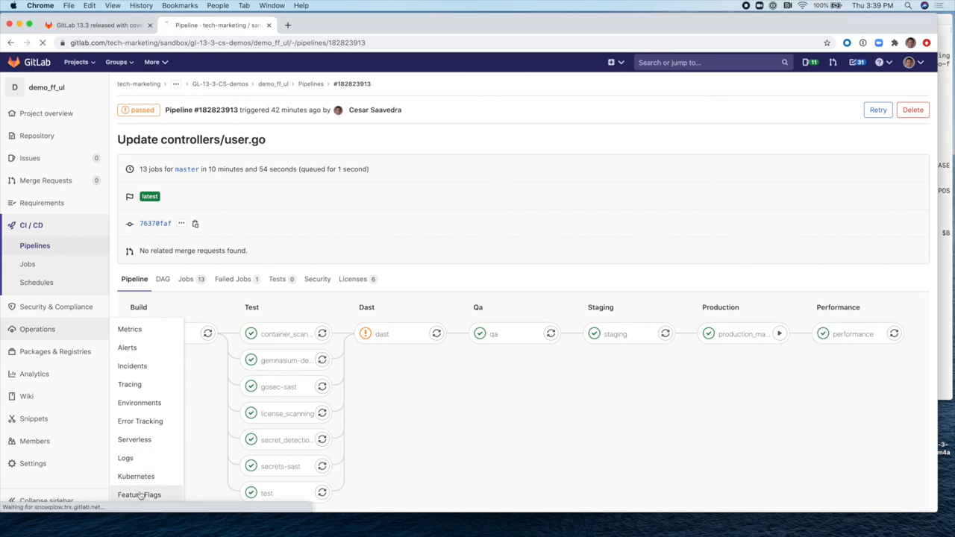
left_click(141, 495)
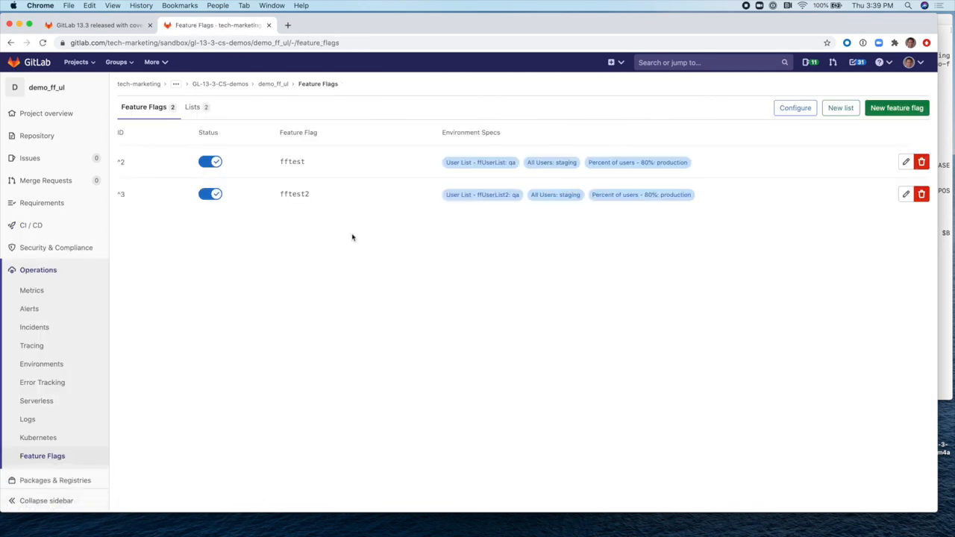
mouse_move(768, 325)
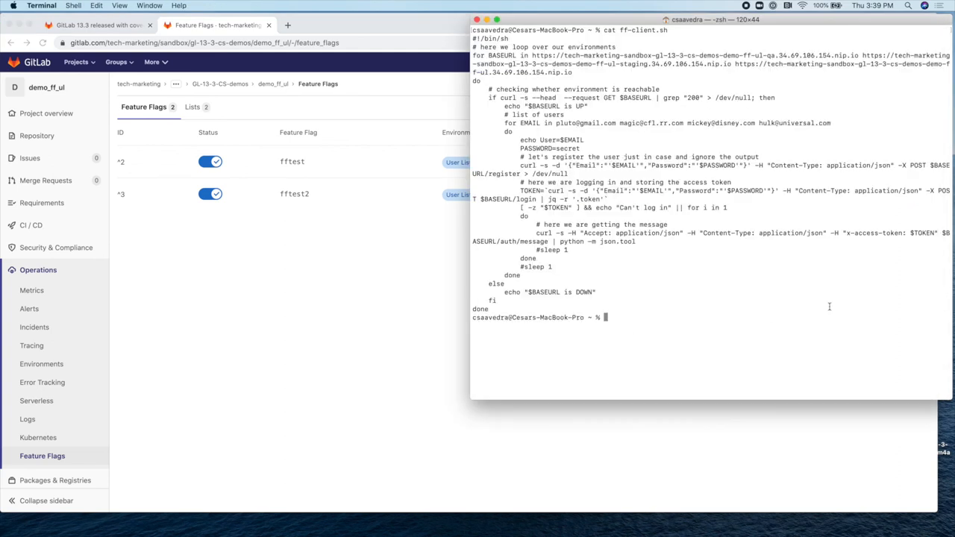
Step: Run ./ff-client.sh in Terminal against the deployed environments
type("./ff-client")
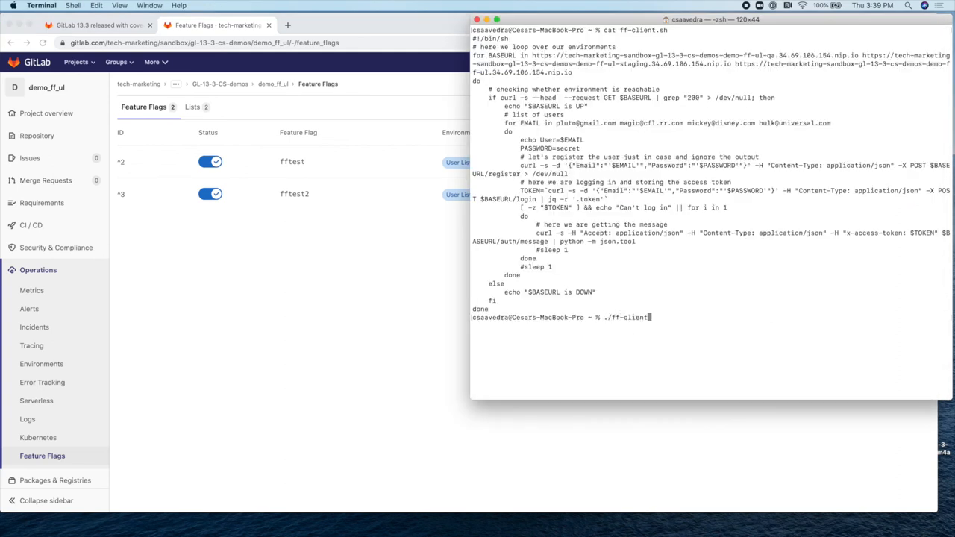
key("enter")
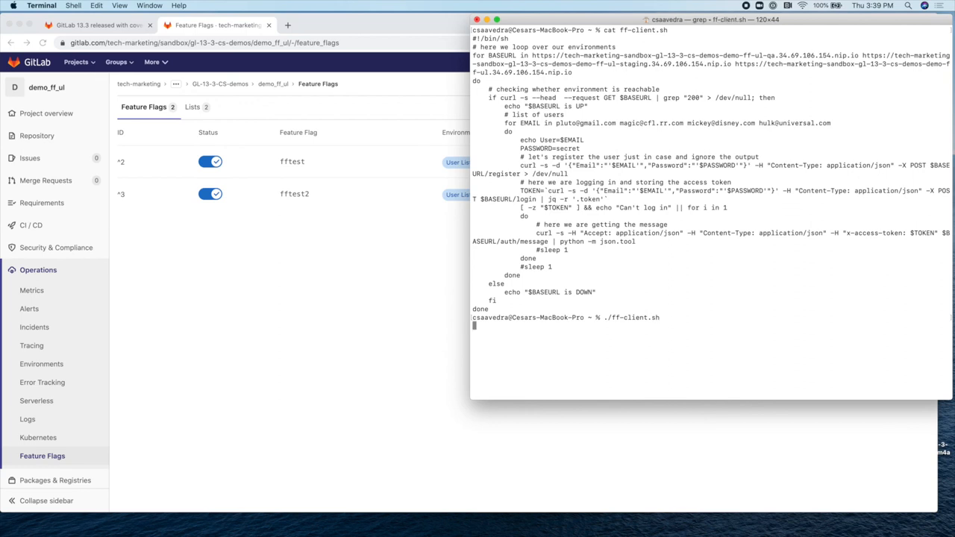
key("Return")
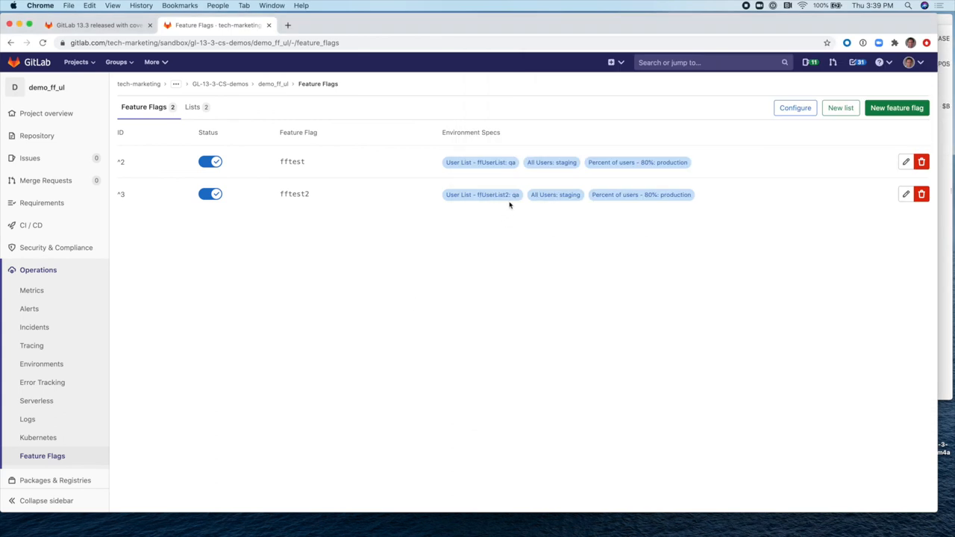
mouse_move(217, 122)
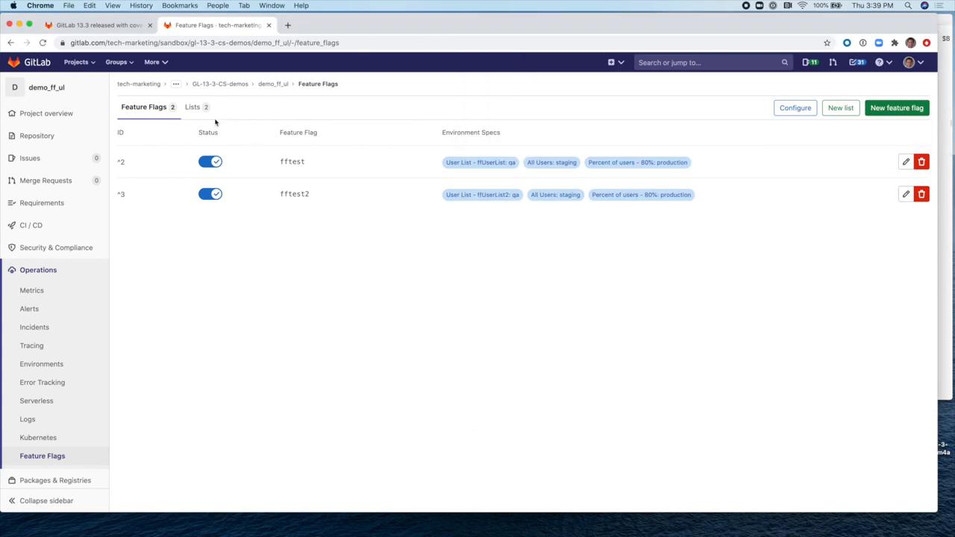
Step: Show the feature flag user lists and highlight the member emails of ffUserList2
left_click(191, 108)
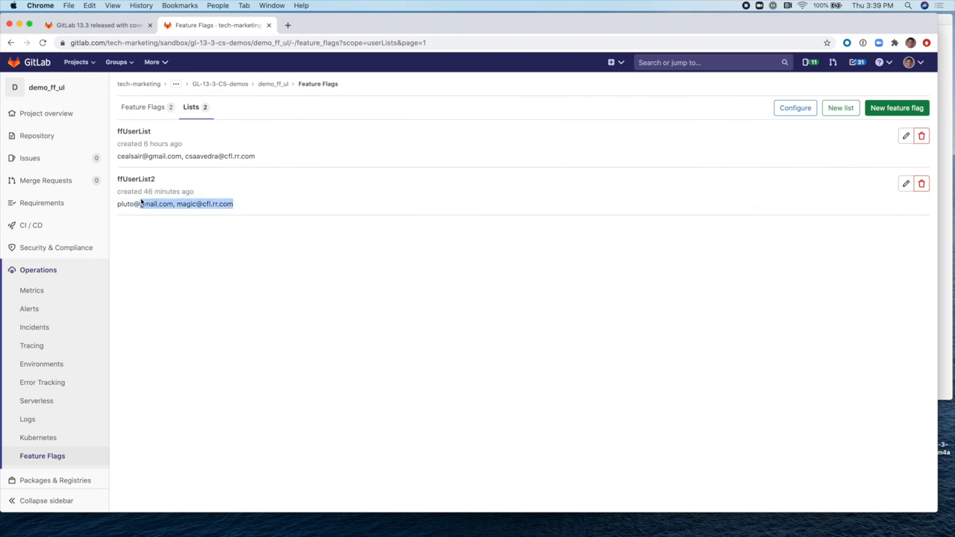
left_click(143, 107)
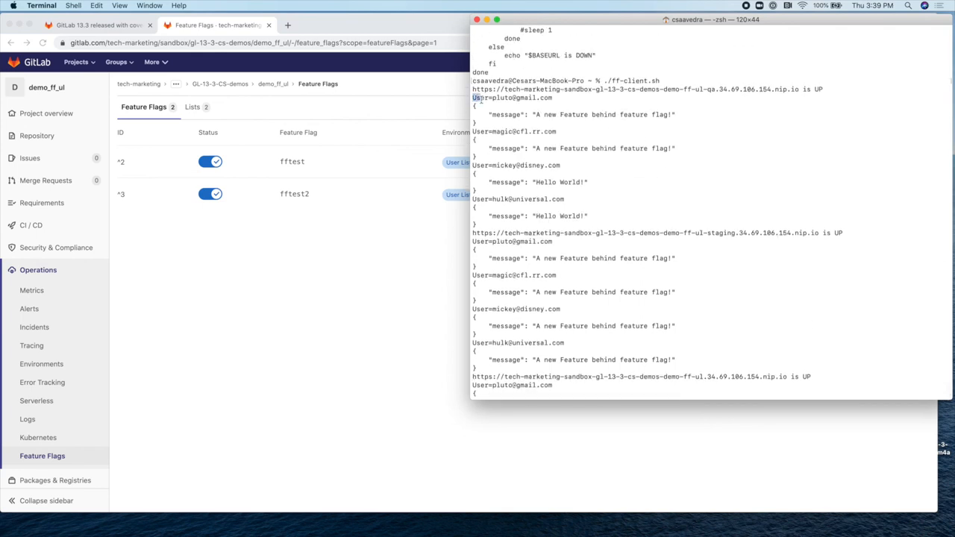
Step: Scroll the ff-client.sh results for qa, staging and production, then bring GitLab forward
left_click_drag(472, 98, 681, 148)
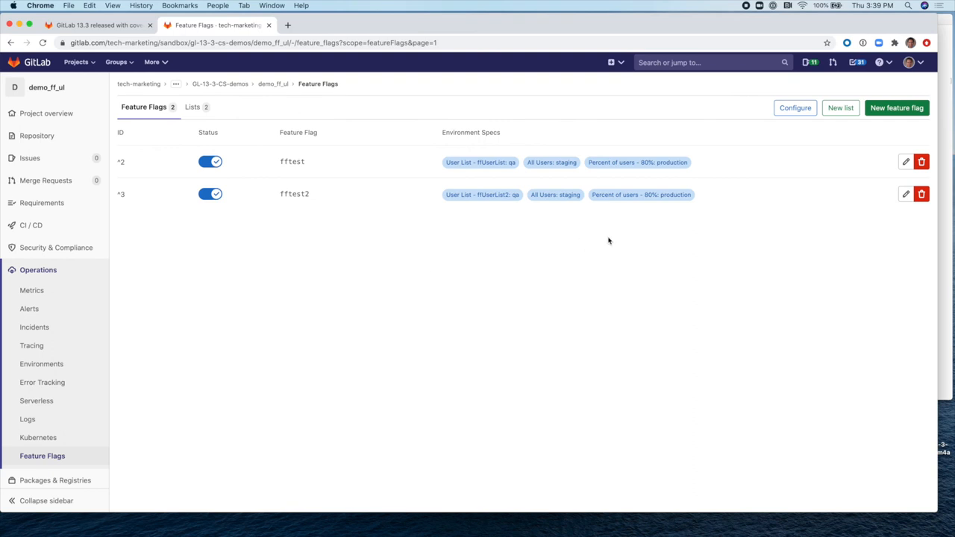
mouse_move(567, 196)
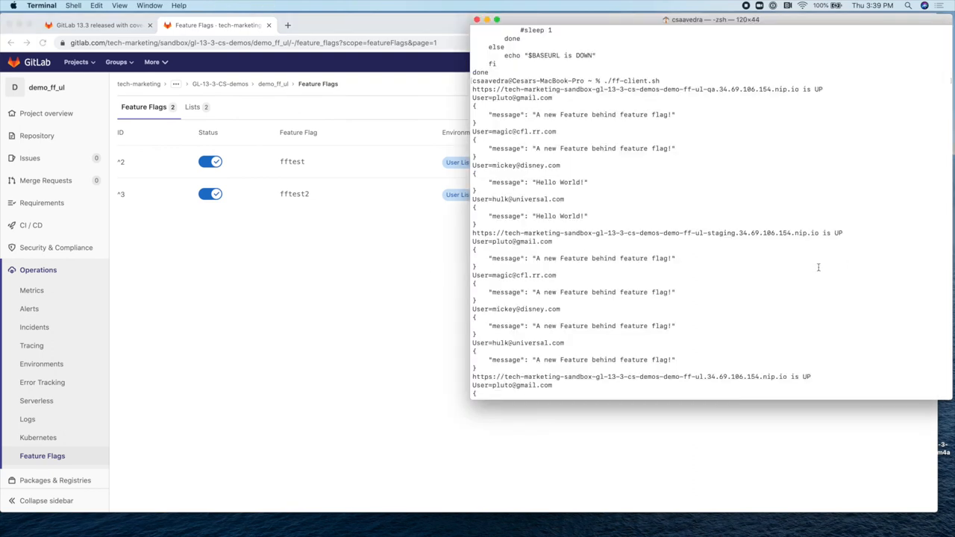
scroll("down", 3)
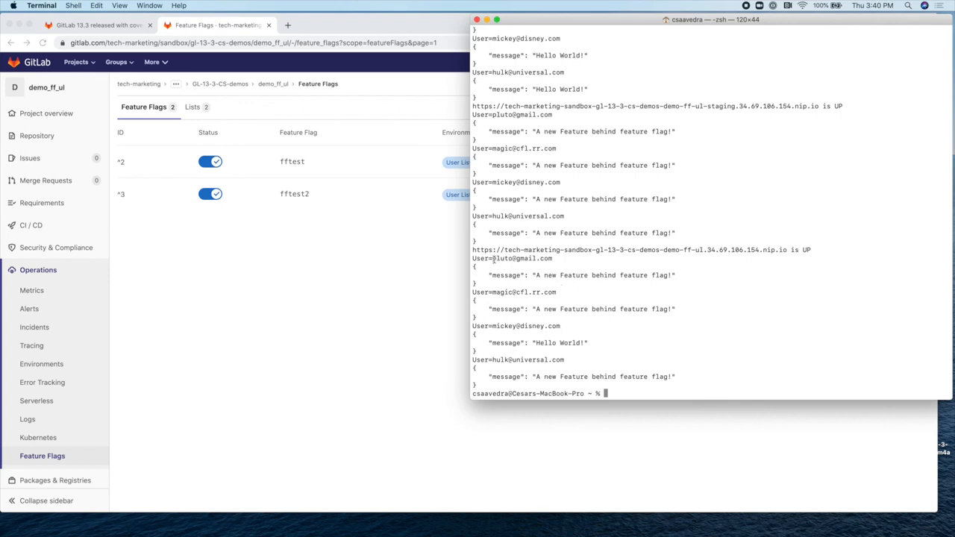
mouse_move(520, 370)
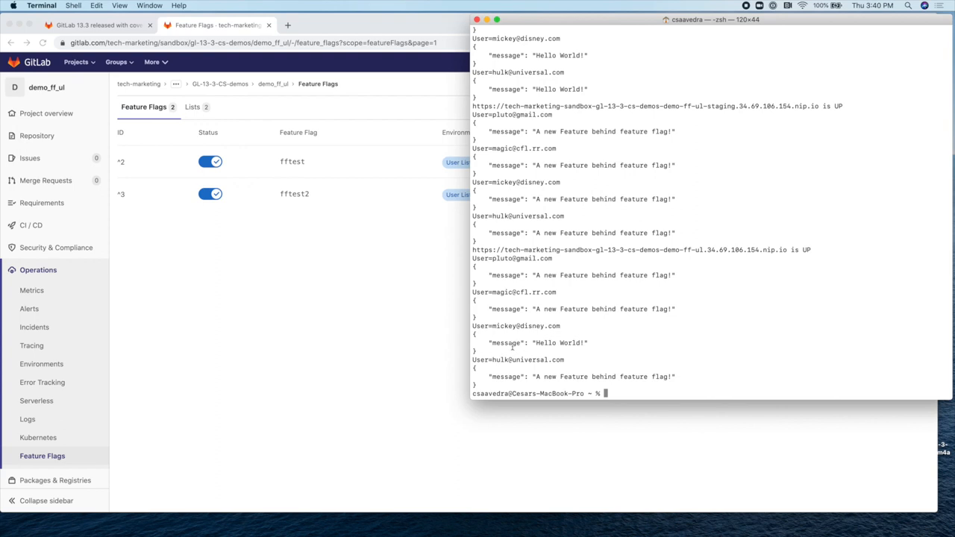
left_click(218, 24)
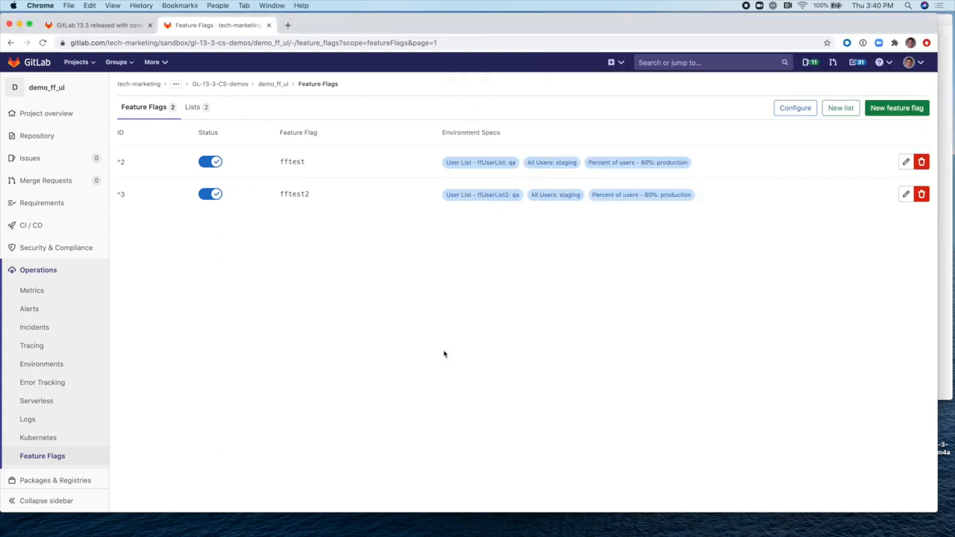
mouse_move(335, 248)
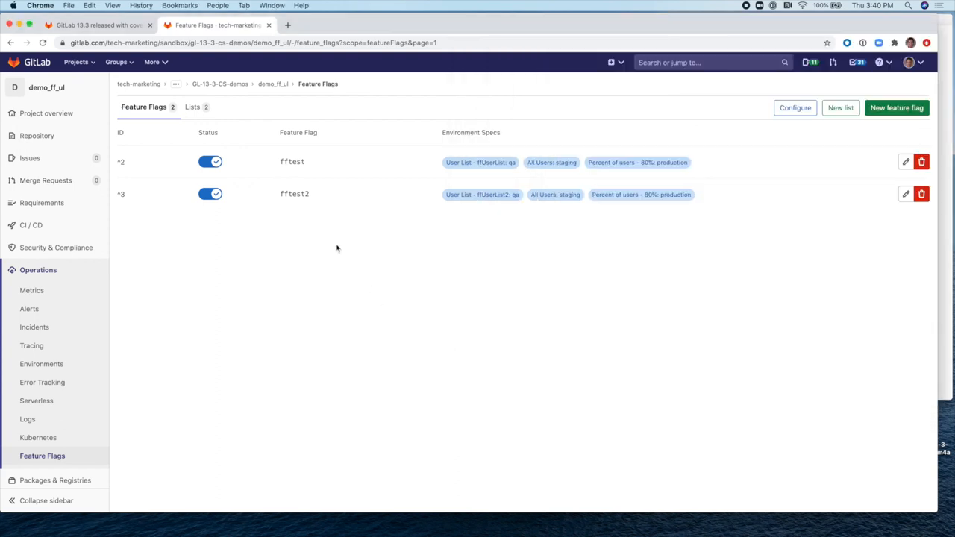
Step: Check the user lists, then return to the feature flags list
left_click(191, 108)
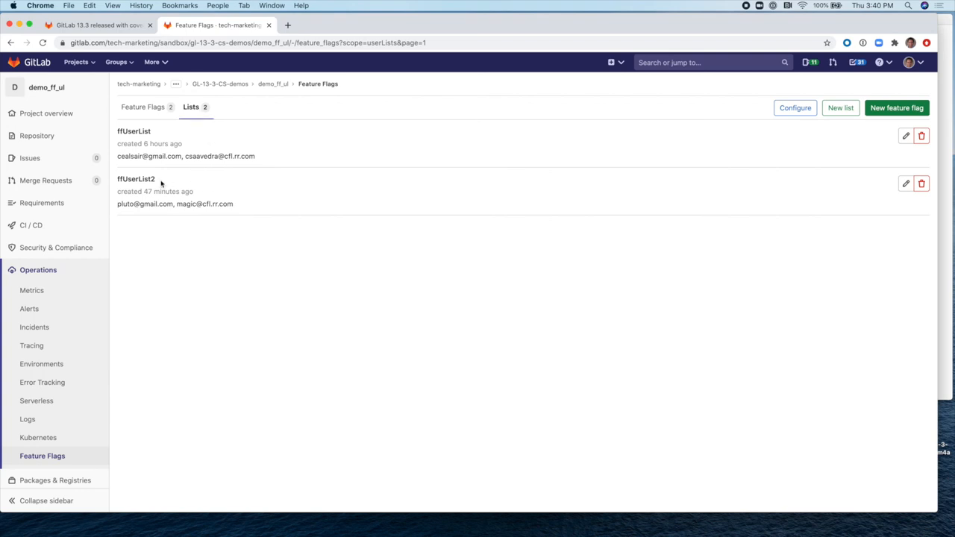
mouse_move(156, 183)
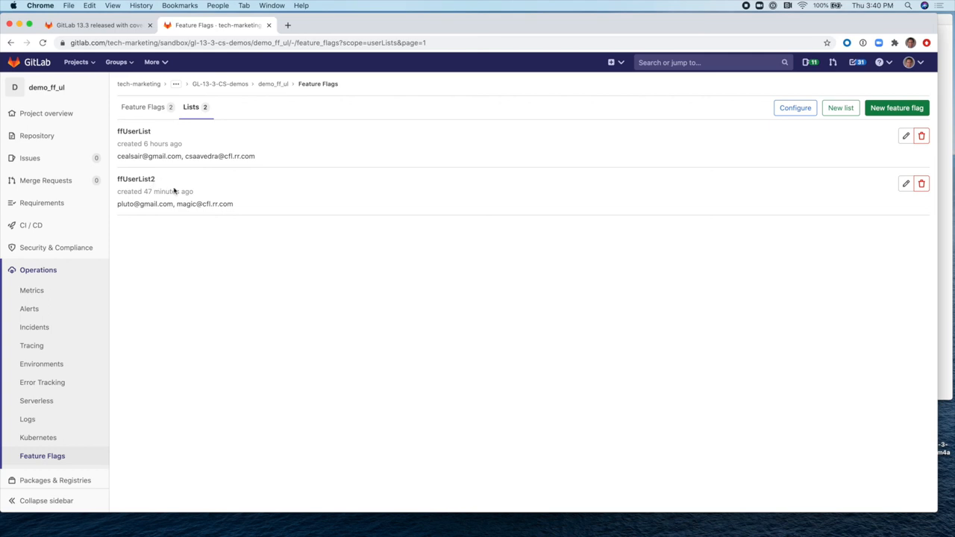
mouse_move(200, 227)
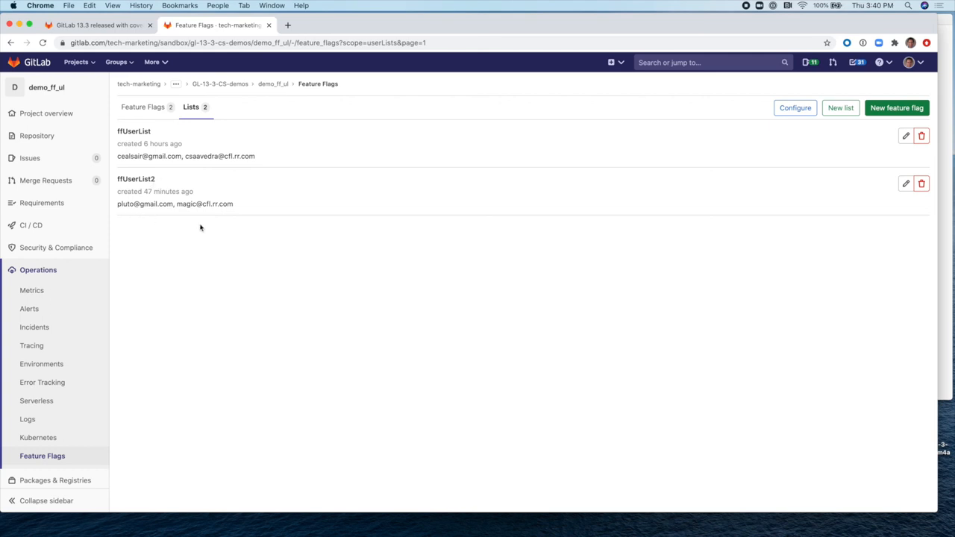
mouse_move(397, 251)
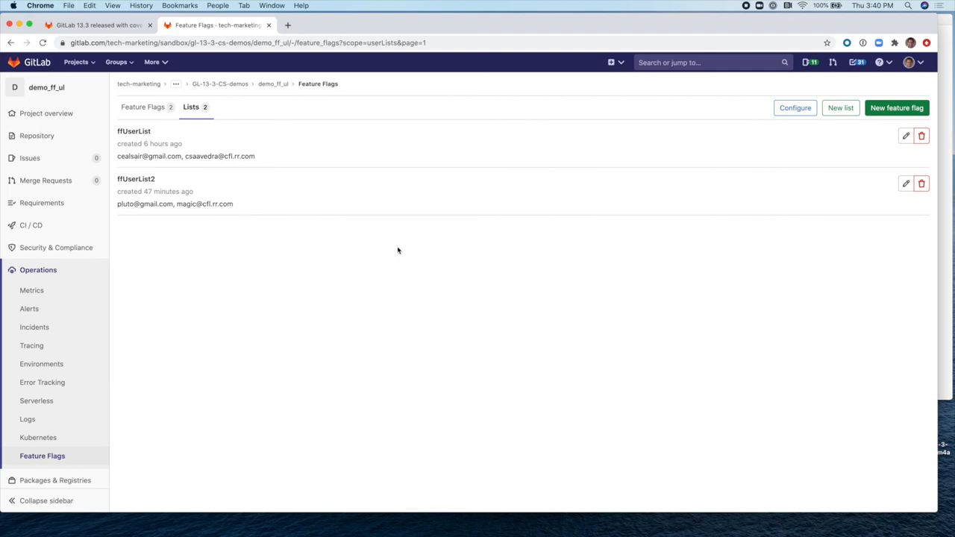
mouse_move(687, 233)
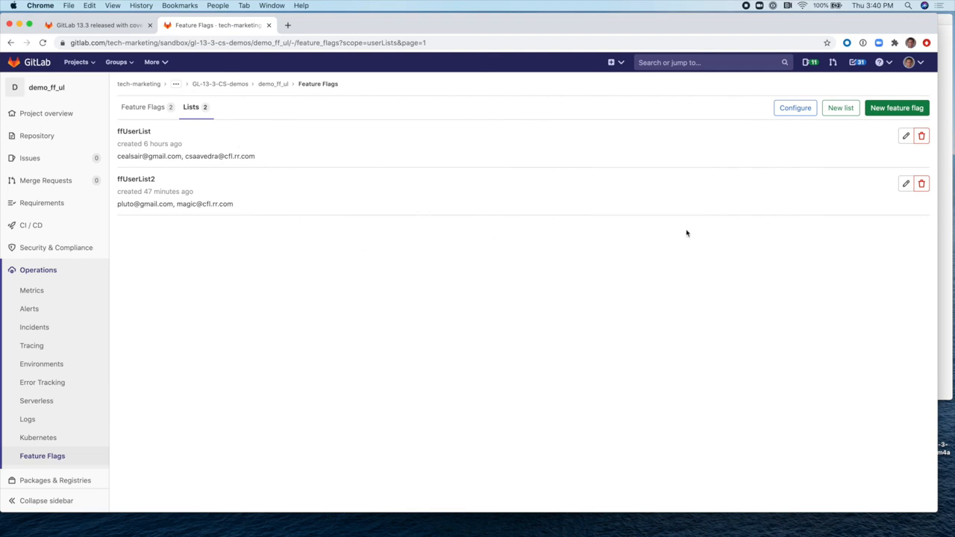
mouse_move(910, 157)
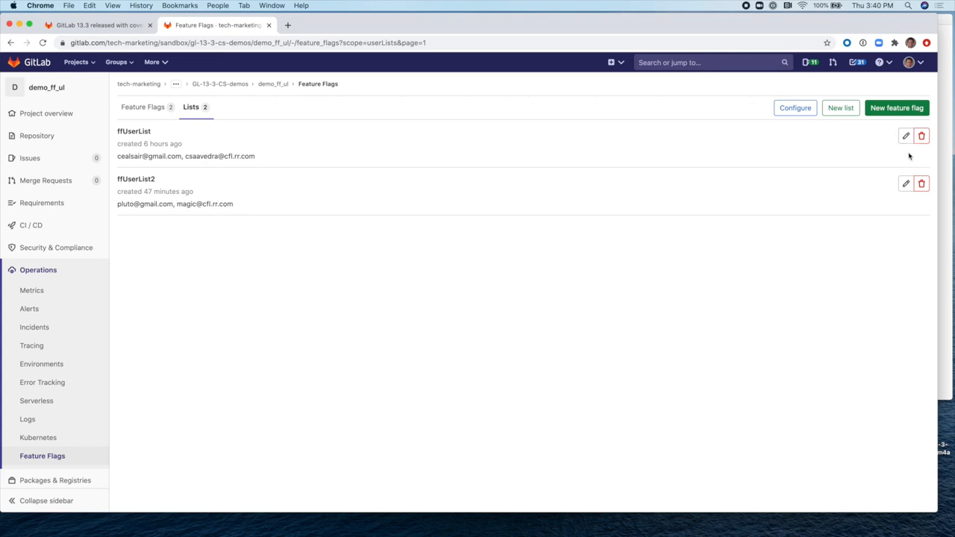
mouse_move(153, 143)
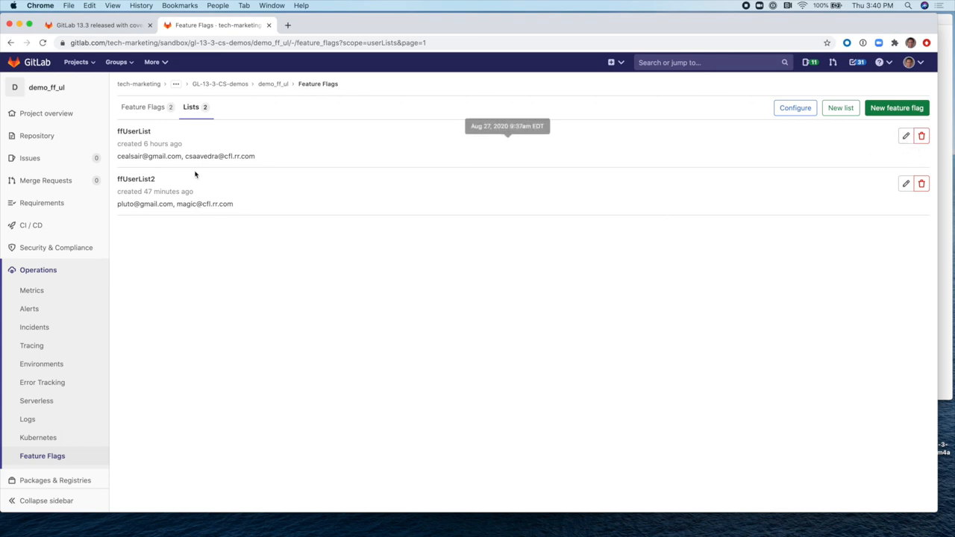
left_click(144, 107)
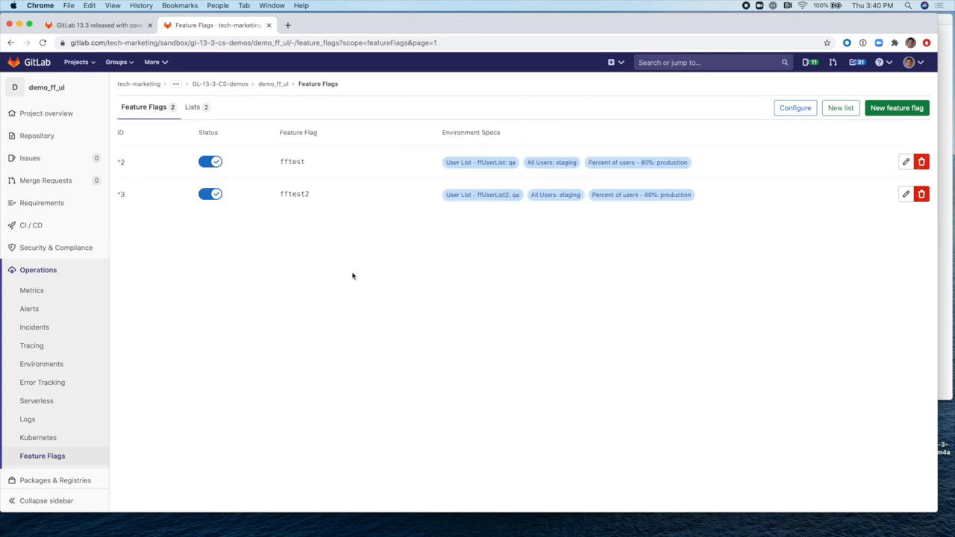
Step: Edit ffTest2 to review its ffUserList2 on qa, all users on staging and 80% on production strategies
left_click(906, 194)
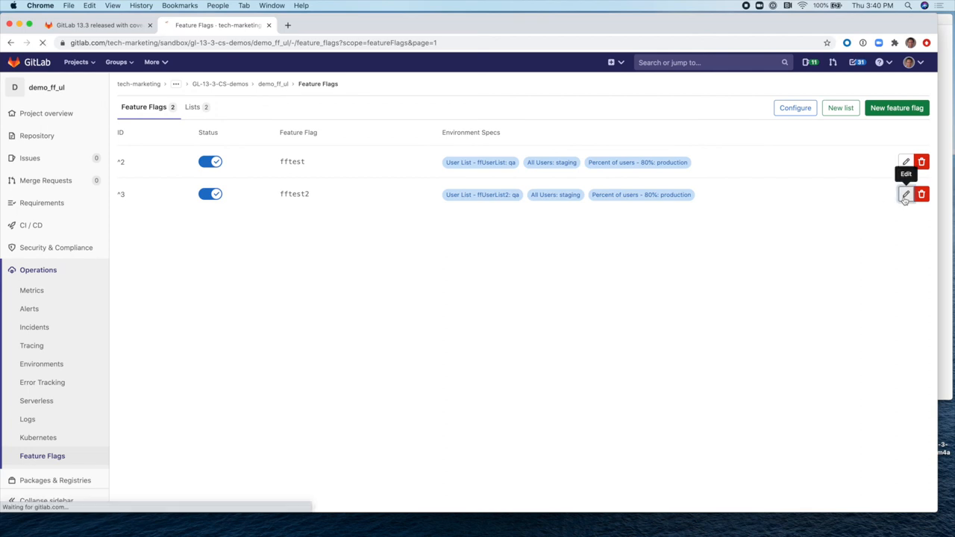
left_click(906, 194)
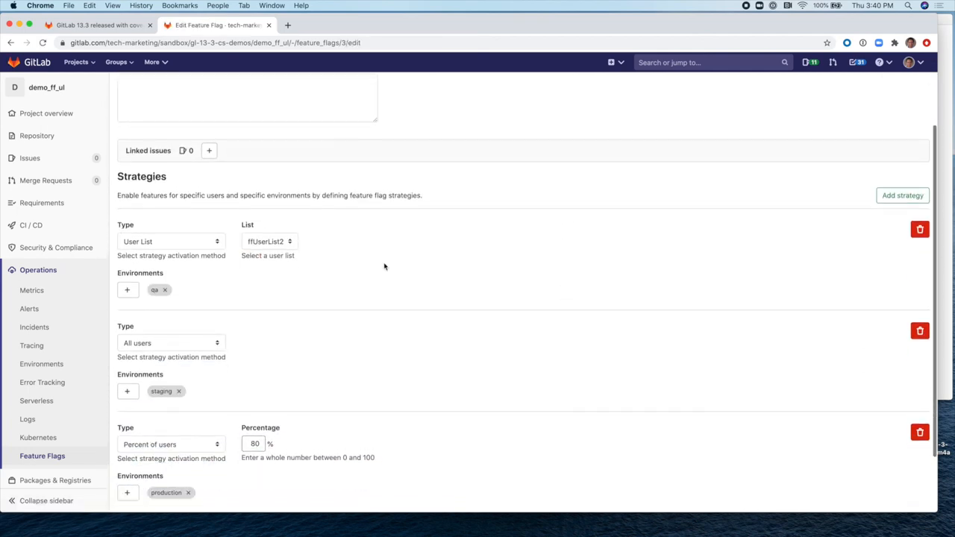
mouse_move(330, 250)
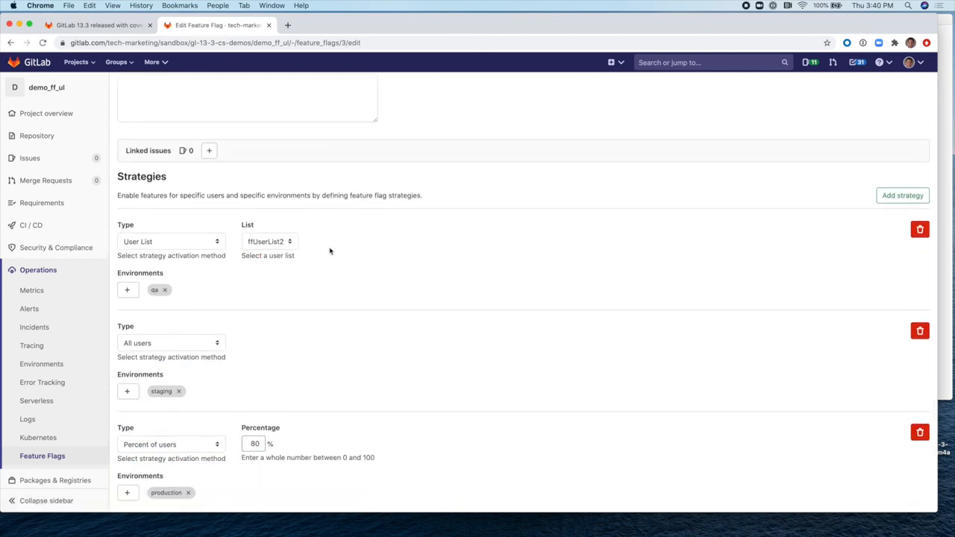
scroll("down", 3)
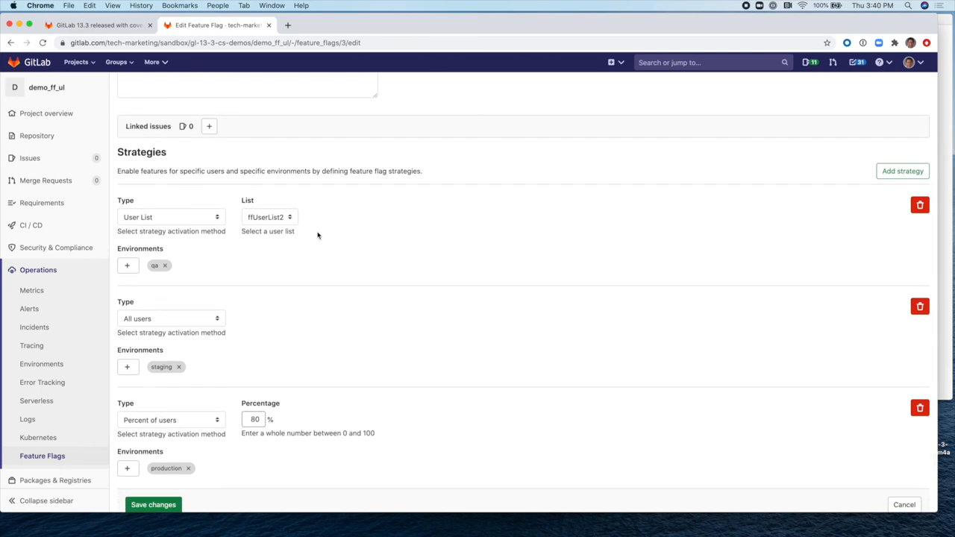